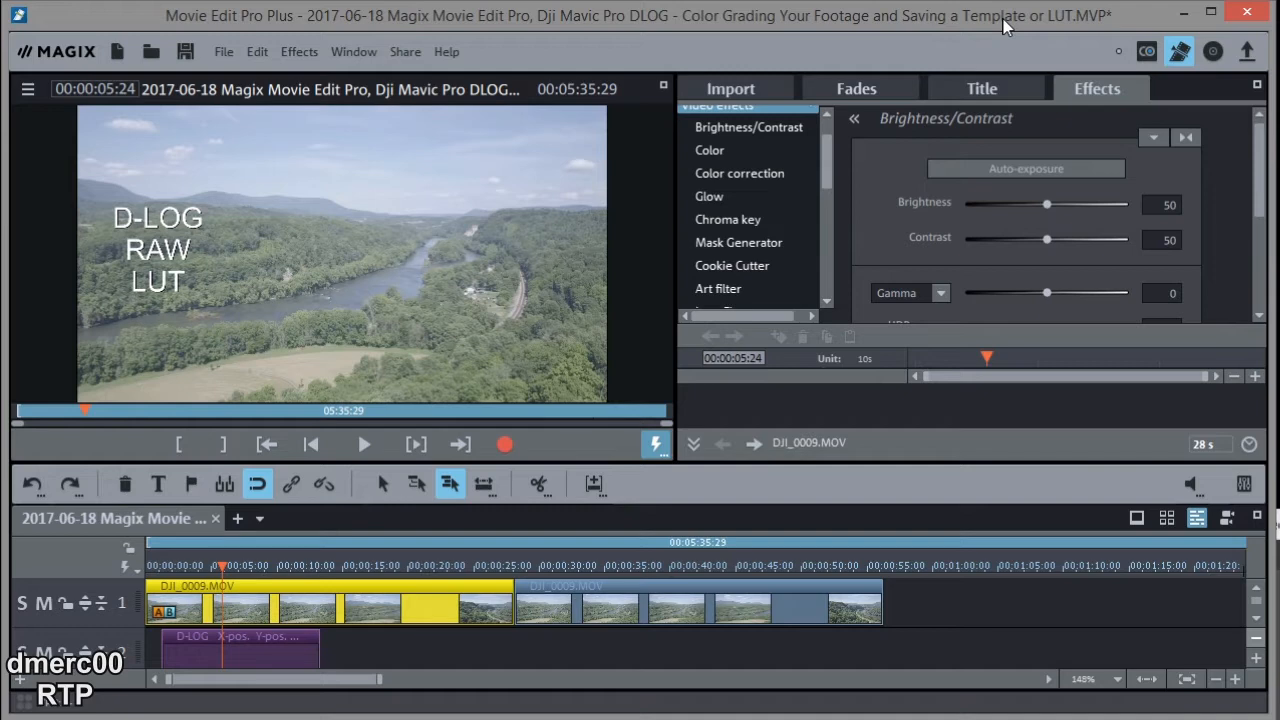
mouse_move(444, 228)
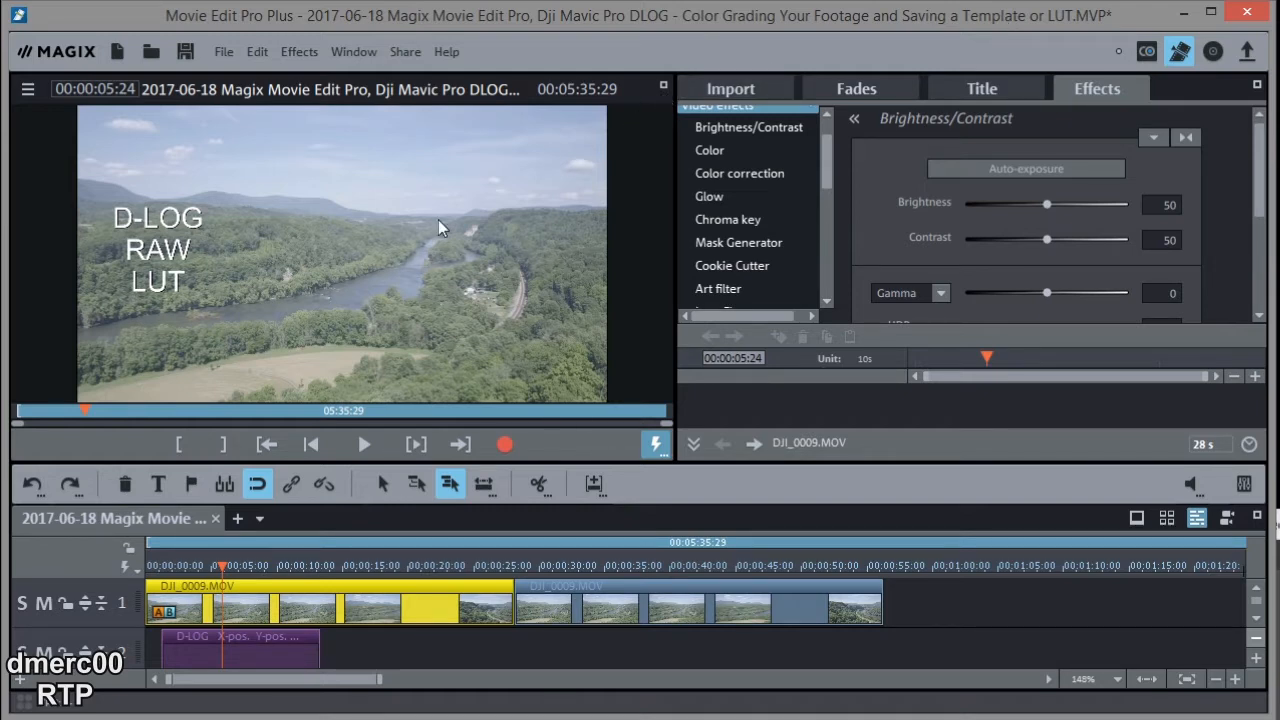
mouse_move(412, 300)
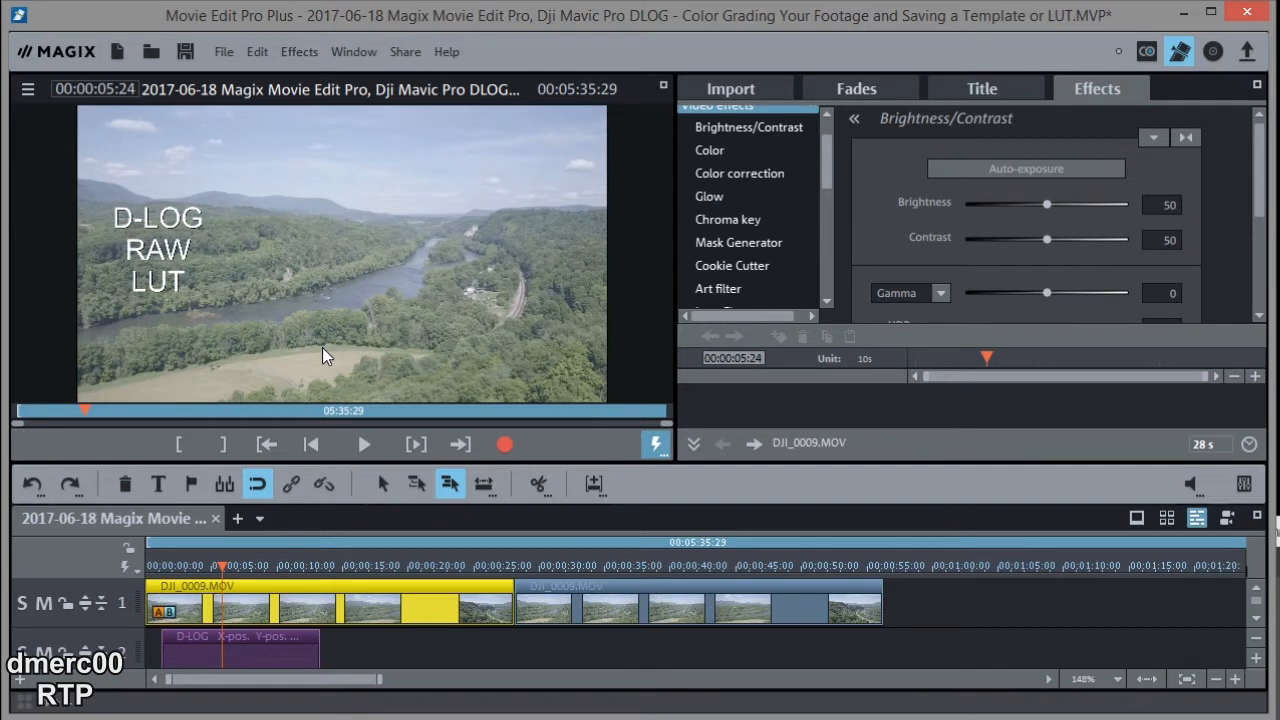
mouse_move(198, 304)
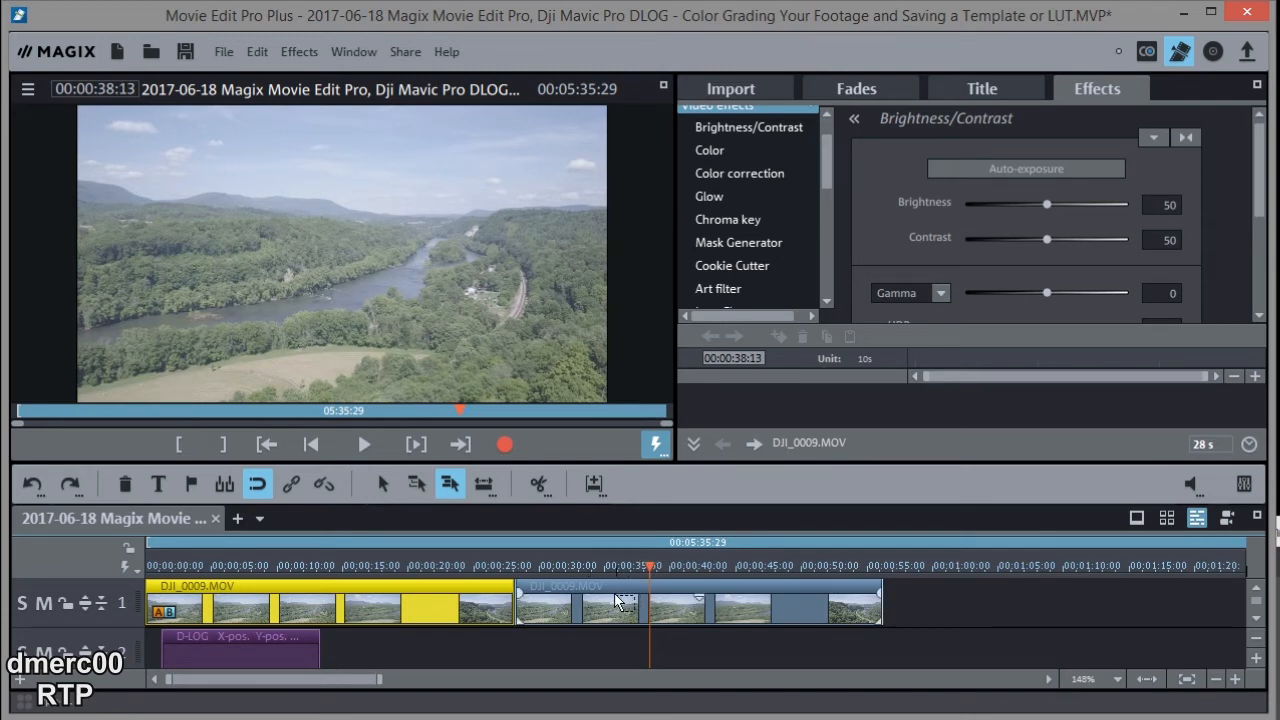
Load the Mavic D-LOG Correction IFX effects template onto the second drone clip
left_click(610, 600)
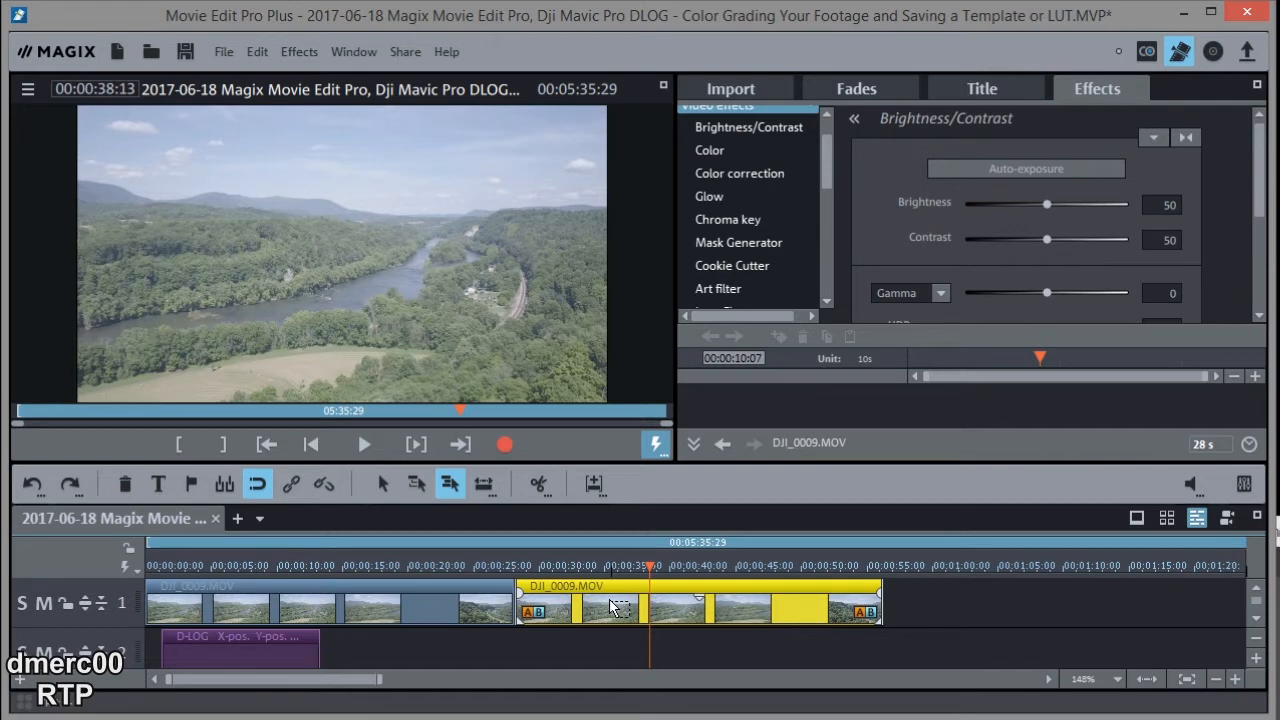
right_click(610, 608)
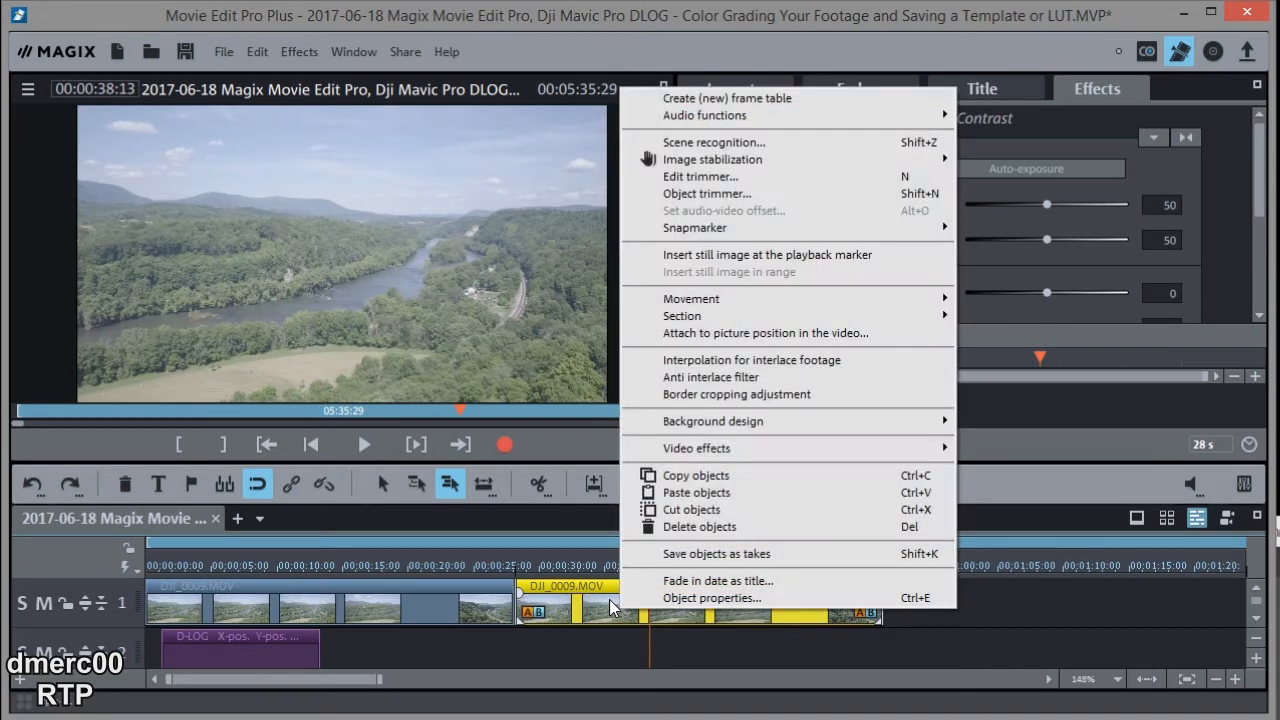
mouse_move(696, 448)
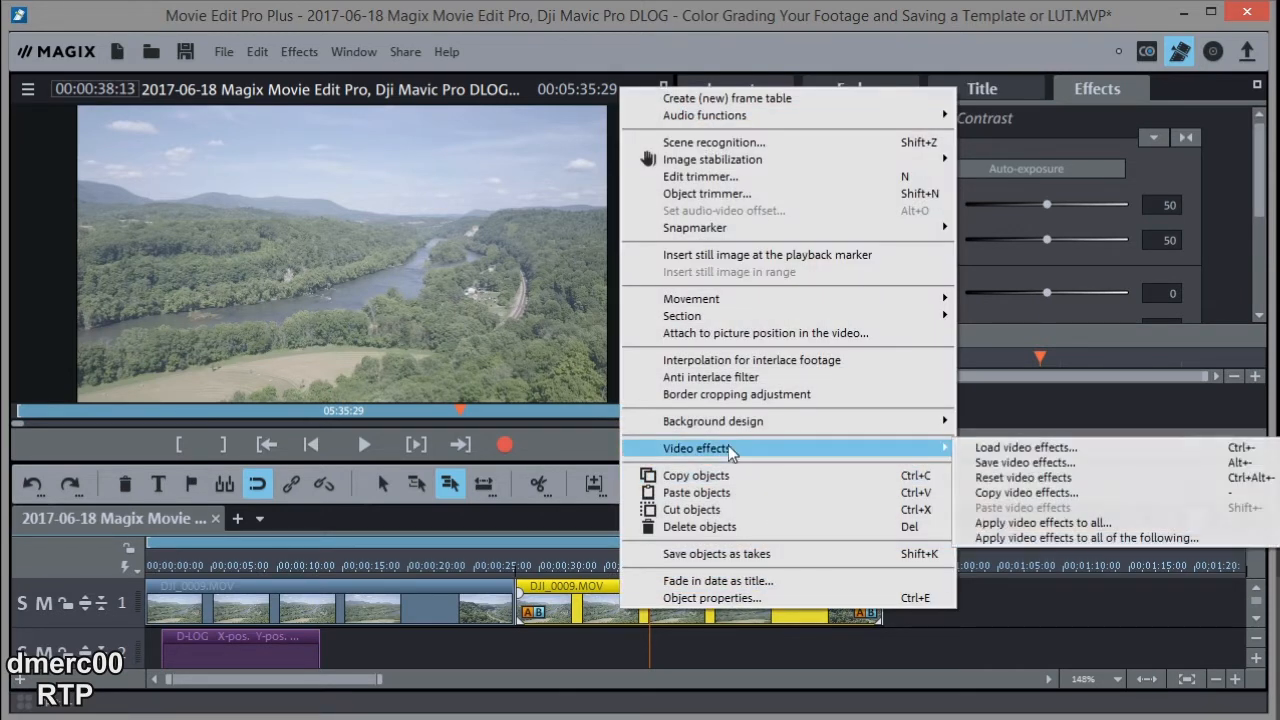
mouse_move(740, 452)
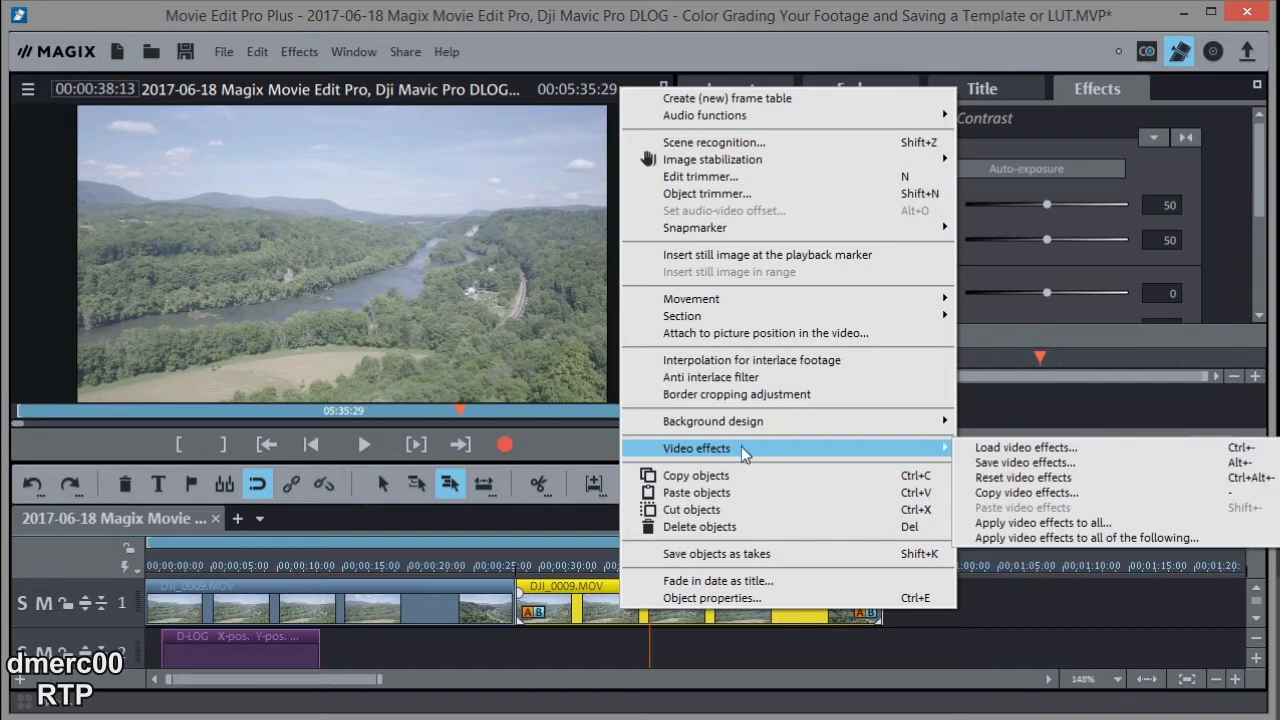
mouse_move(728, 458)
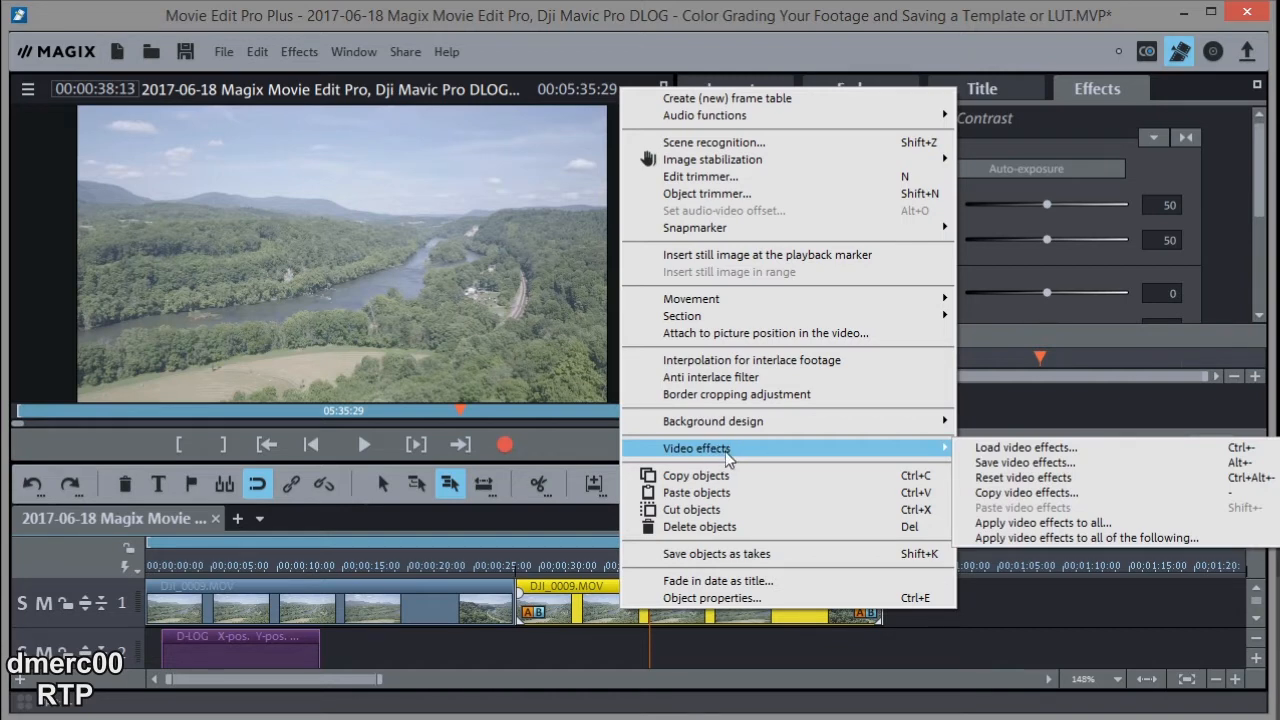
mouse_move(1024, 448)
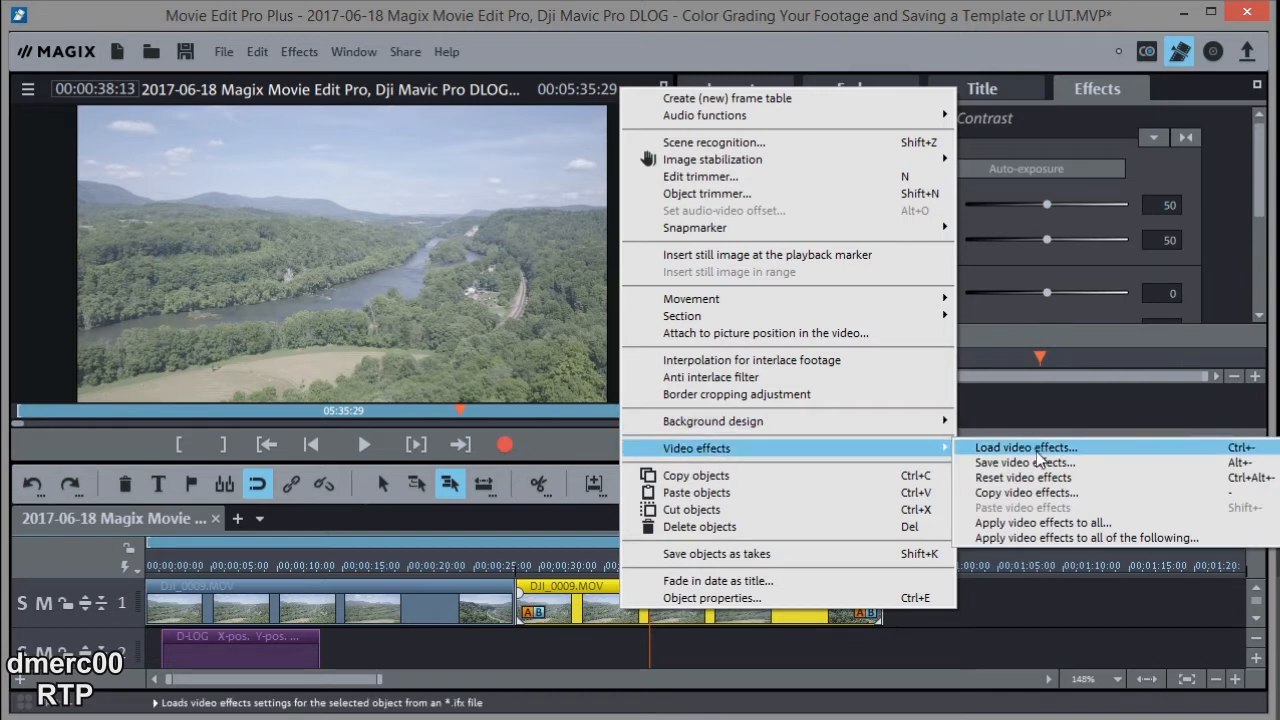
left_click(1024, 448)
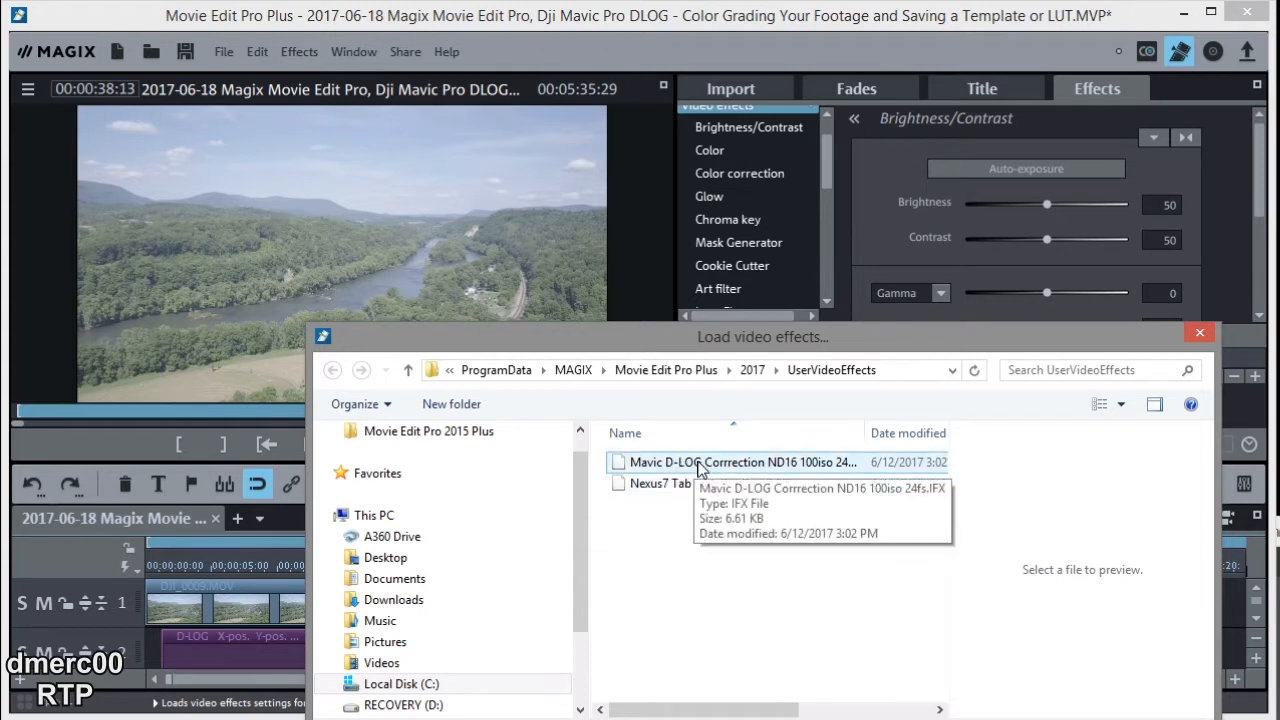
mouse_move(680, 470)
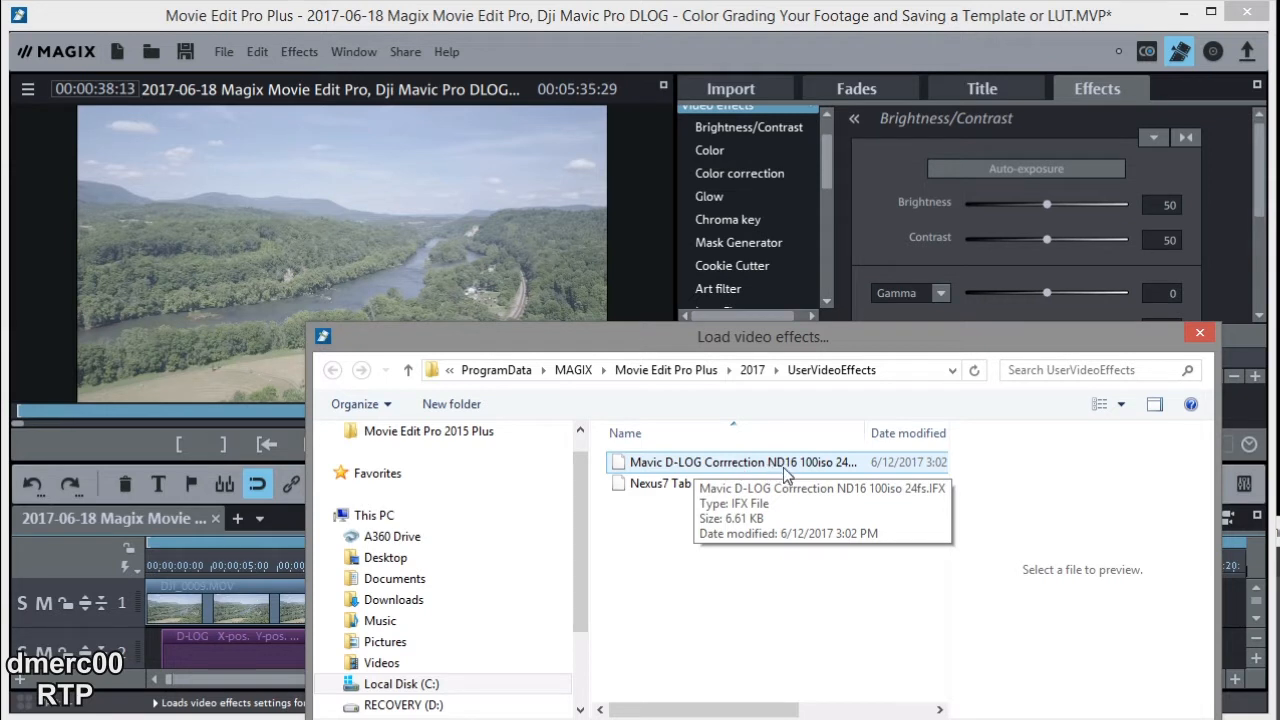
mouse_move(790, 476)
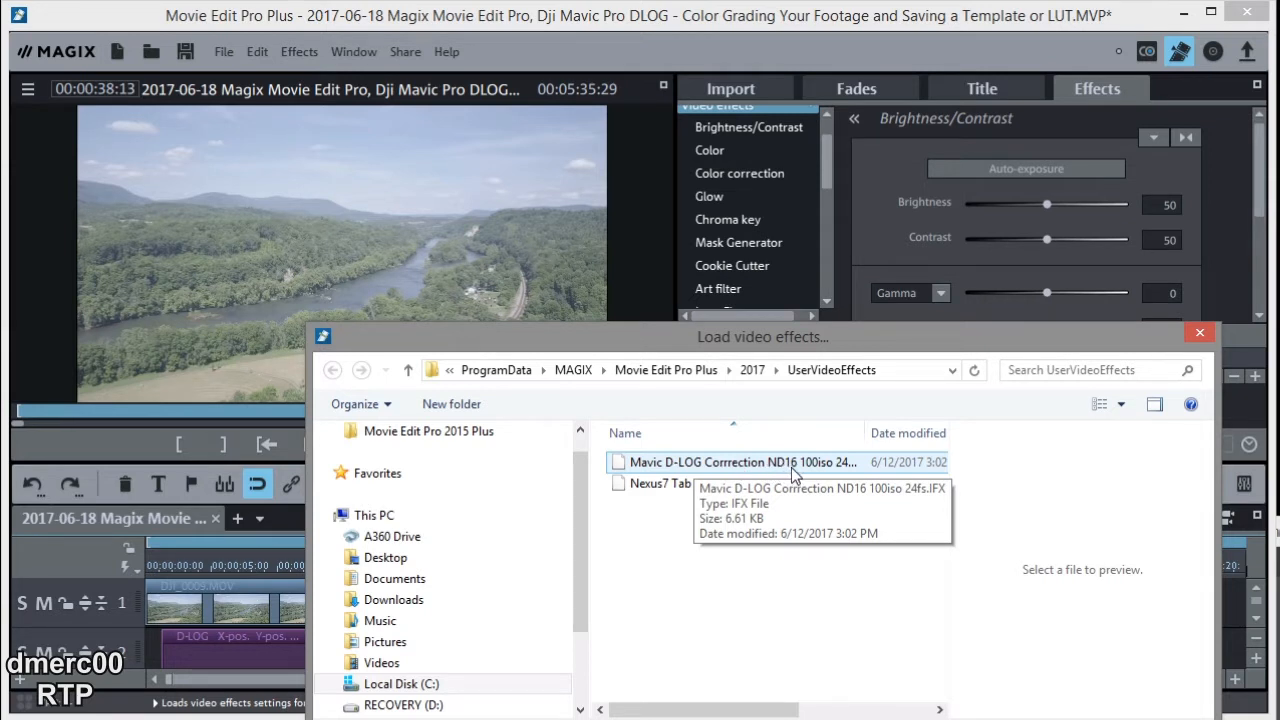
mouse_move(820, 476)
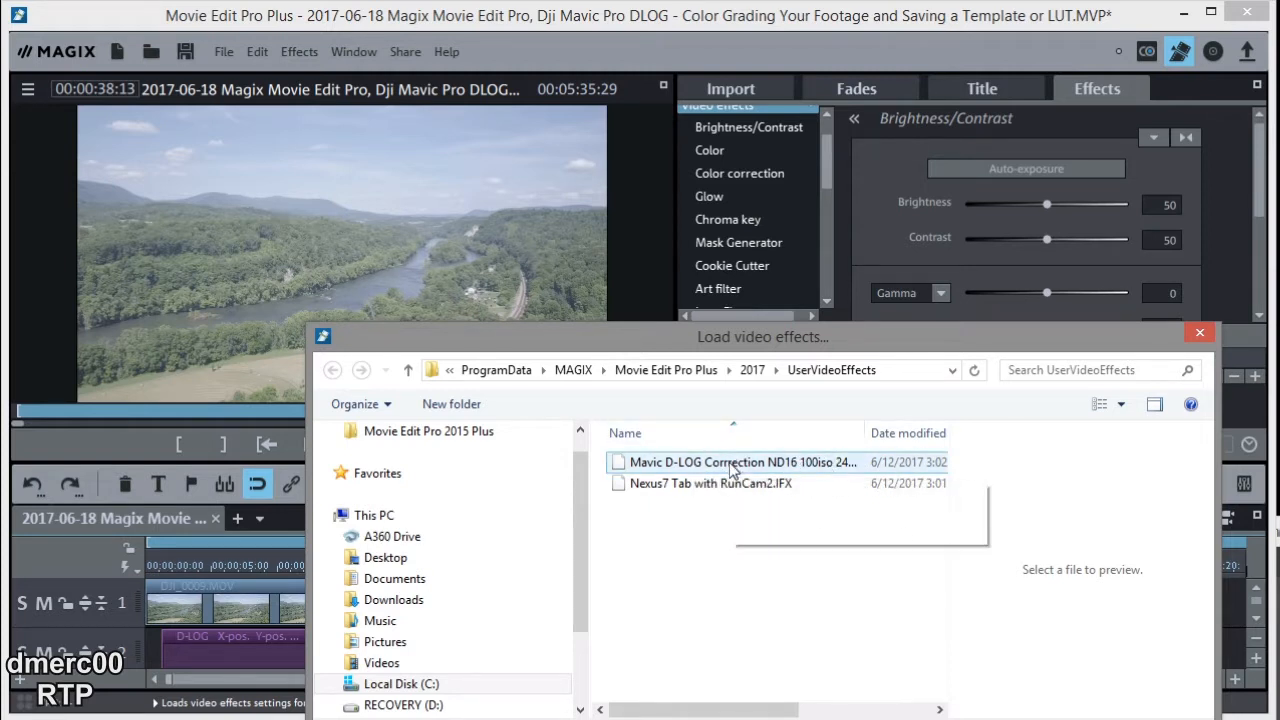
left_click(740, 462)
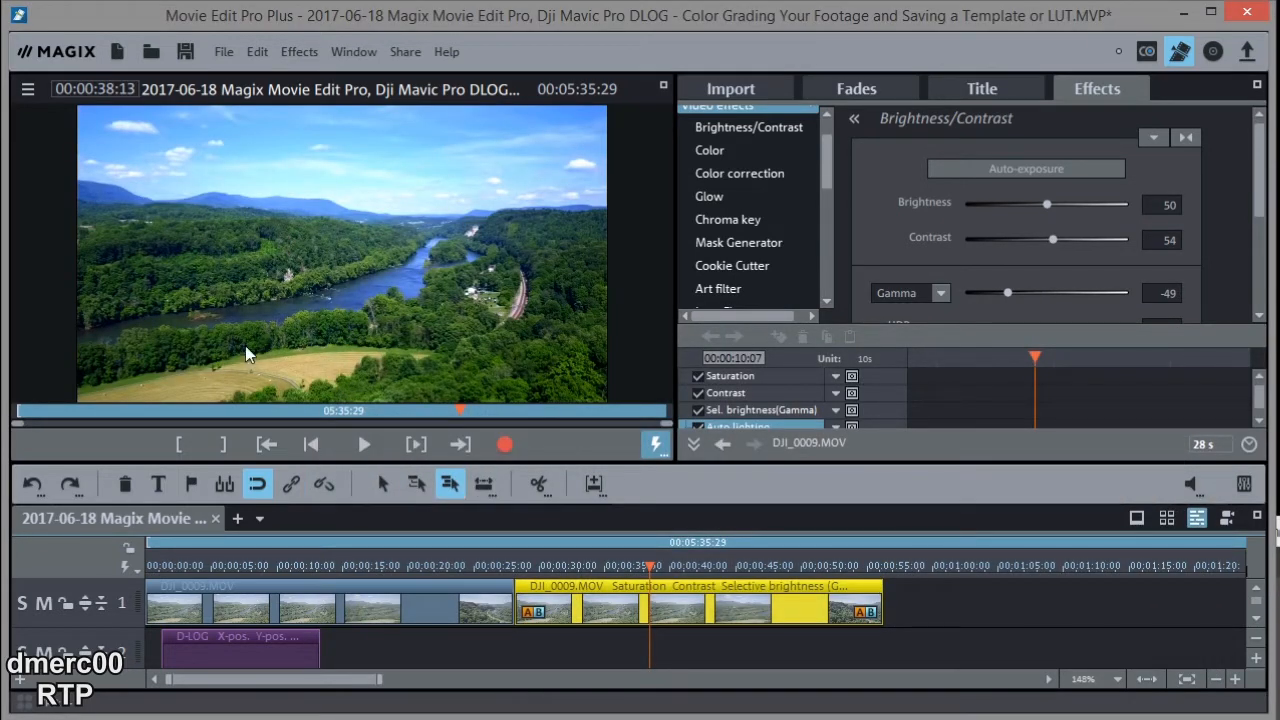
mouse_move(322, 348)
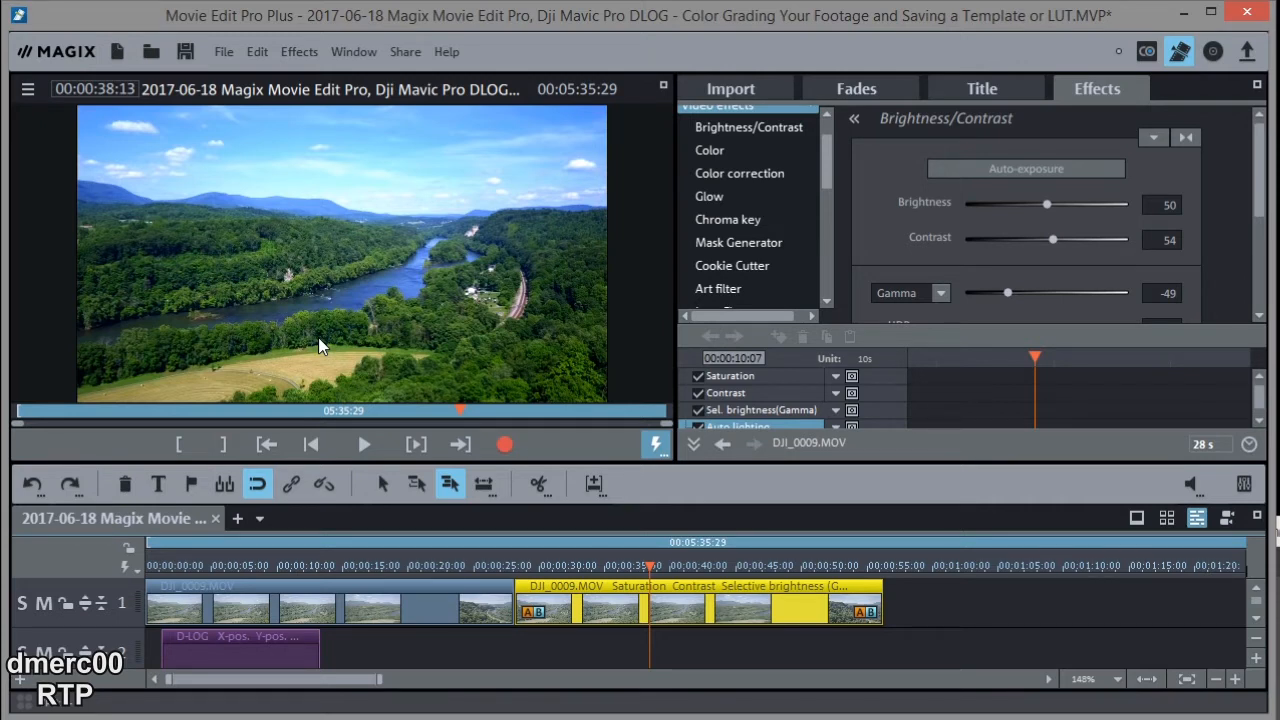
mouse_move(836, 156)
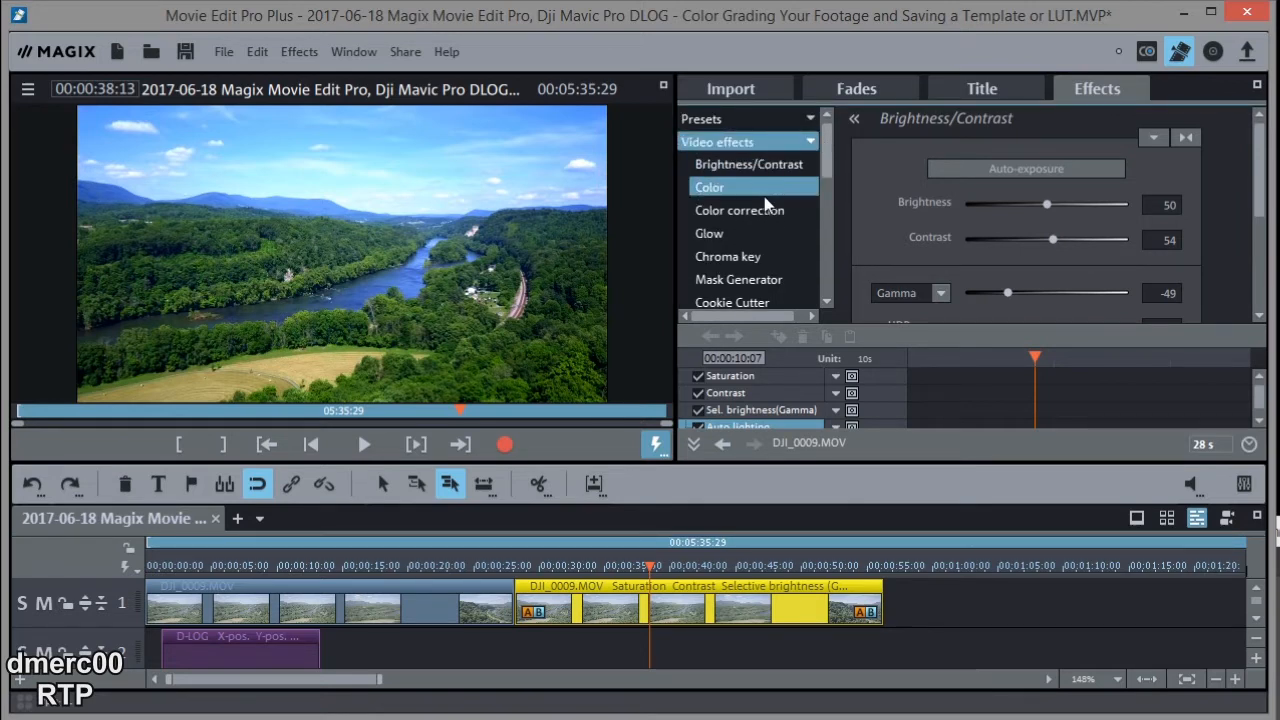
mouse_move(750, 188)
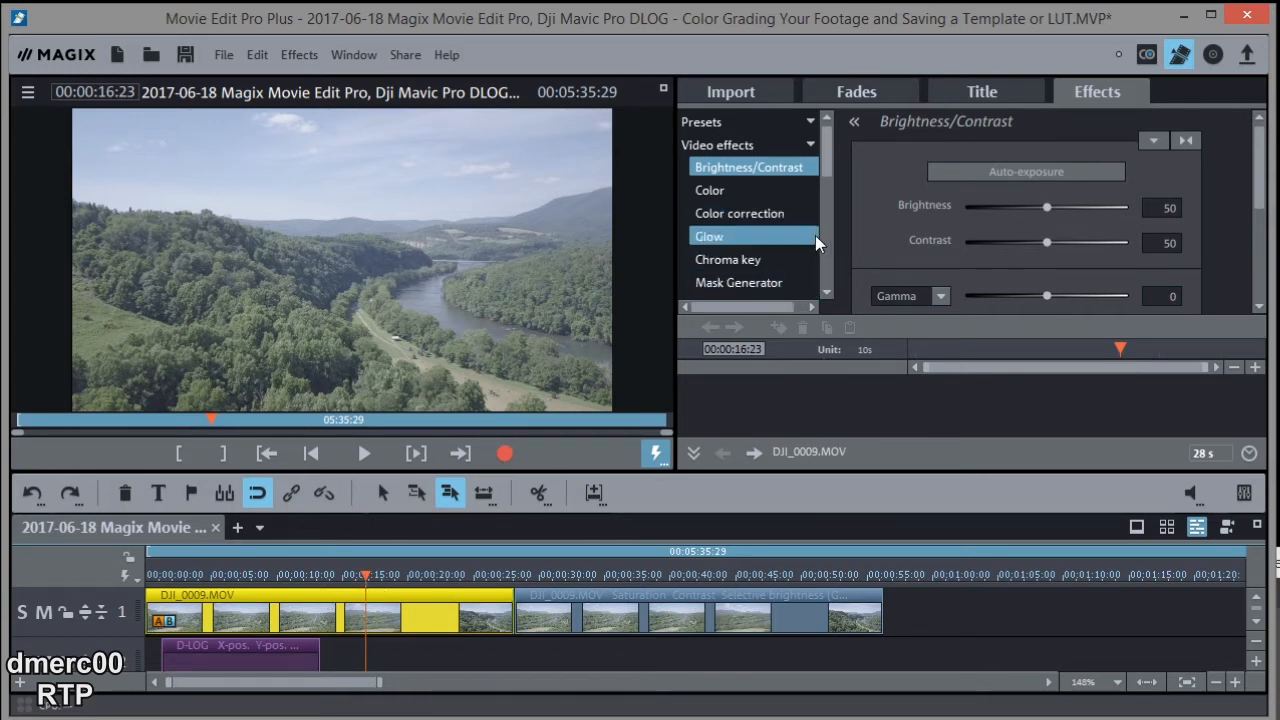
mouse_move(1000, 76)
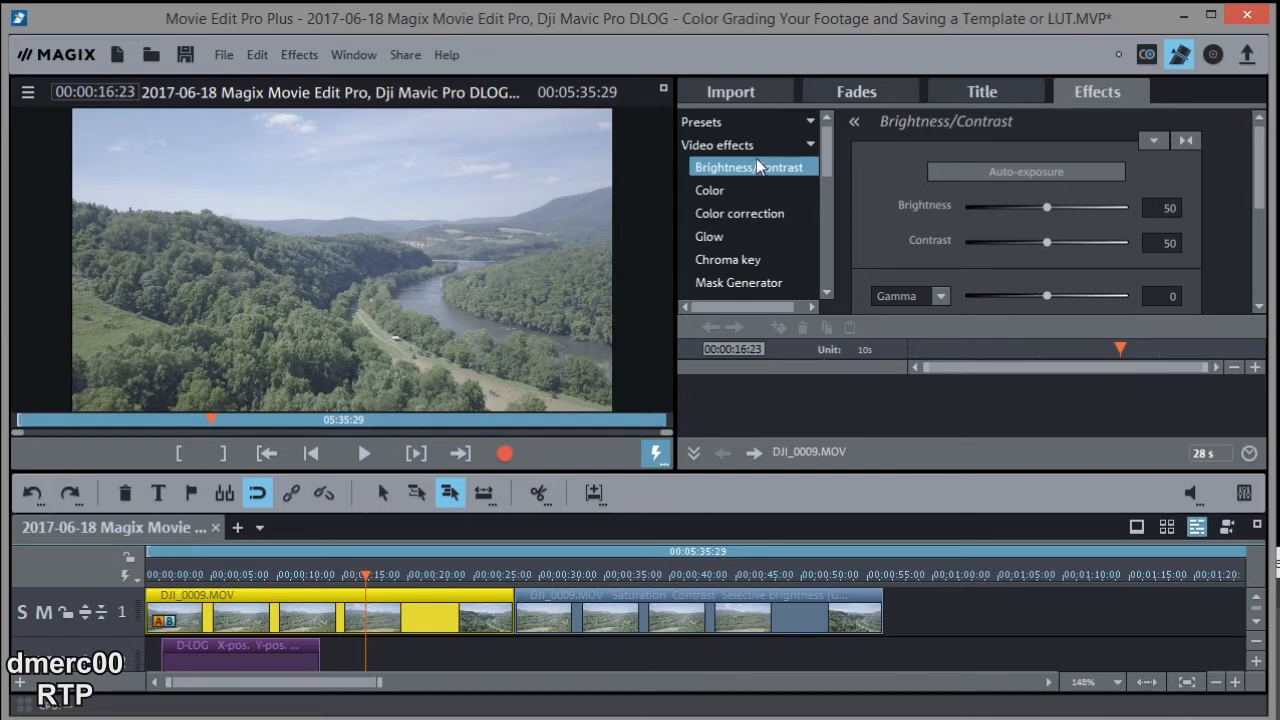
mouse_move(740, 212)
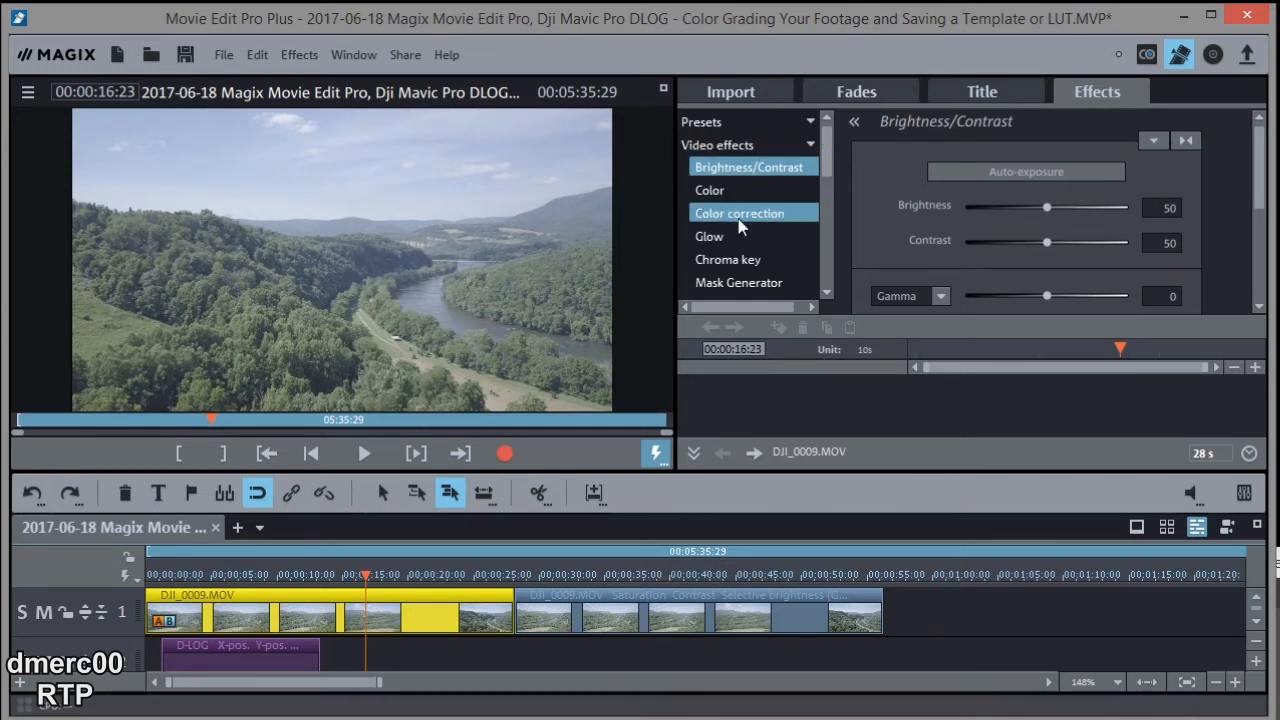
Raise the first clip's Saturation to about 89 in the Color effect
left_click(708, 190)
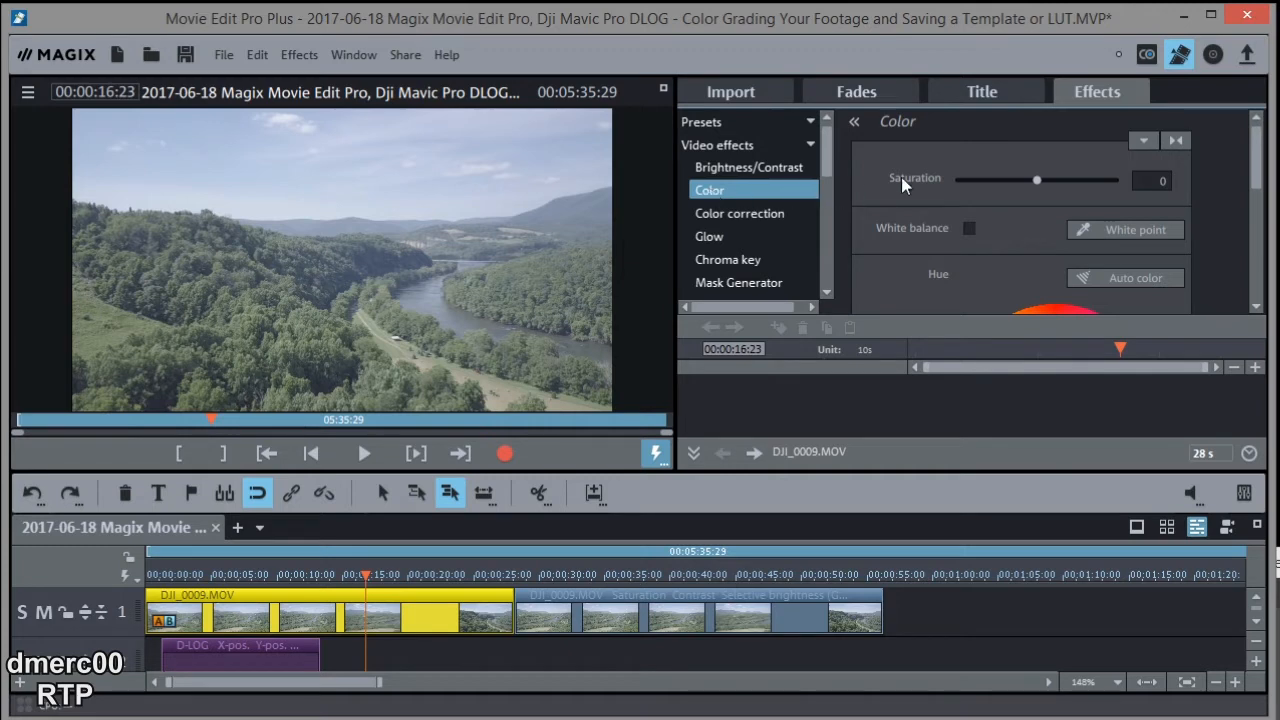
mouse_move(1038, 184)
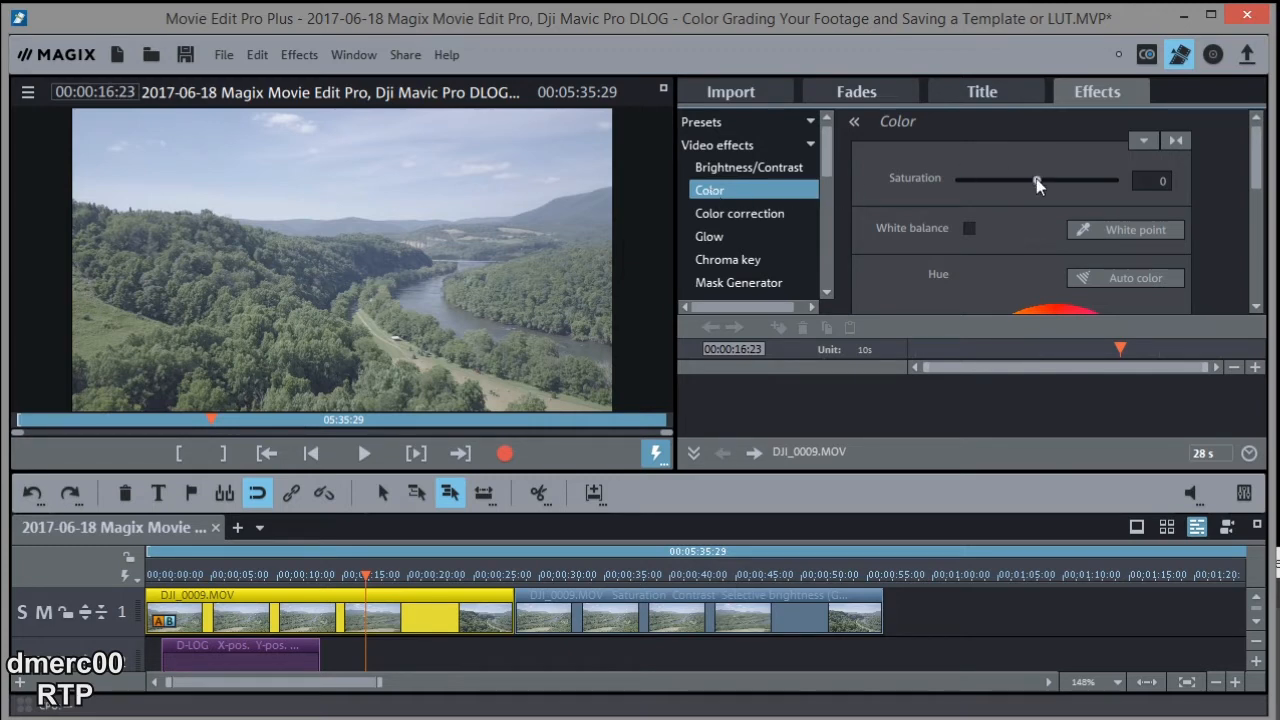
left_click_drag(1036, 180, 1096, 180)
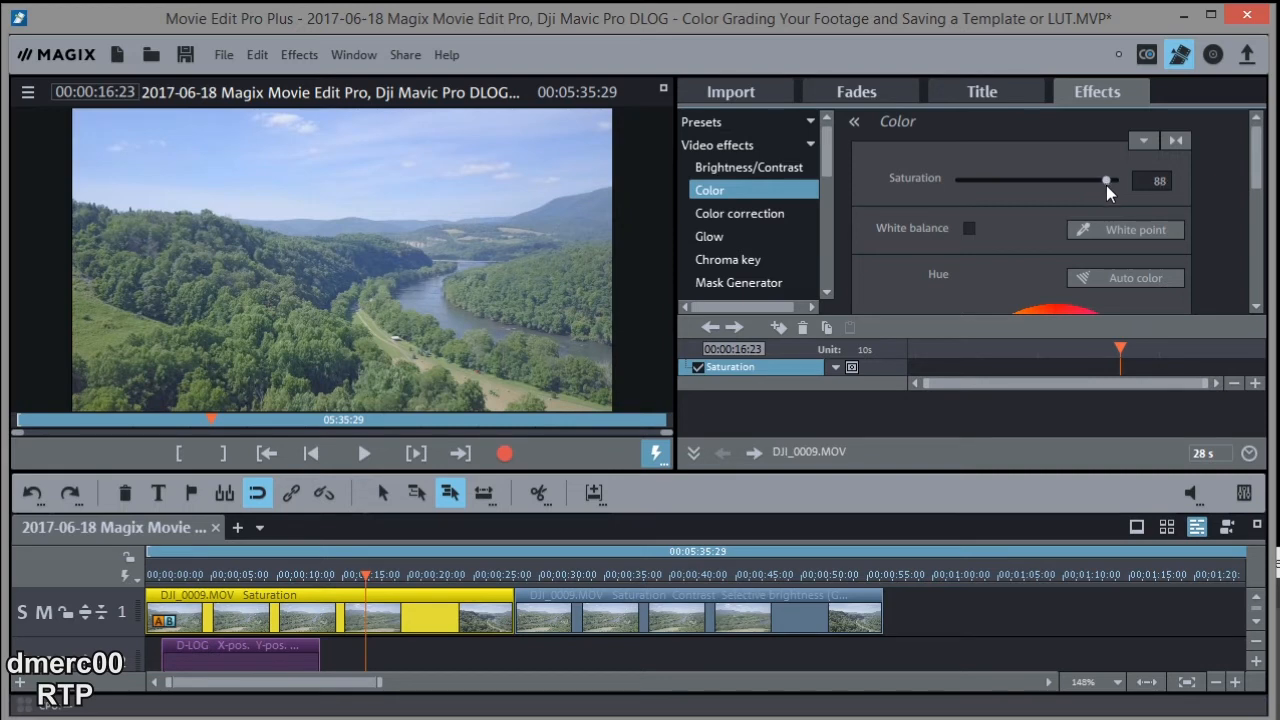
left_click_drag(1104, 180, 1108, 180)
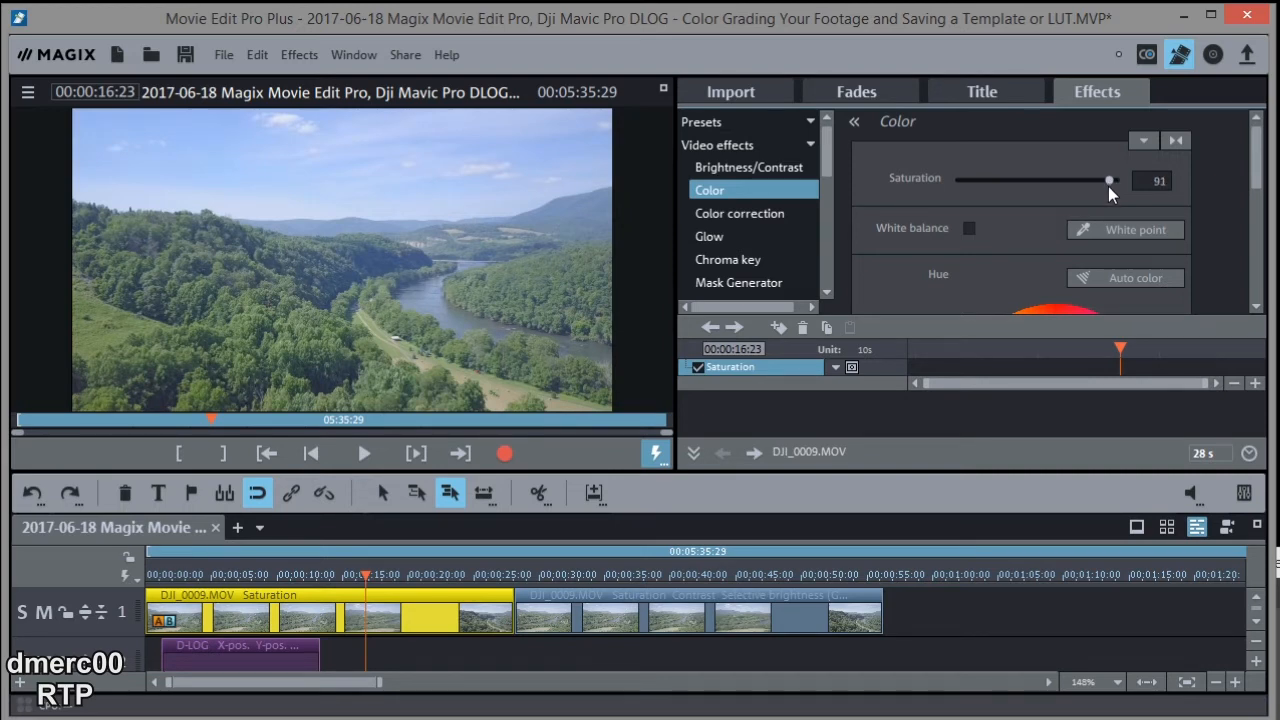
left_click_drag(1108, 180, 1106, 180)
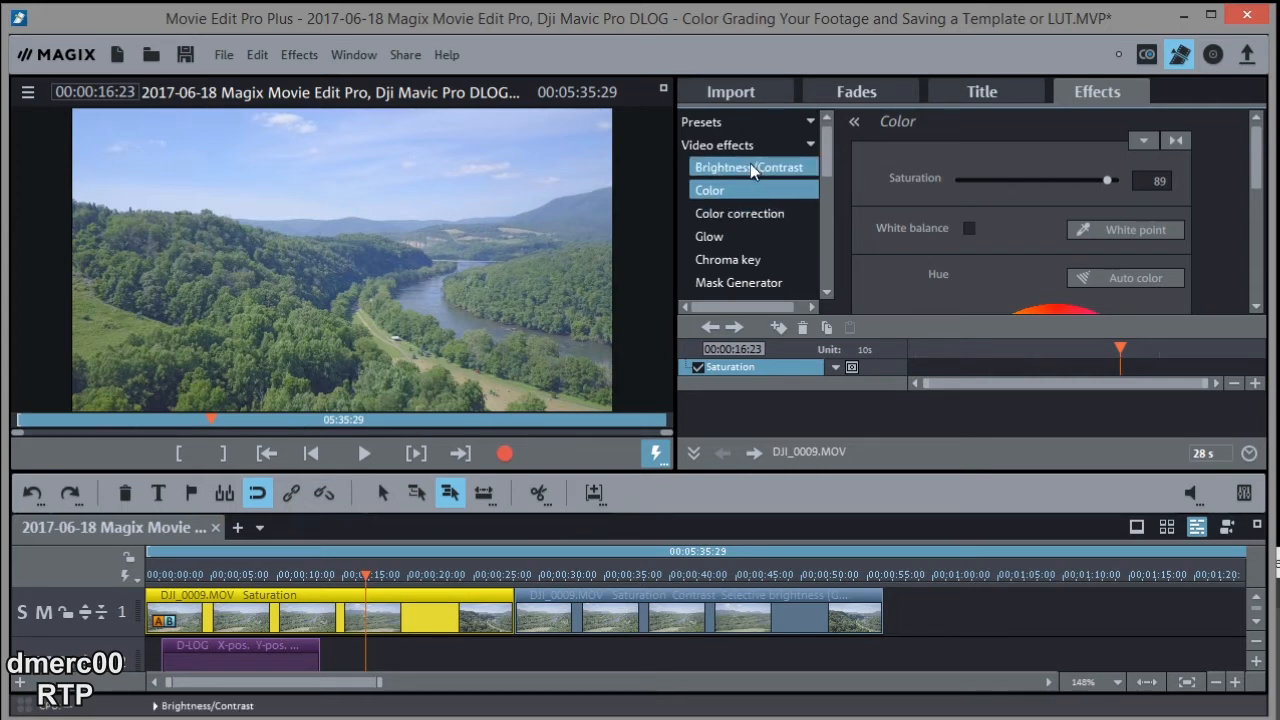
left_click(752, 168)
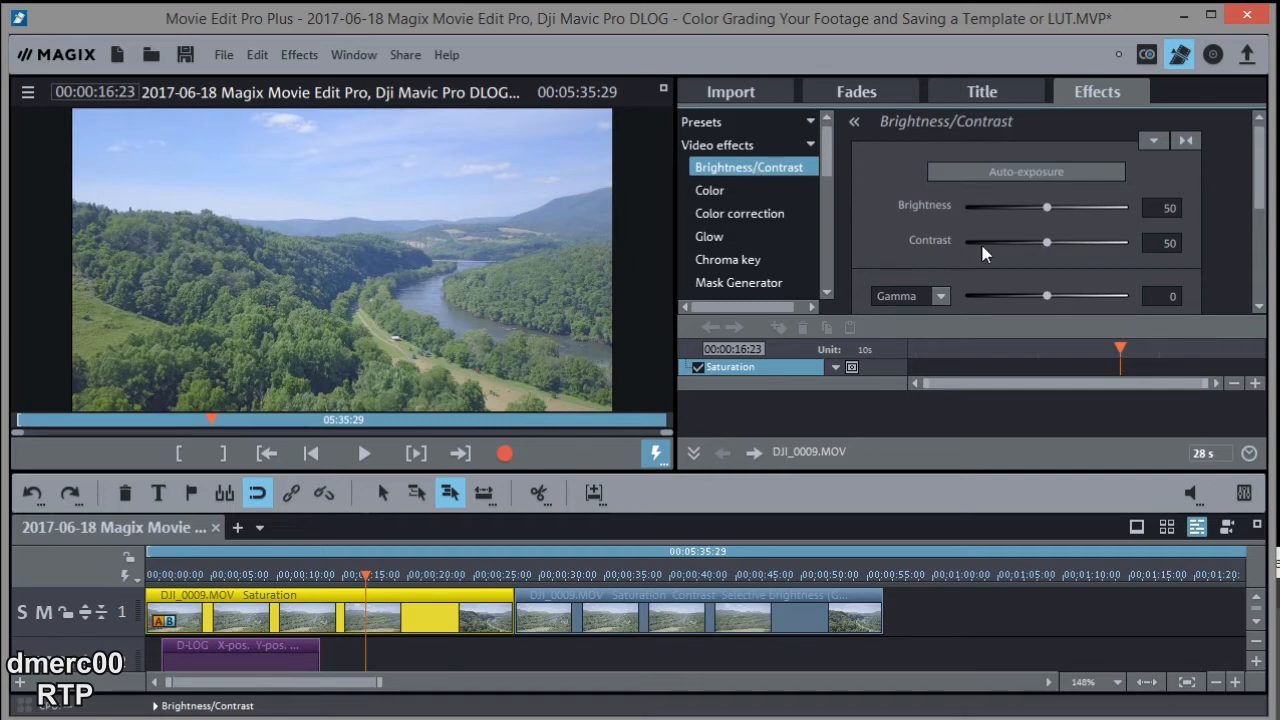
mouse_move(1050, 248)
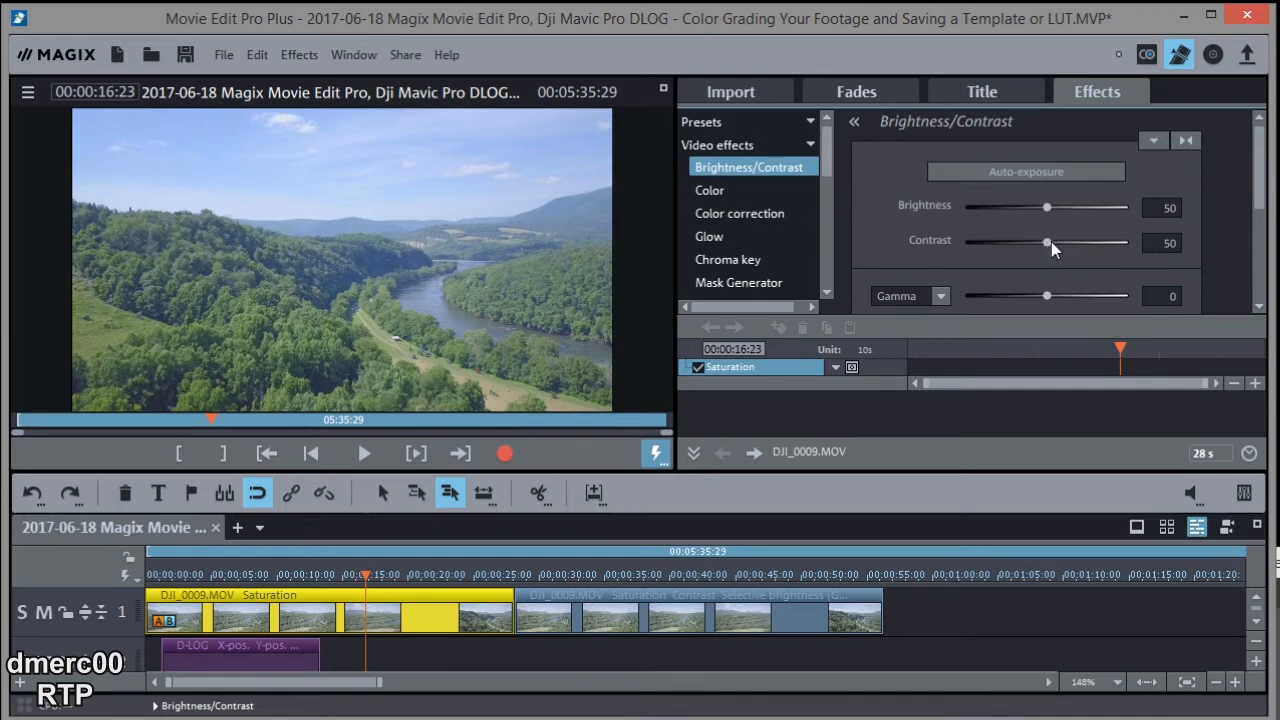
Set the clip's Contrast slider to 55 in Brightness/Contrast
left_click_drag(1048, 244, 1058, 244)
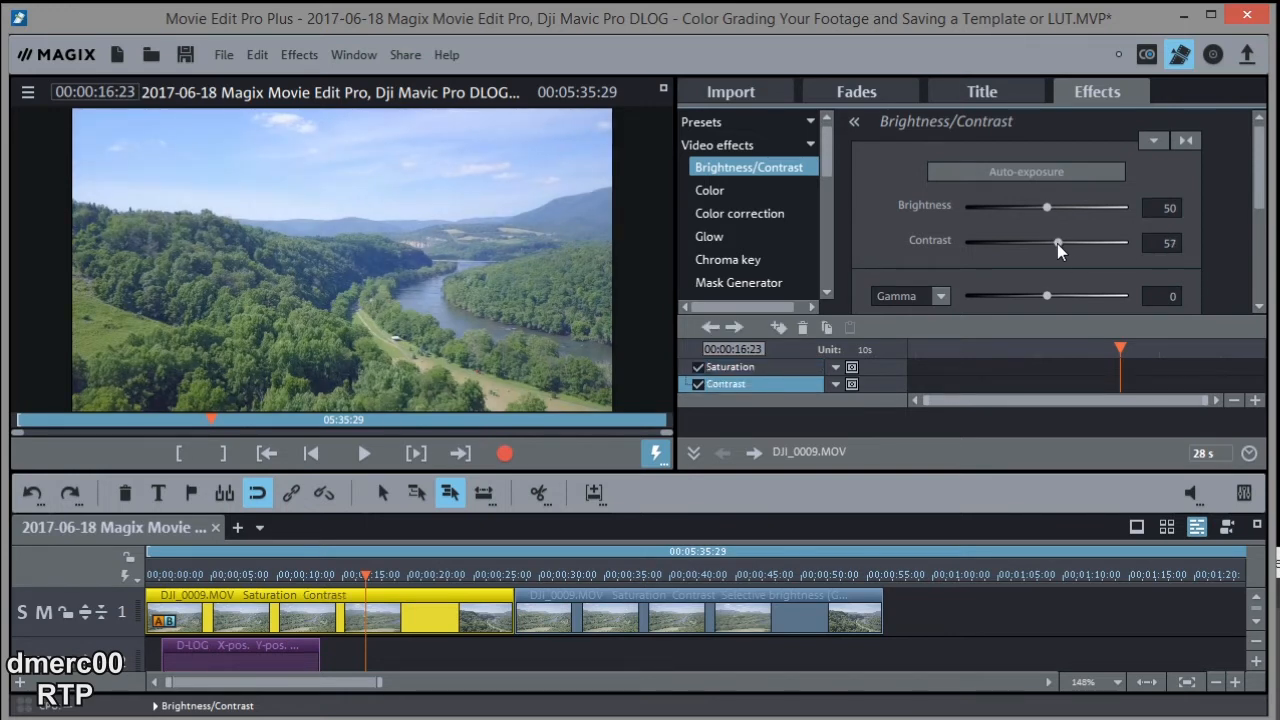
left_click_drag(1058, 244, 1052, 244)
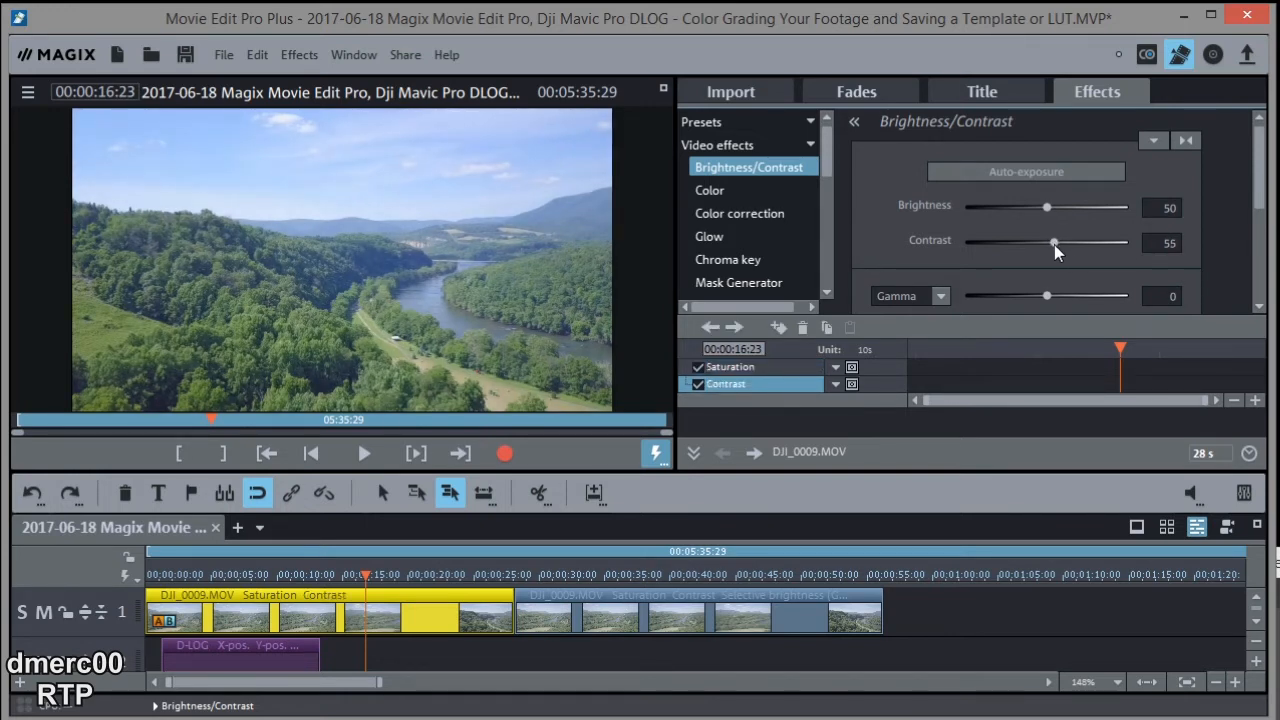
left_click_drag(1056, 242, 1052, 242)
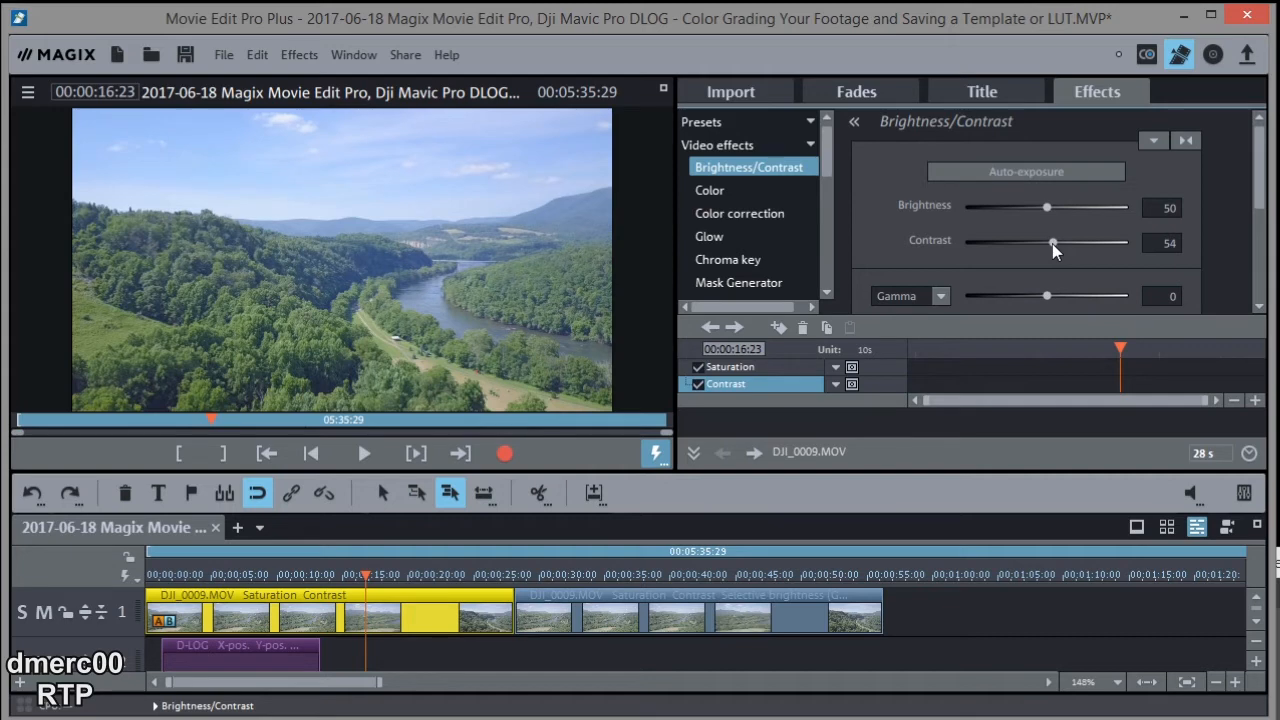
left_click_drag(1050, 242, 1056, 242)
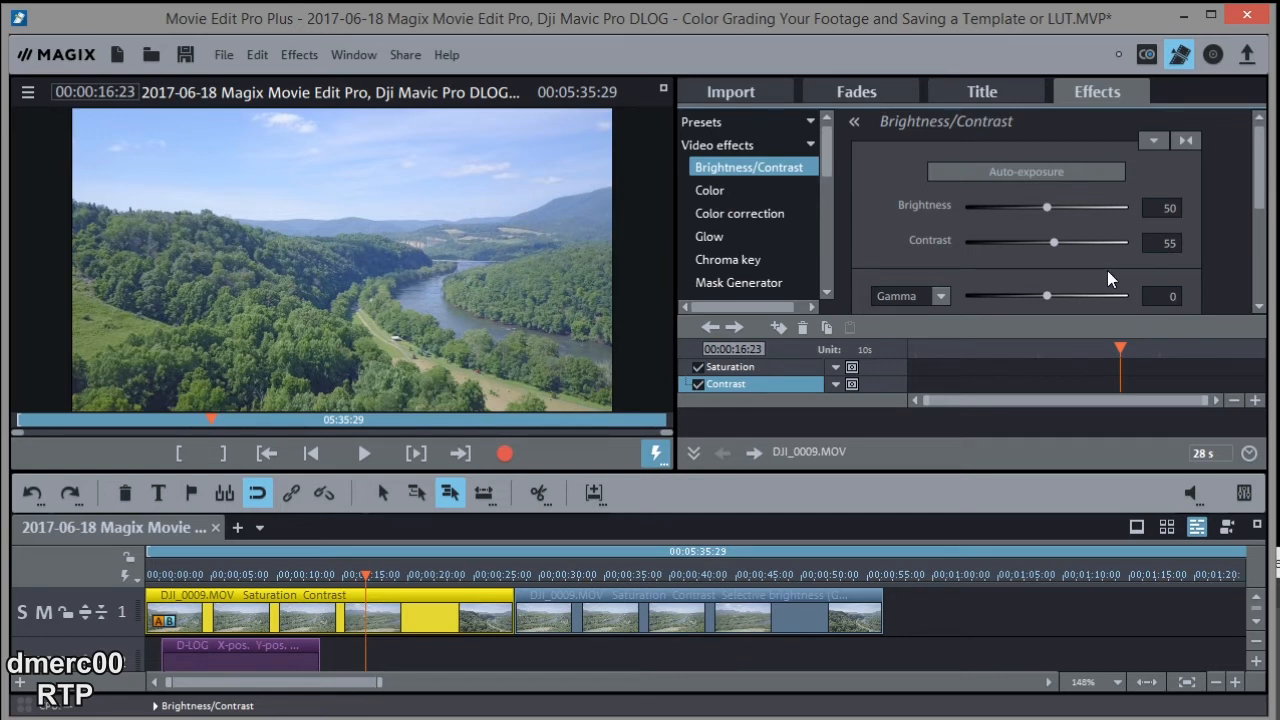
mouse_move(1120, 308)
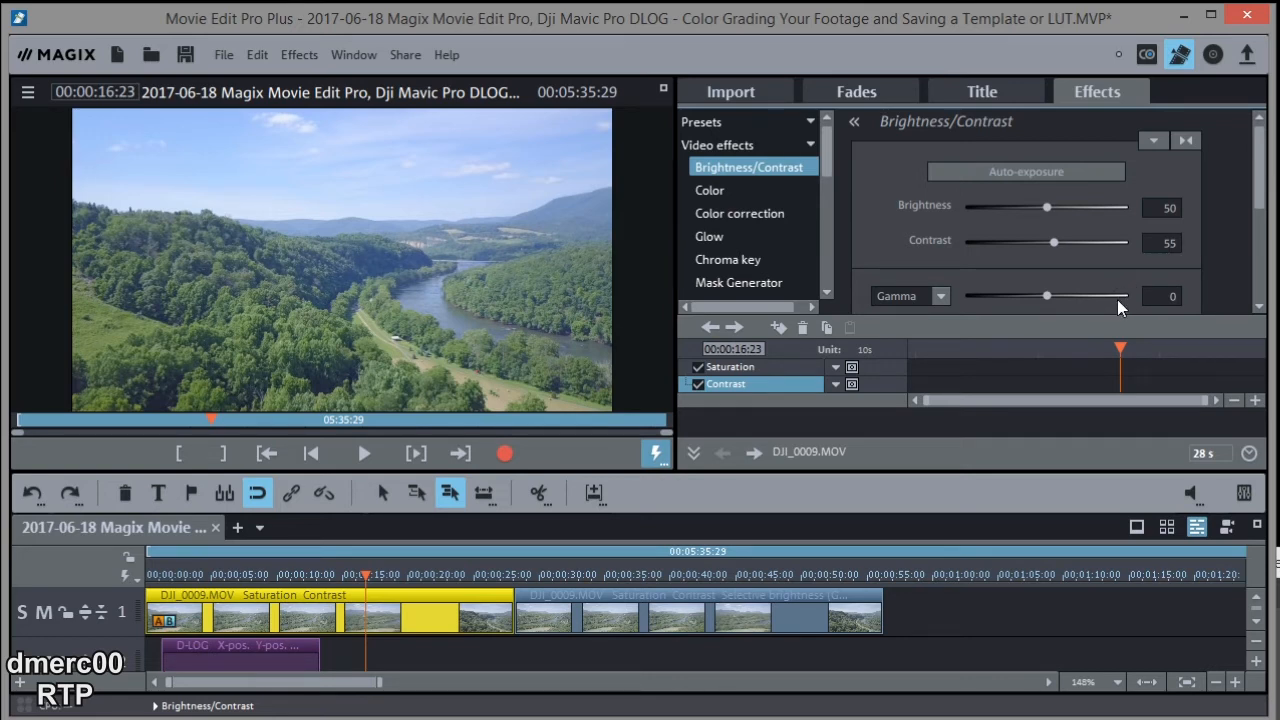
mouse_move(1078, 288)
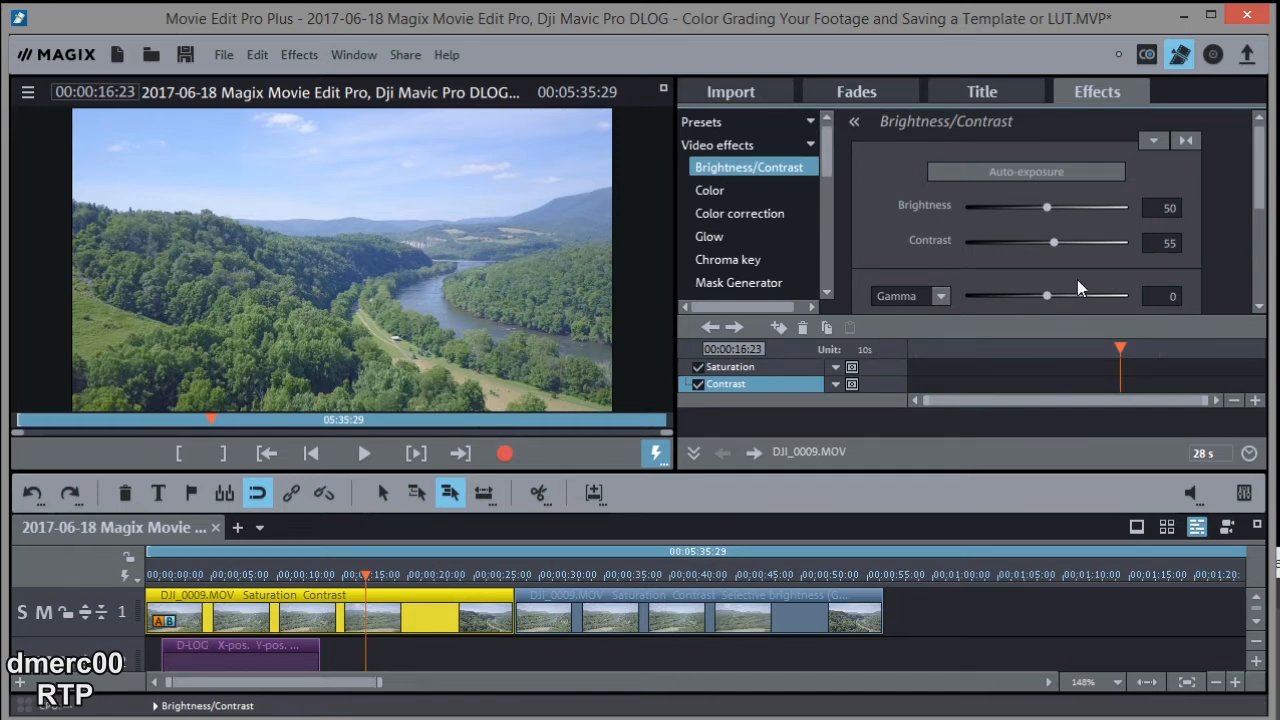
mouse_move(1048, 304)
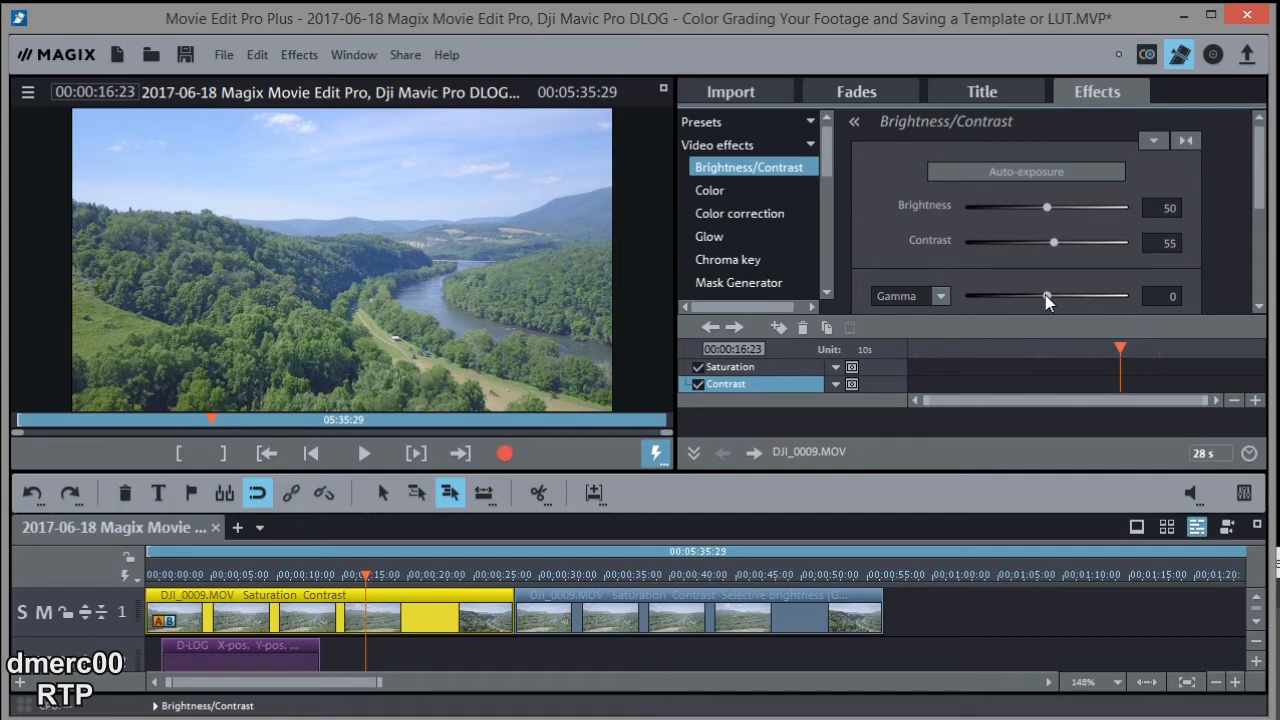
Lower the clip's Gamma to -50 to darken the midtones
left_click_drag(1048, 296, 1032, 296)
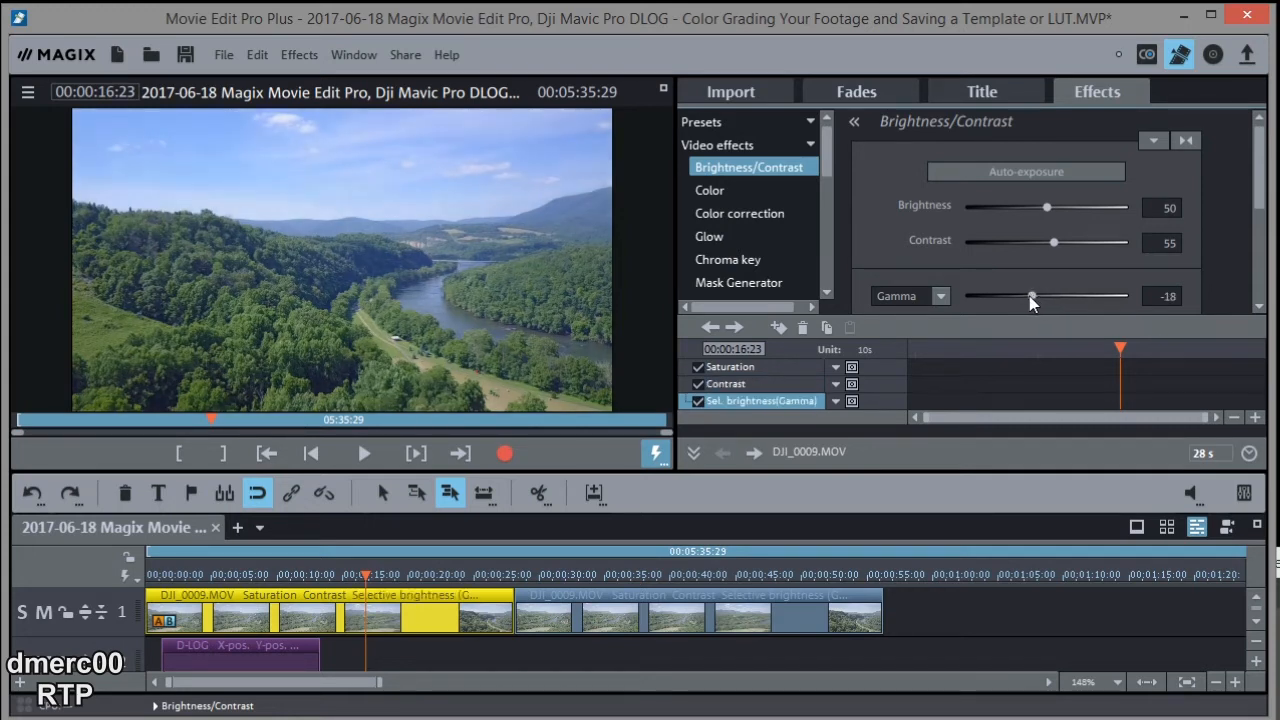
left_click_drag(1030, 296, 1018, 296)
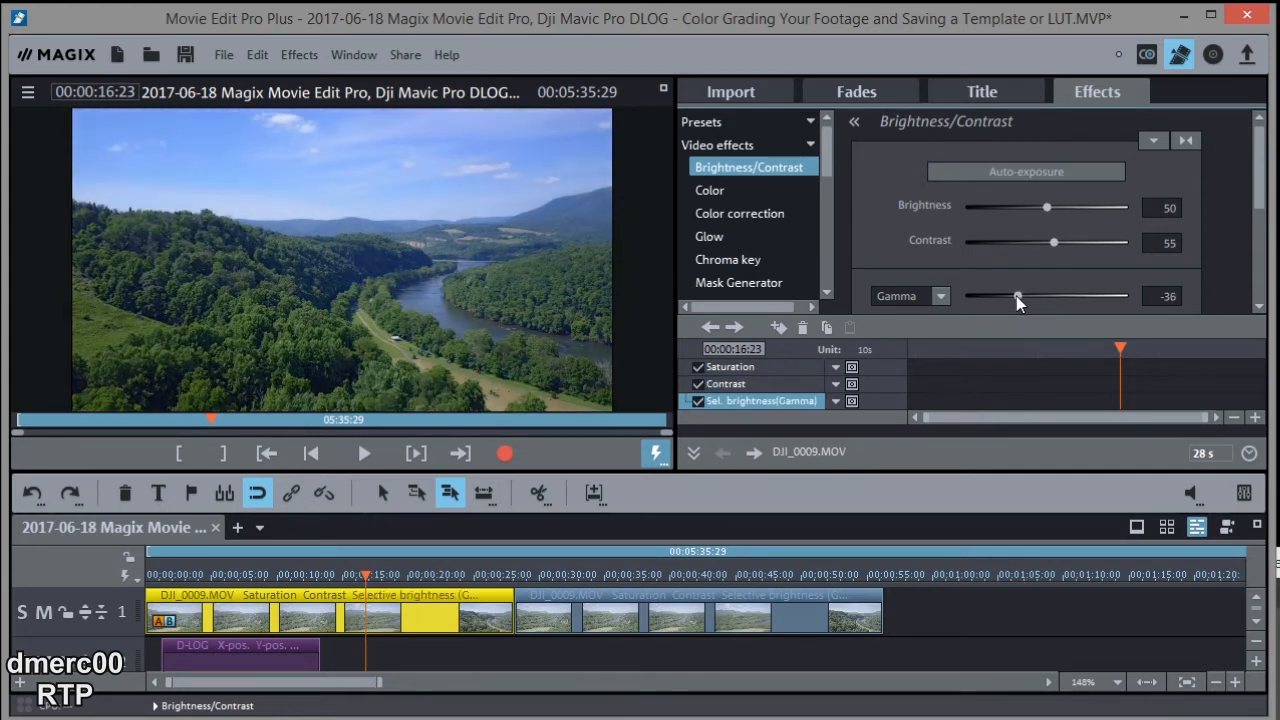
left_click_drag(1018, 296, 1008, 296)
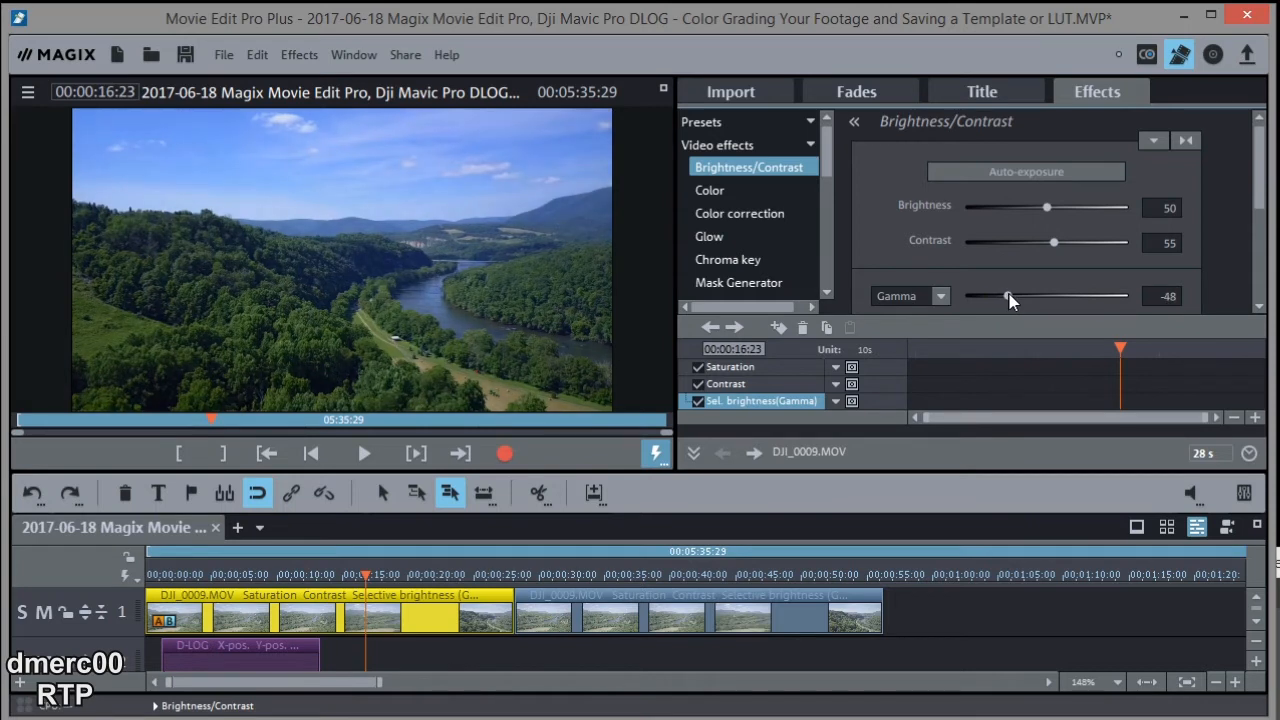
left_click_drag(1012, 296, 1008, 296)
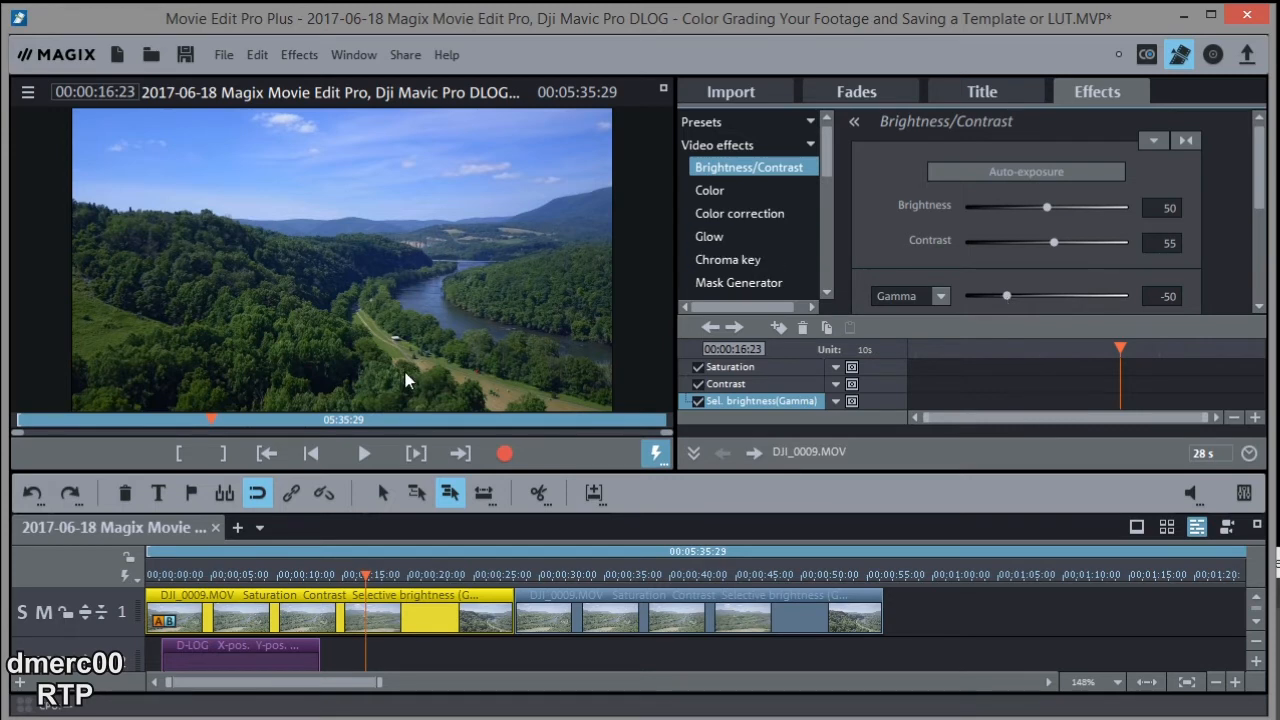
mouse_move(316, 352)
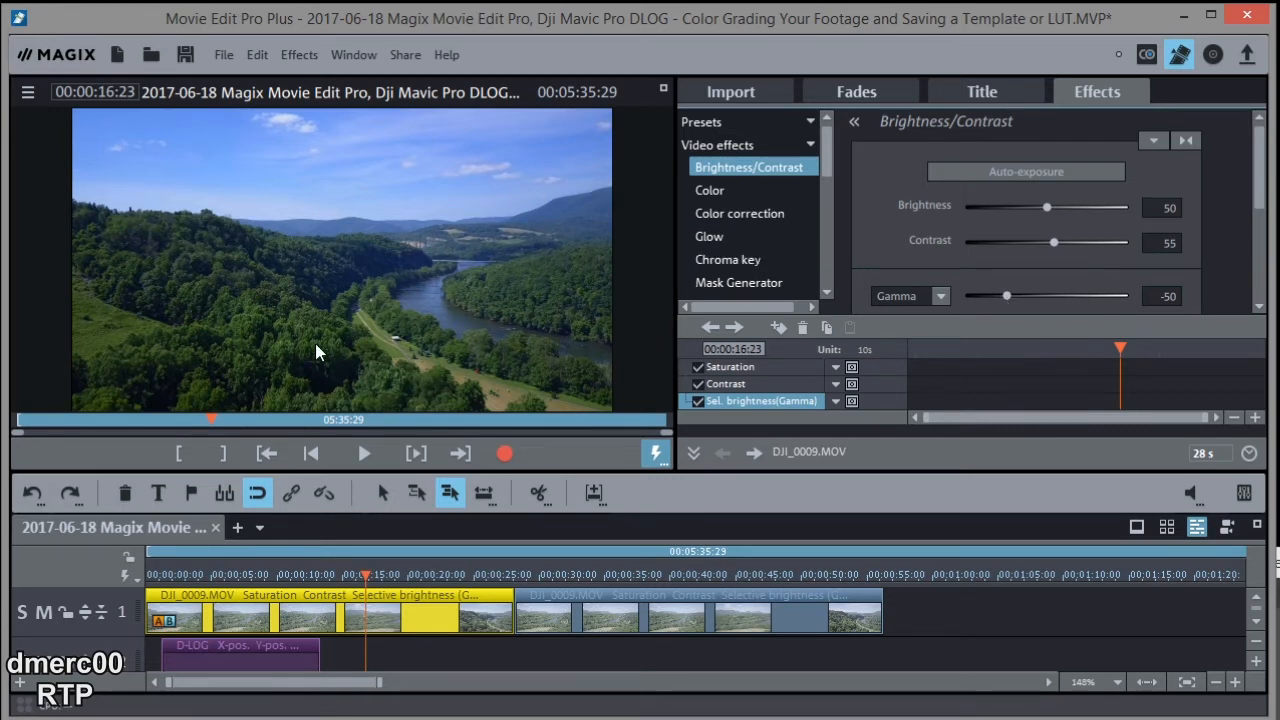
mouse_move(342, 318)
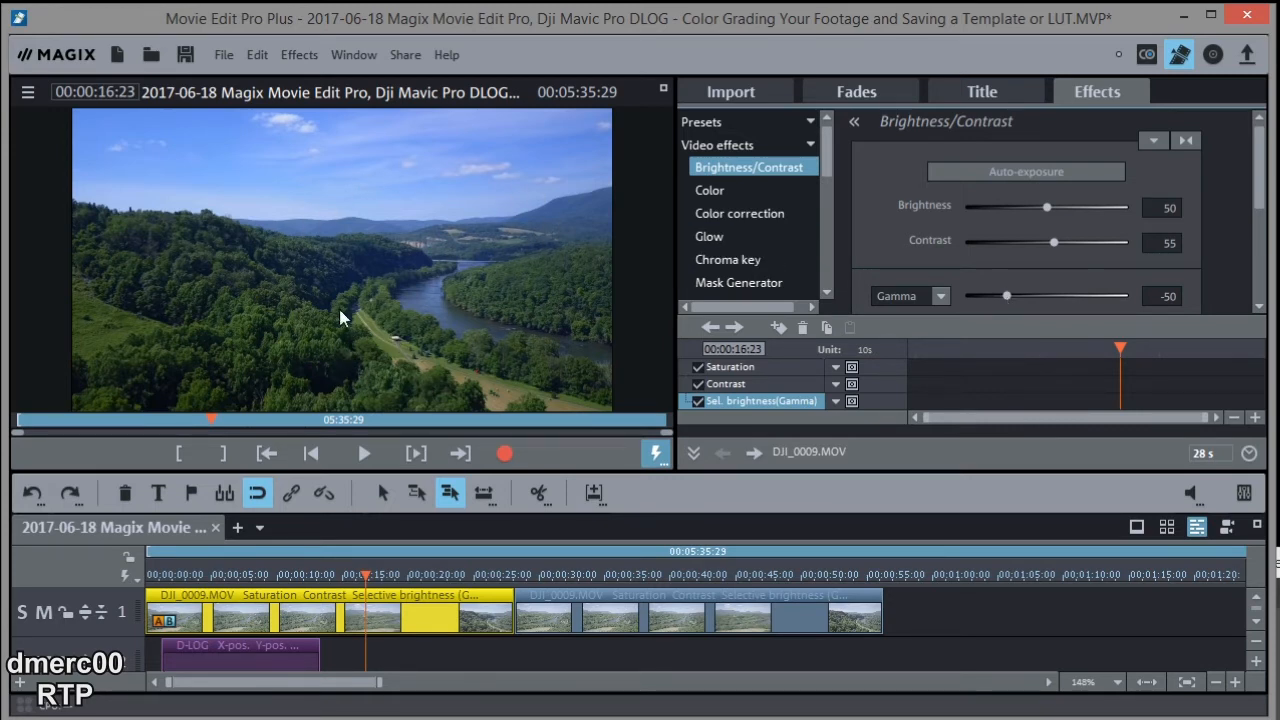
mouse_move(476, 280)
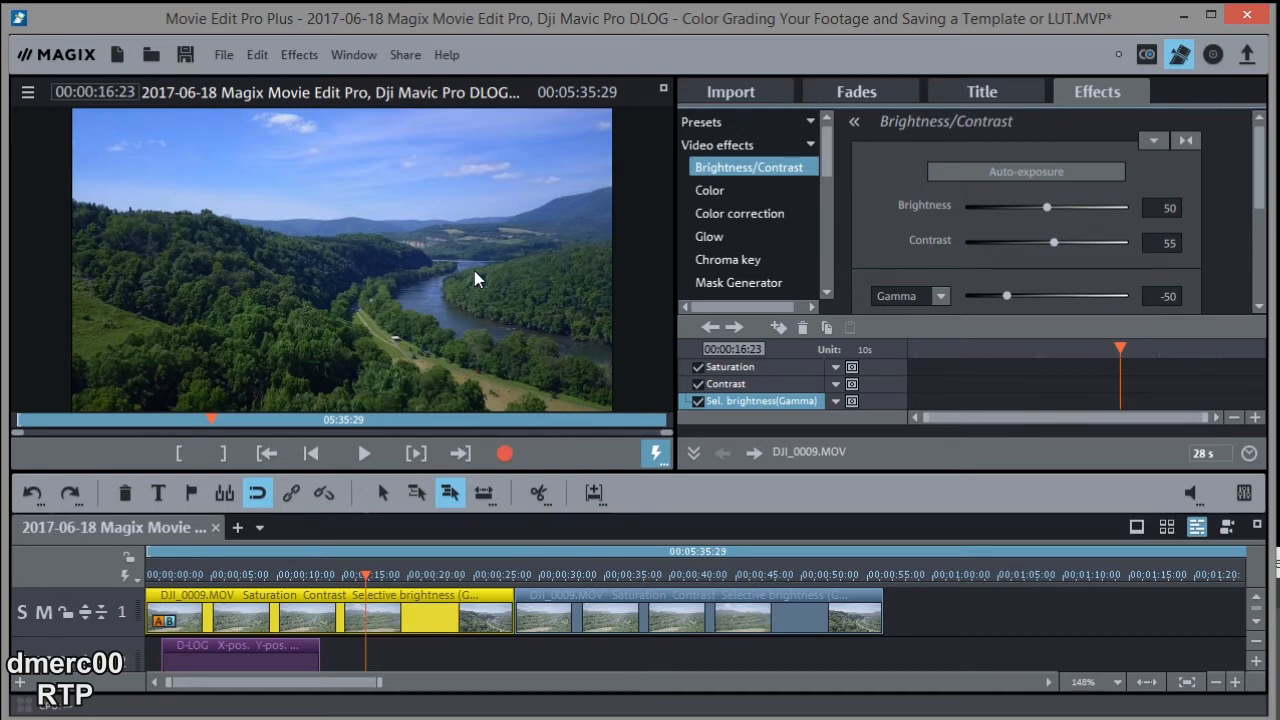
mouse_move(592, 252)
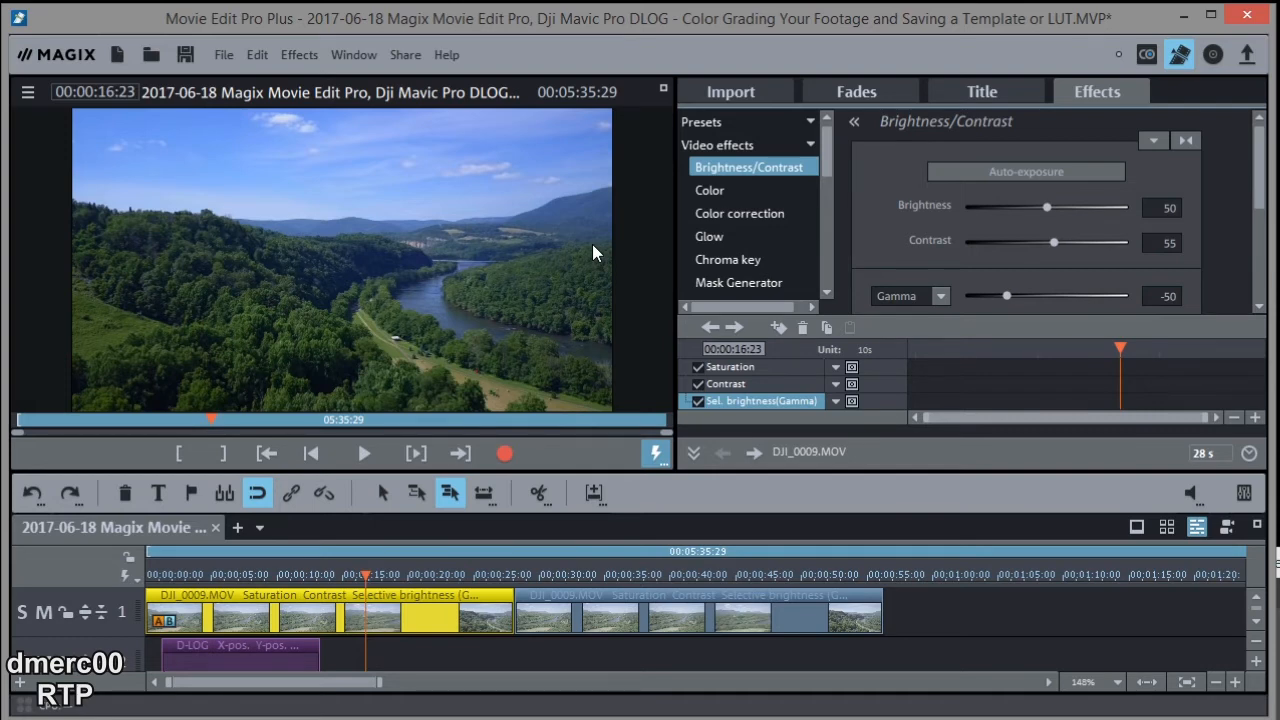
mouse_move(976, 168)
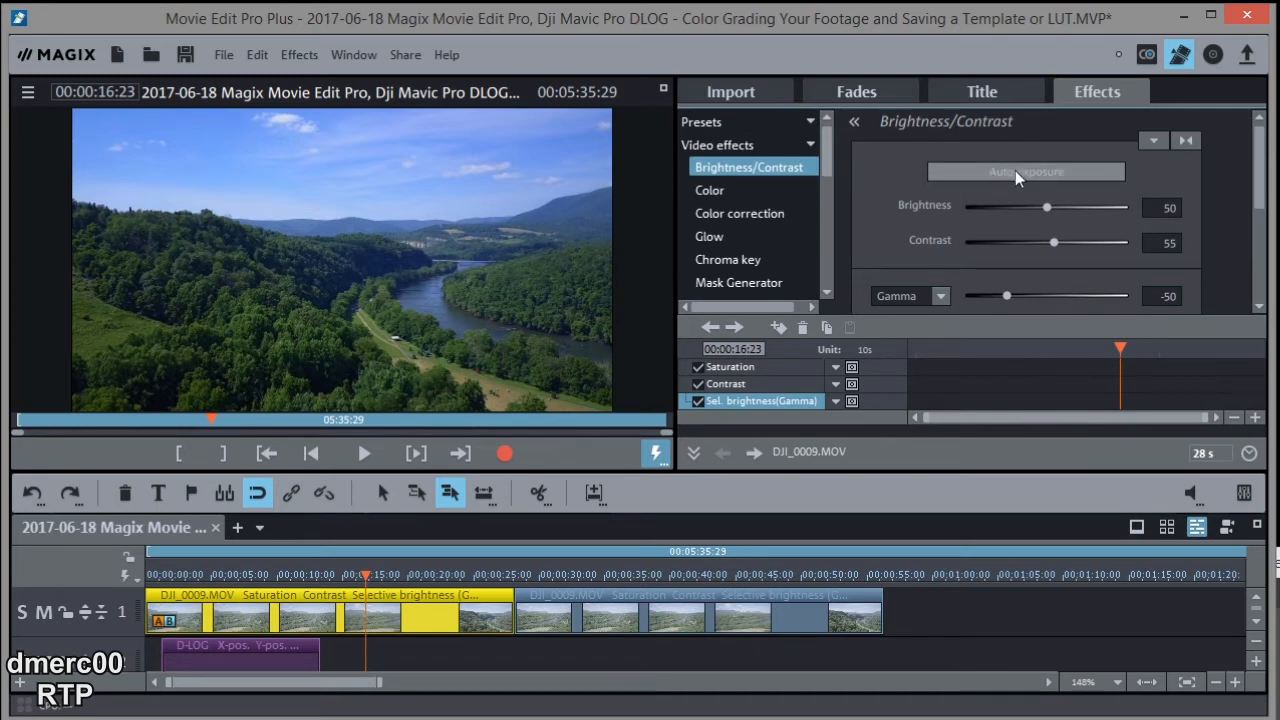
mouse_move(1044, 180)
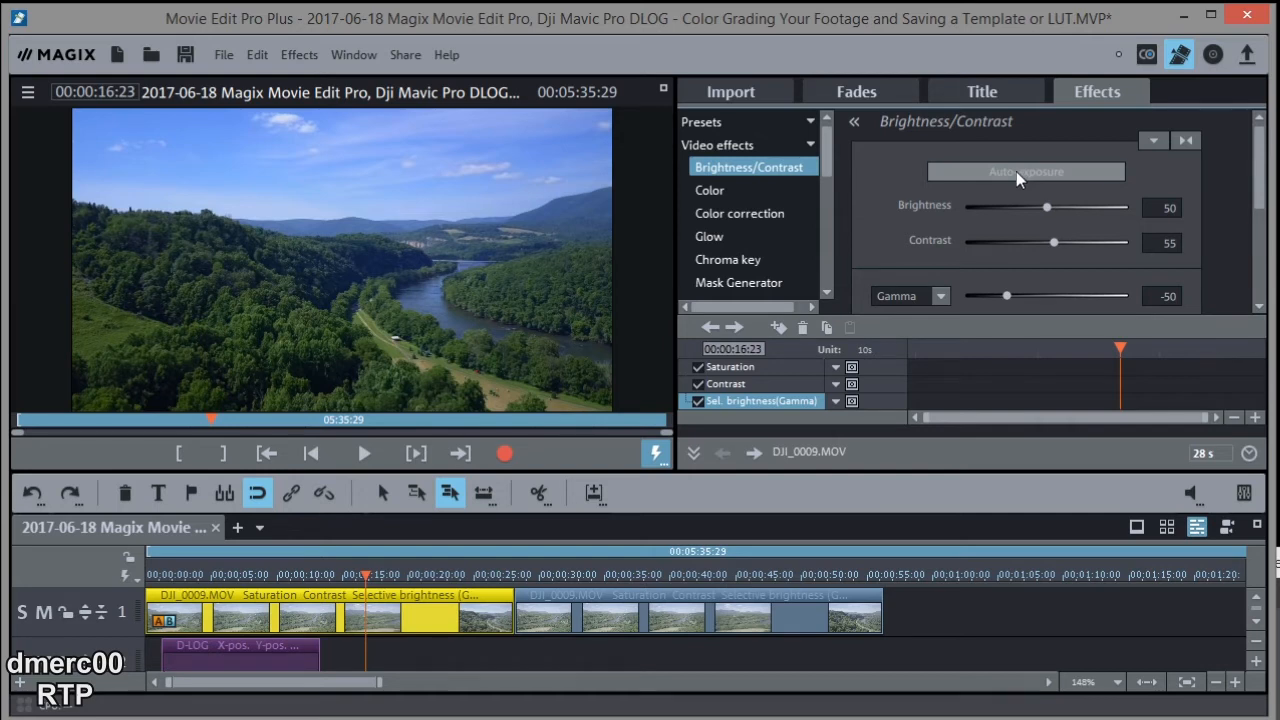
Apply Auto-exposure correction to the first drone clip
left_click(1024, 172)
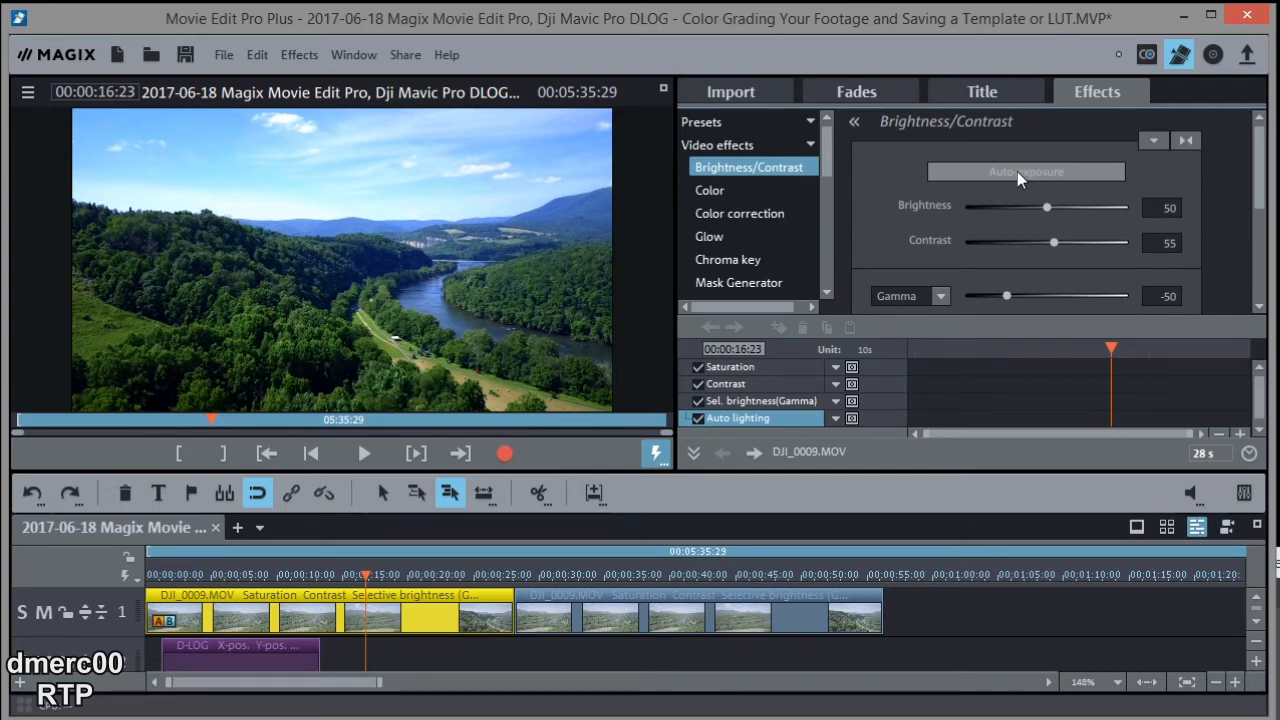
mouse_move(972, 184)
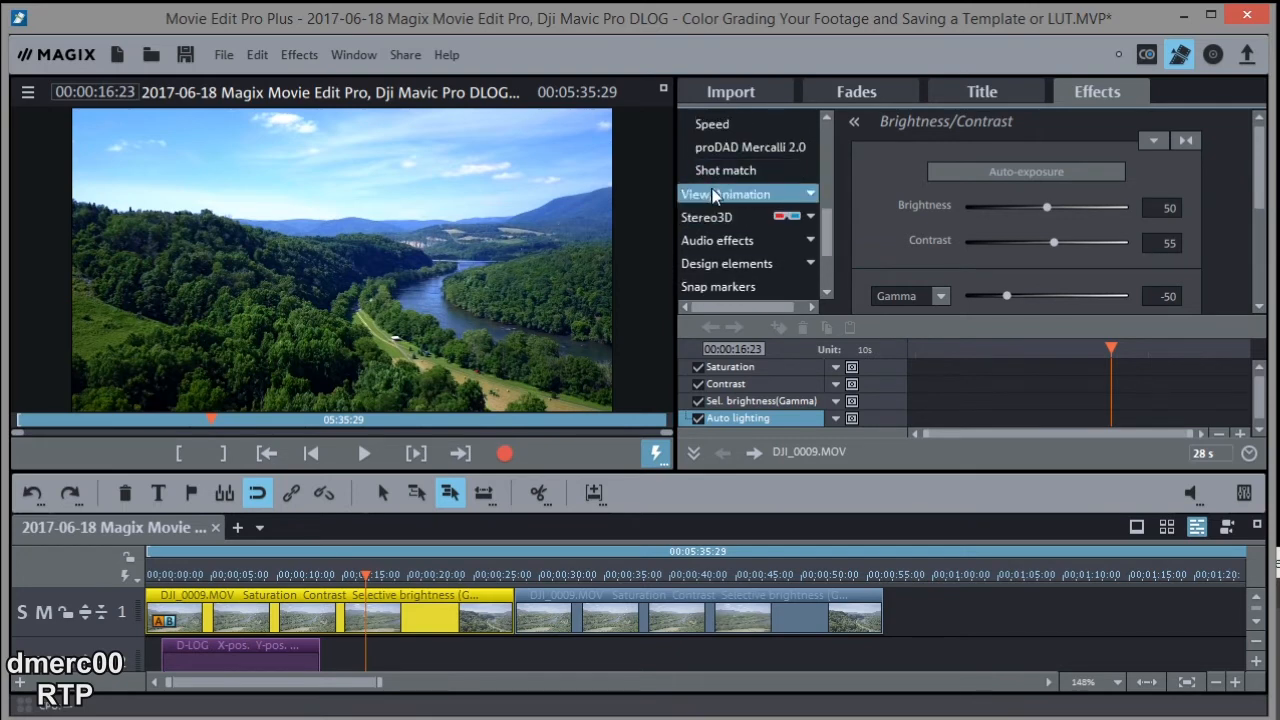
Show the Section settings under View/Animation > Size/Position for the clip
left_click(726, 194)
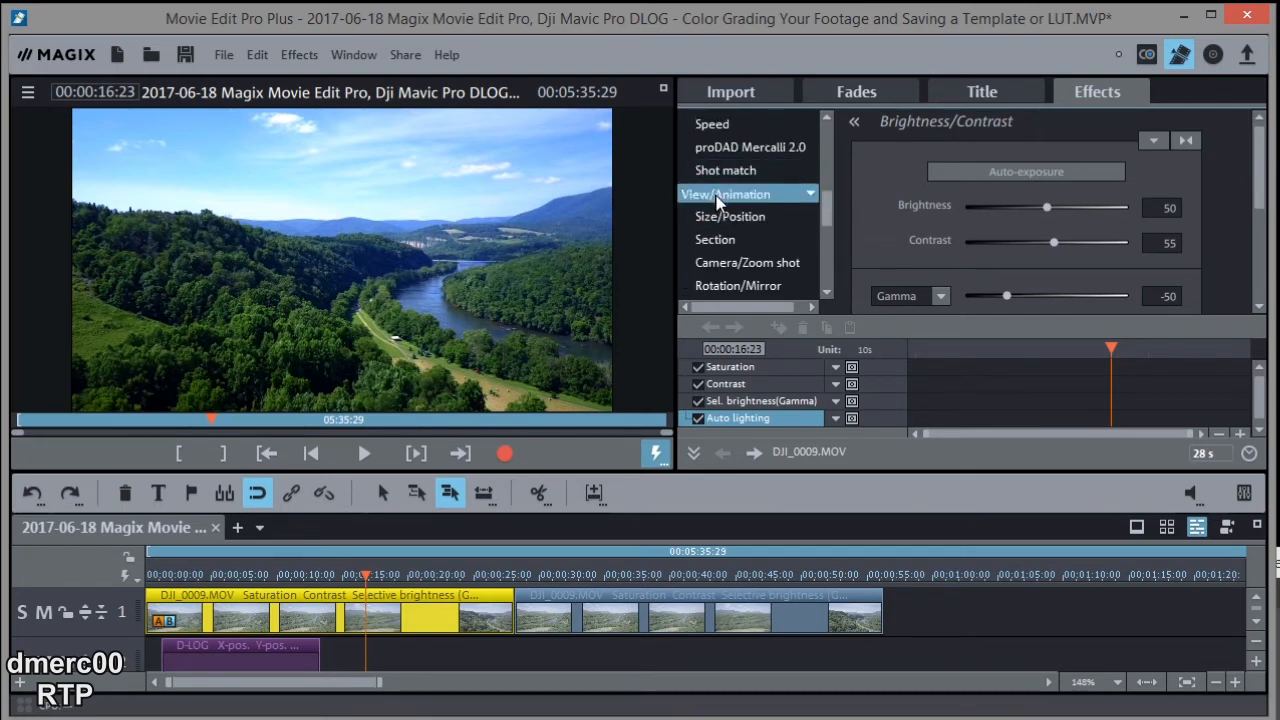
left_click(730, 216)
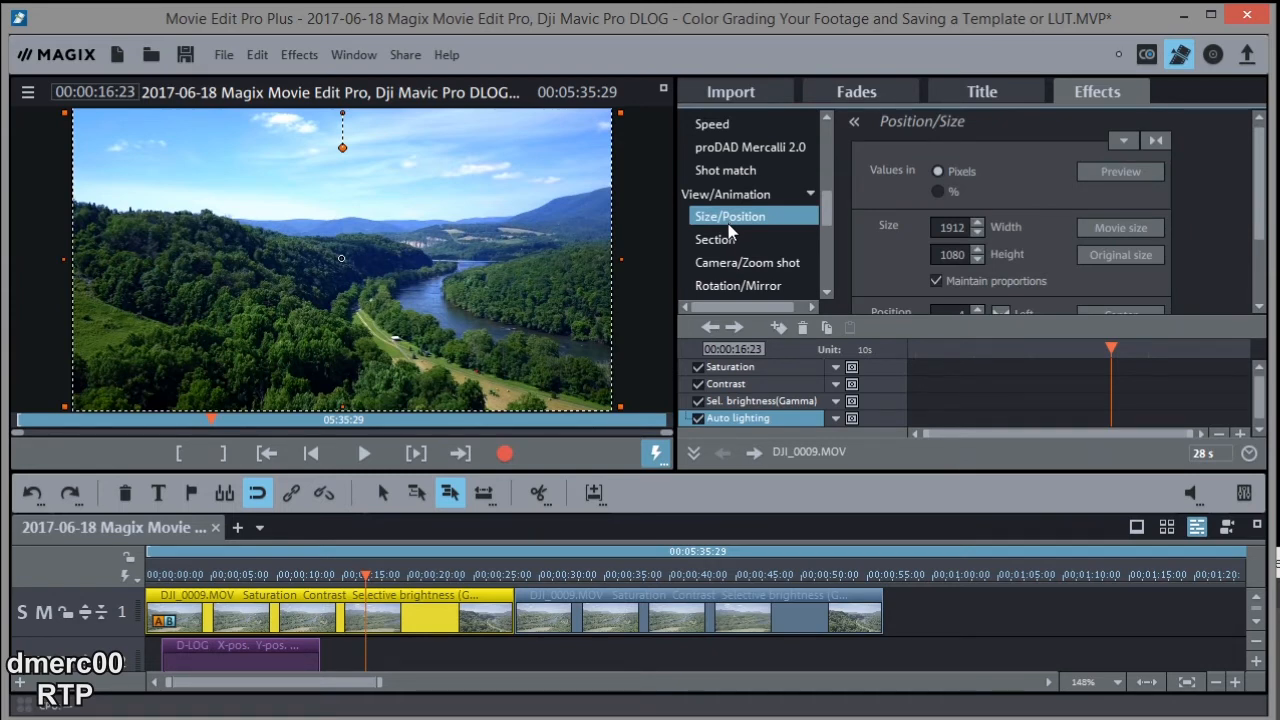
left_click(716, 240)
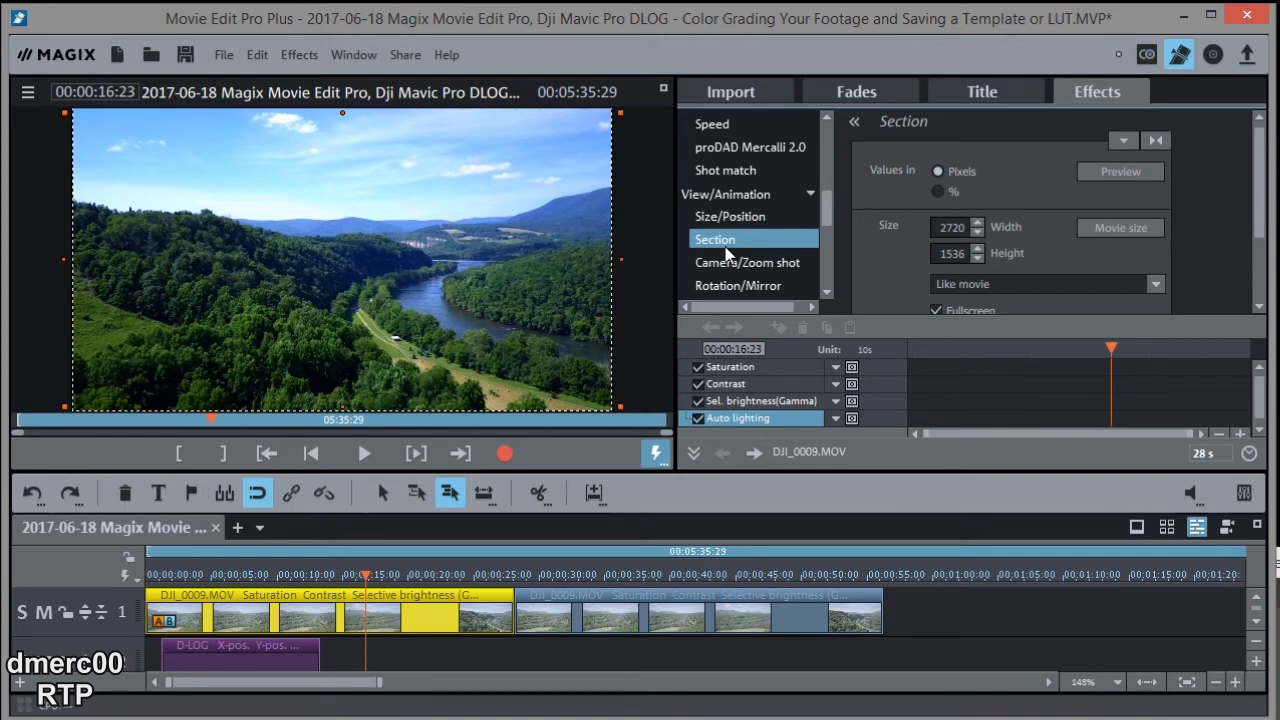
mouse_move(422, 588)
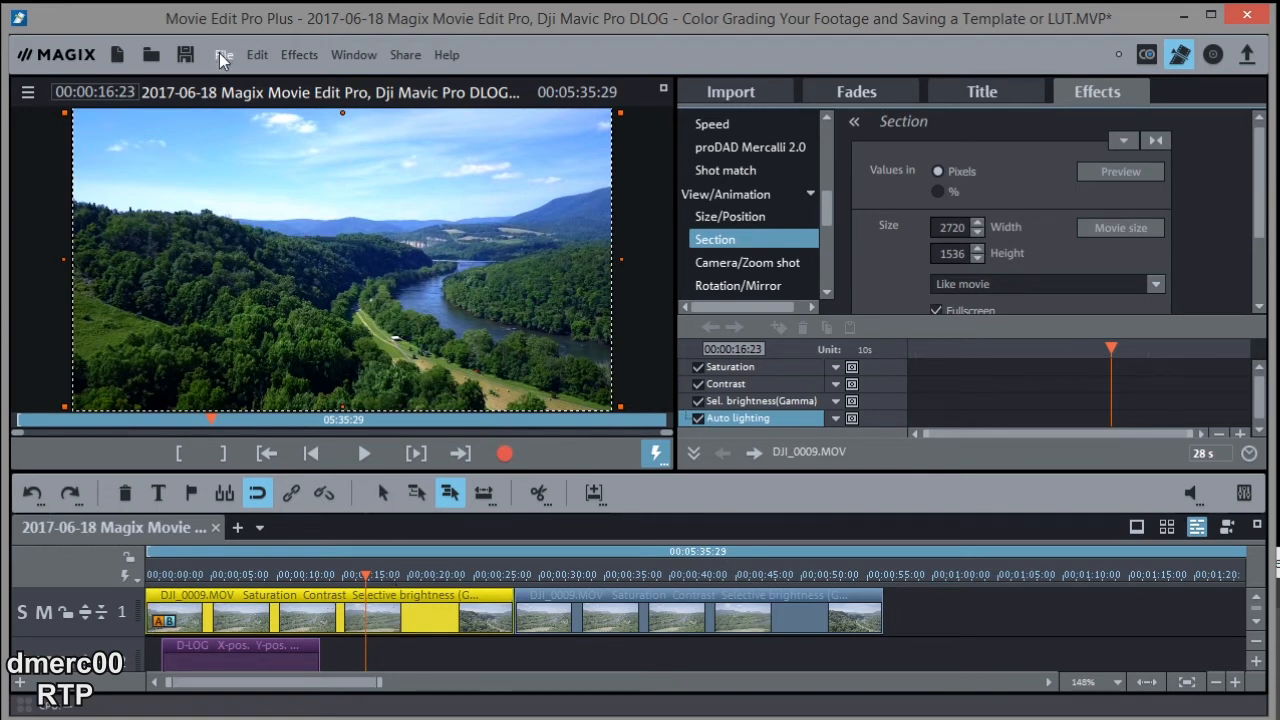
Save the project via File > Save project and select the drone clip on the timeline
left_click(224, 54)
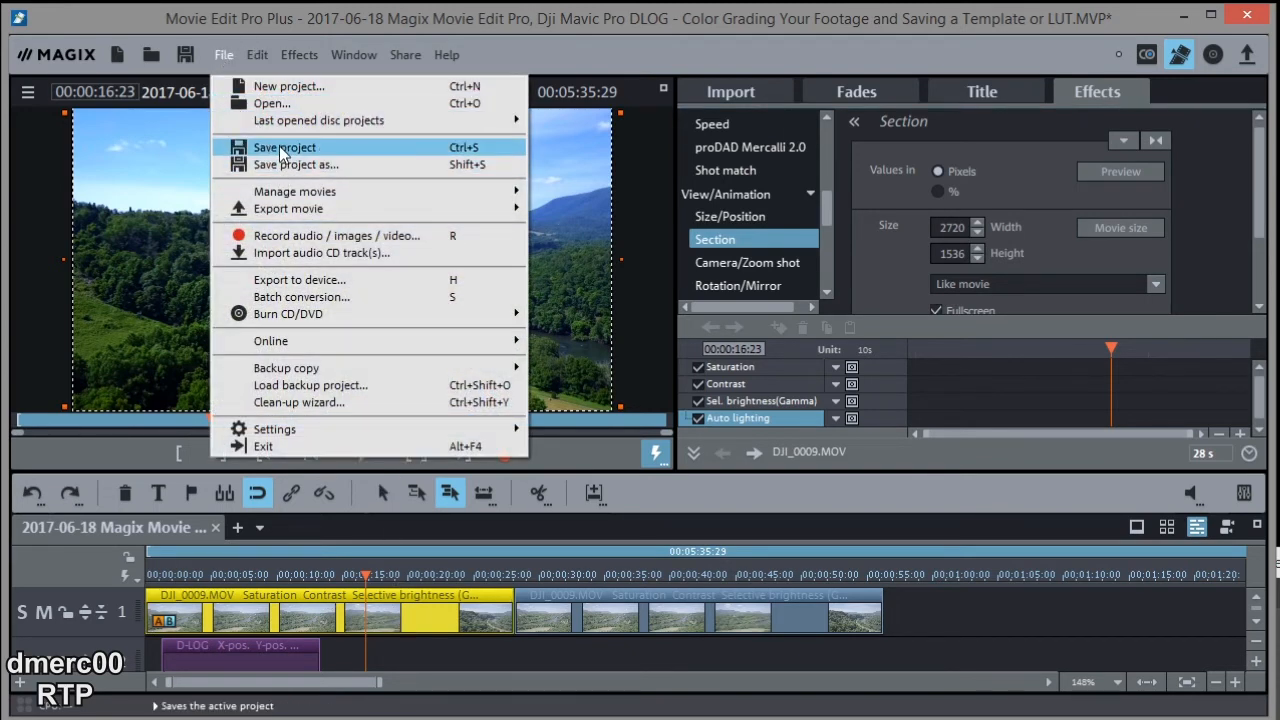
left_click(284, 148)
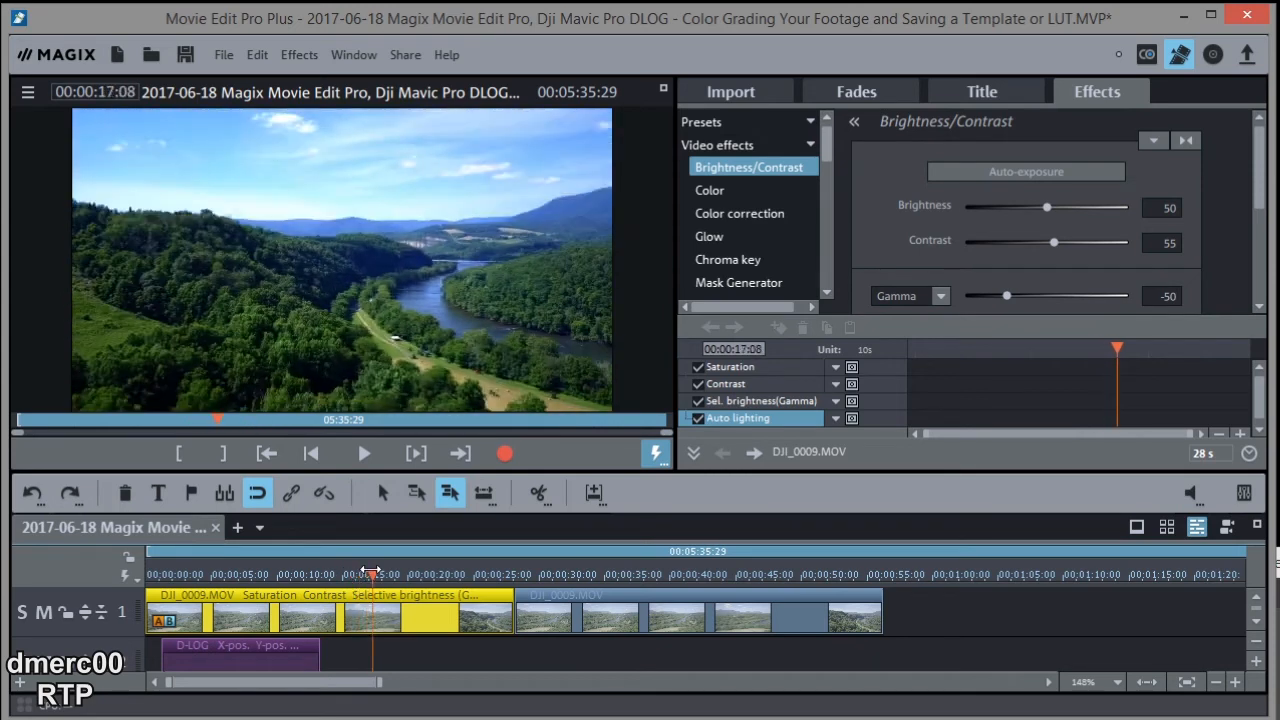
left_click(376, 574)
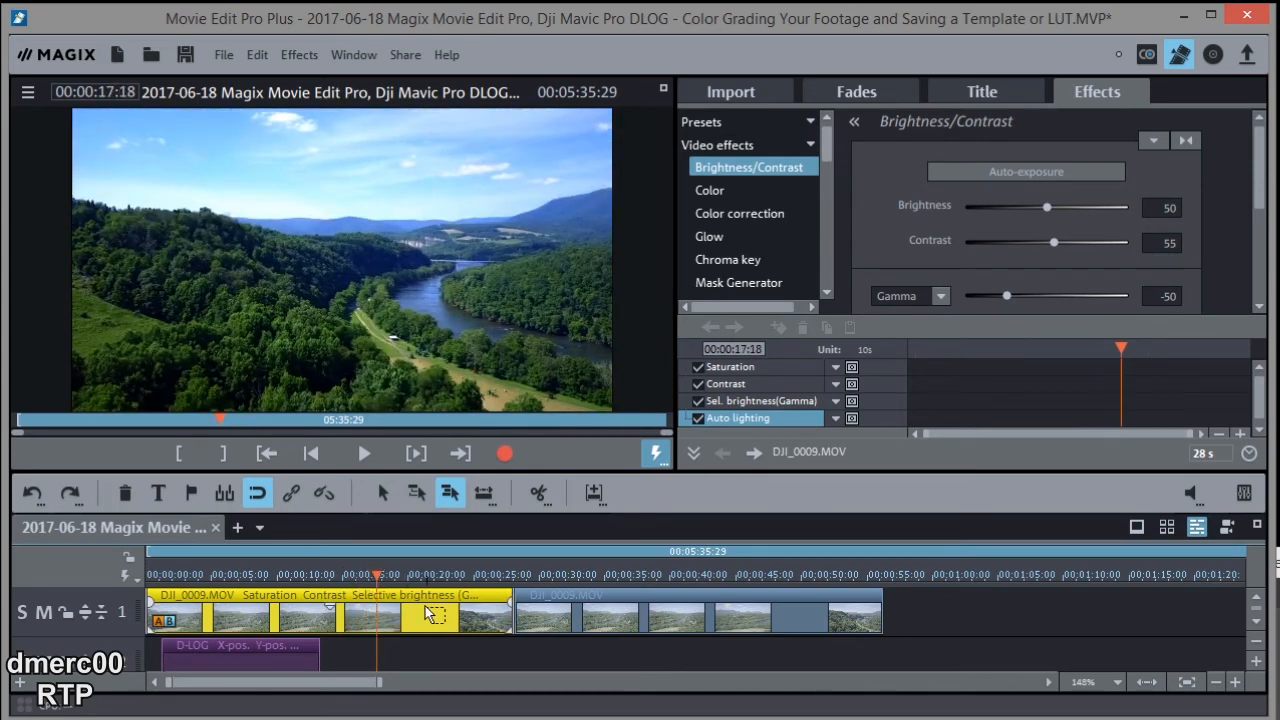
Save all four grading effects as DLOG Test.IFX, overwriting the existing template
right_click(430, 616)
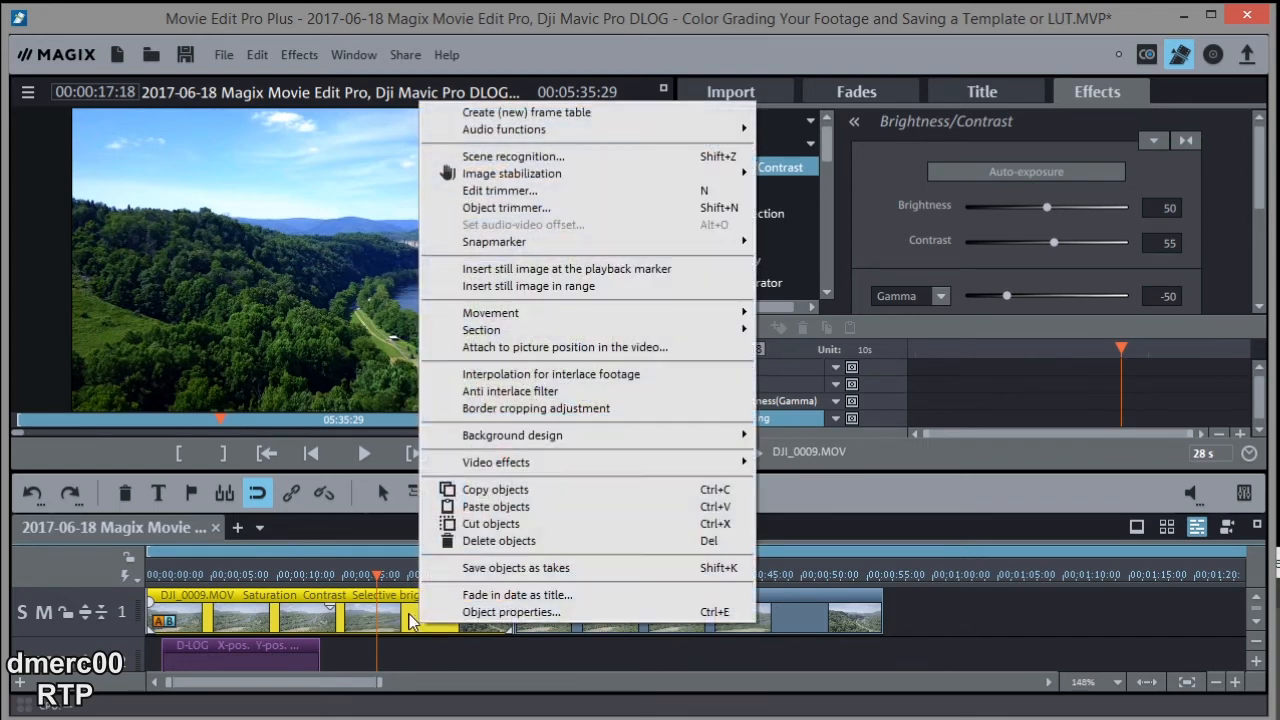
mouse_move(496, 462)
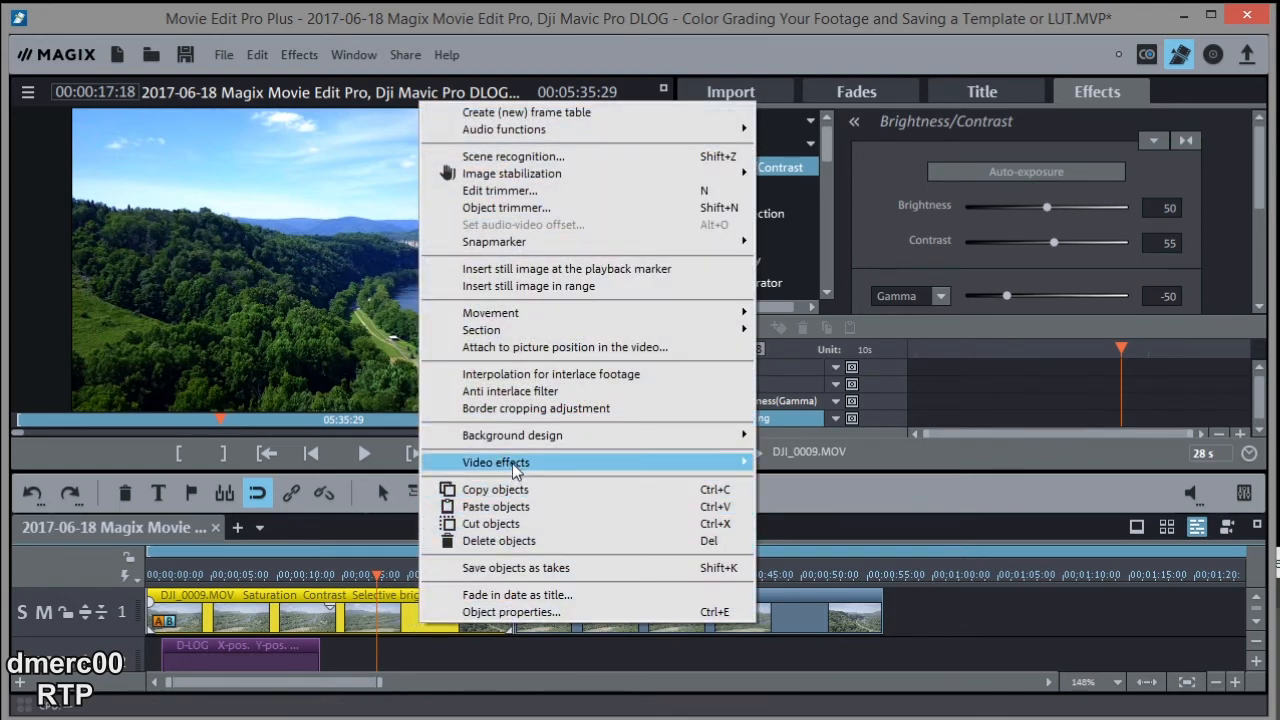
mouse_move(496, 462)
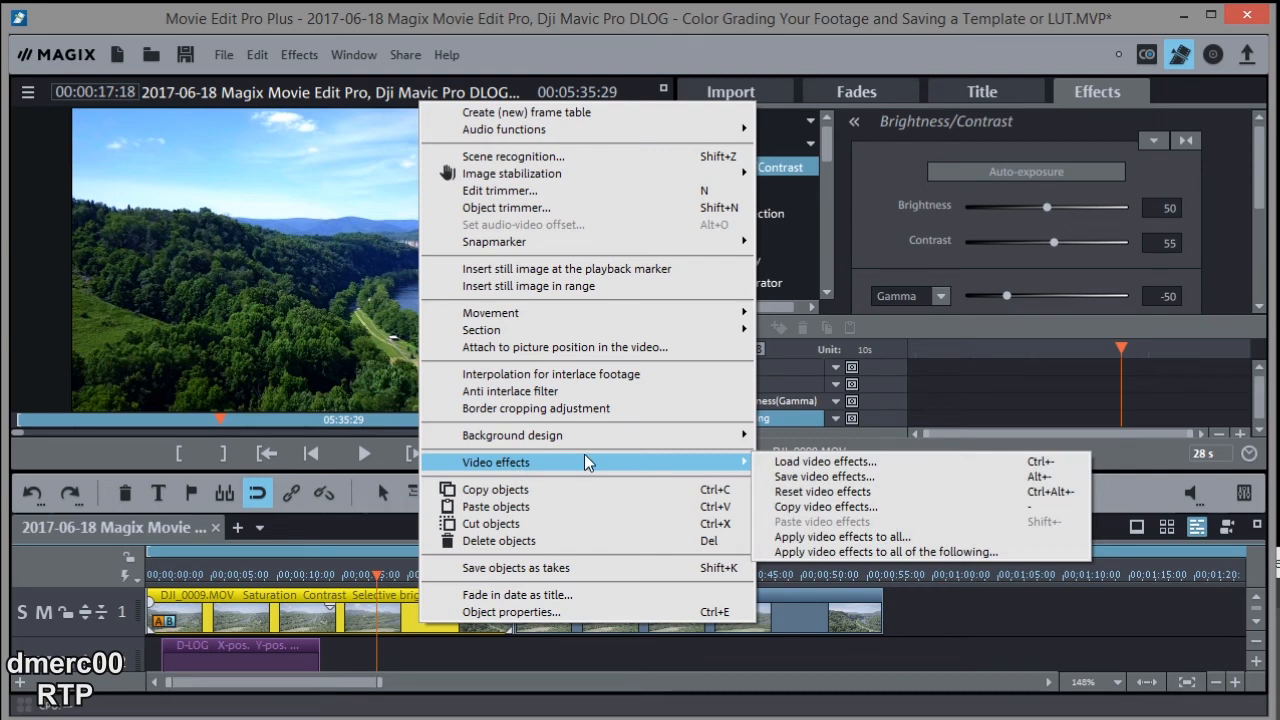
mouse_move(822, 476)
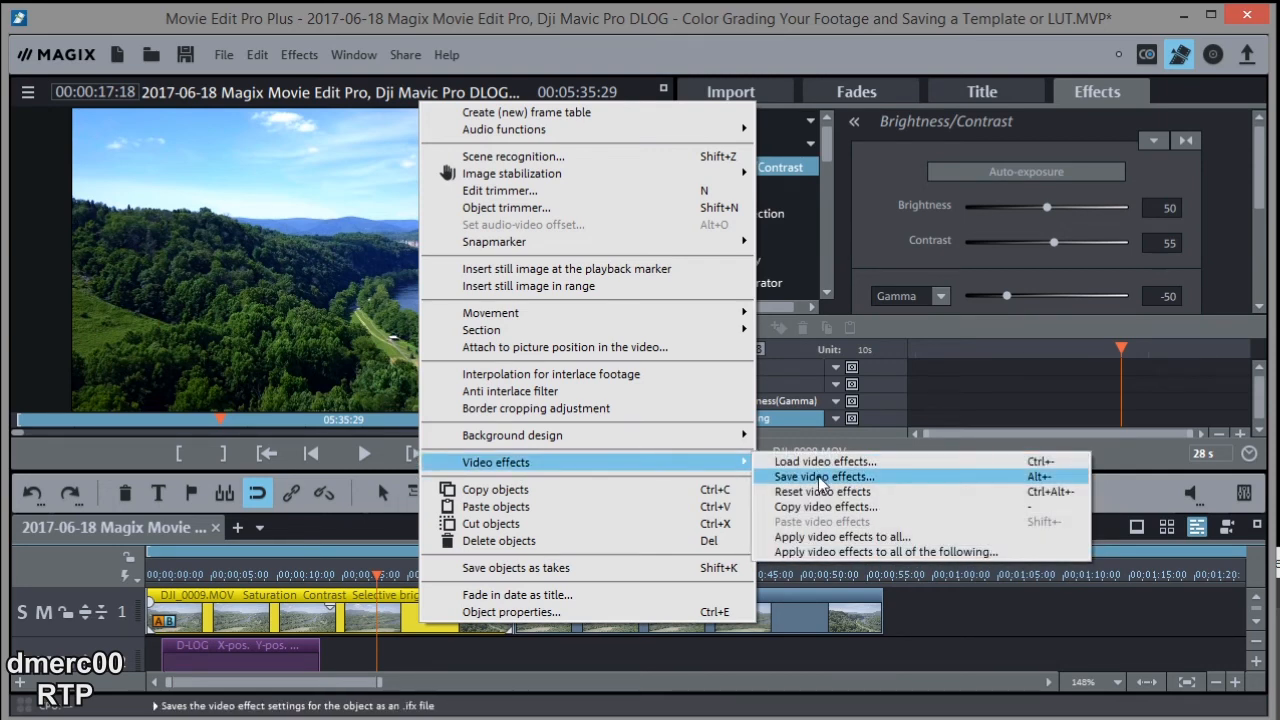
left_click(824, 476)
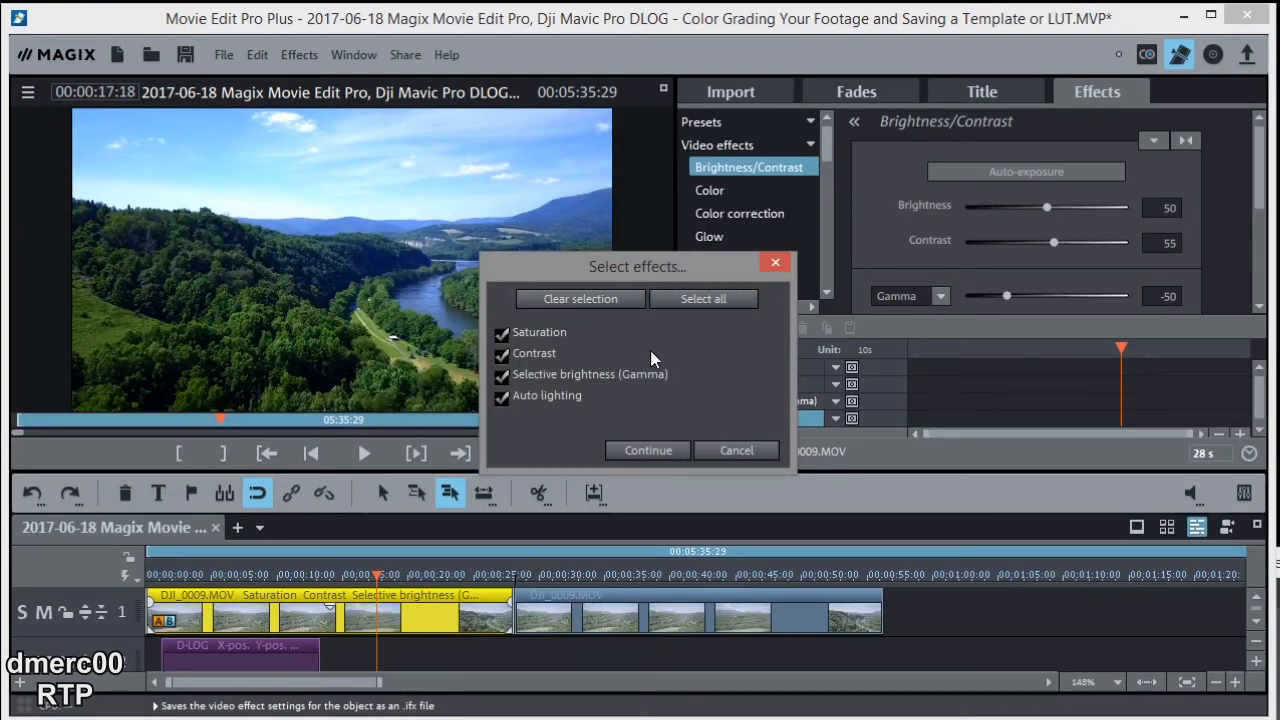
left_click(648, 450)
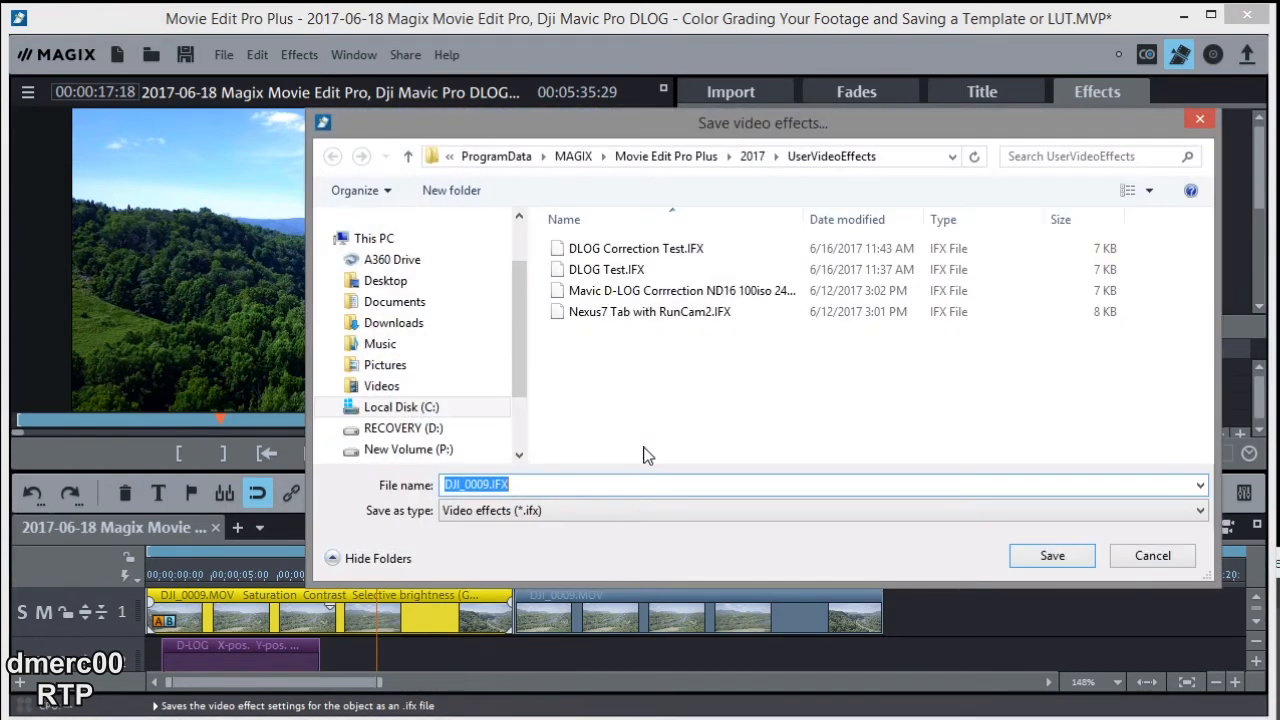
left_click(606, 268)
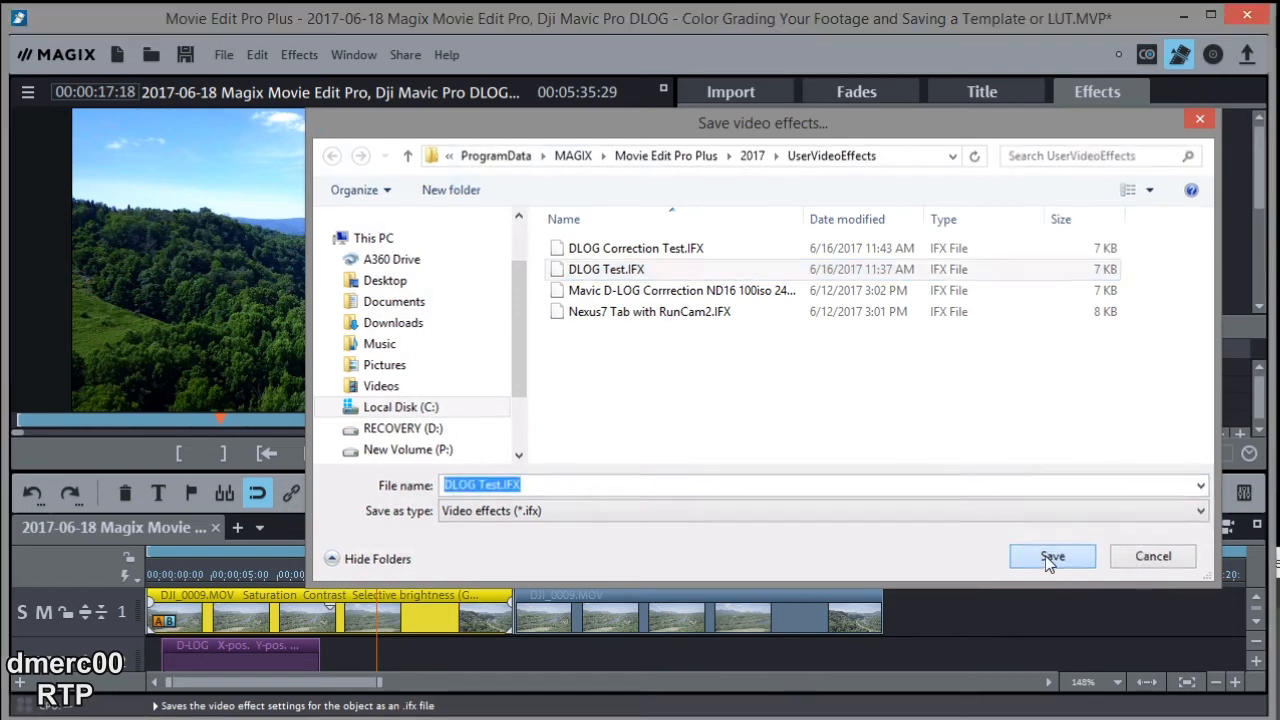
left_click(1052, 556)
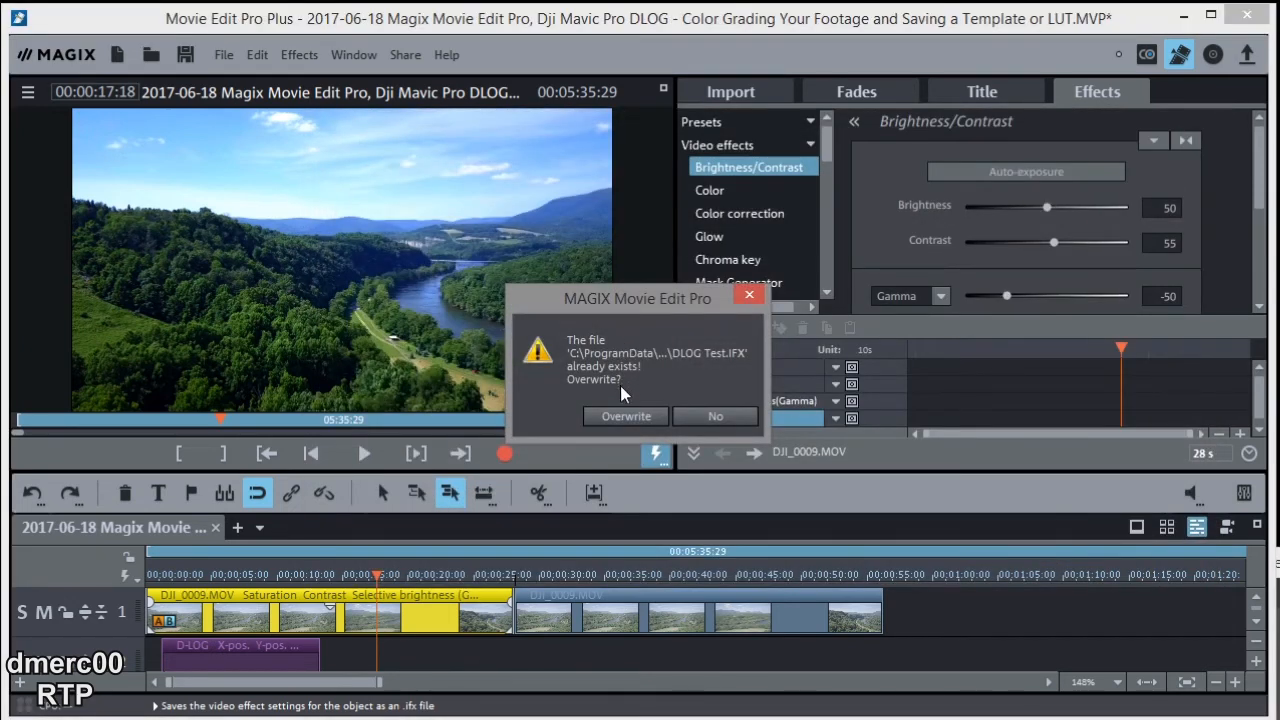
left_click(624, 416)
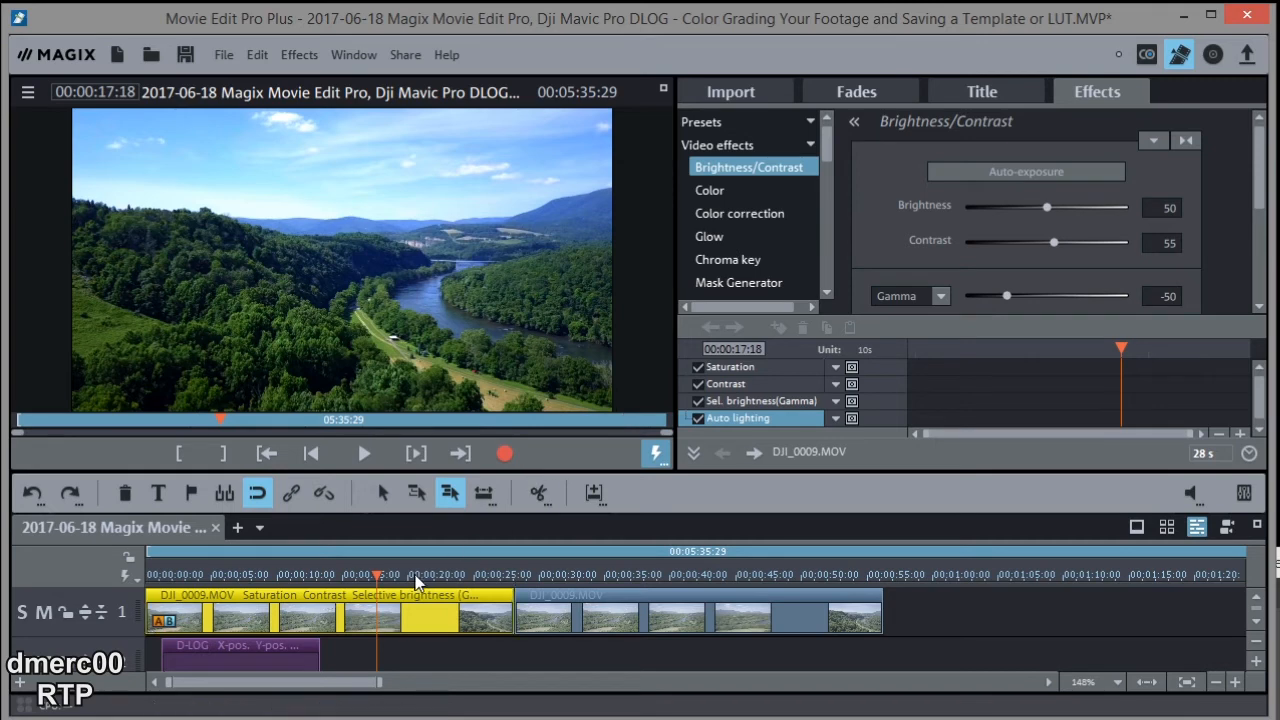
Reset video effects on the second DJI_0009 clip so it starts flat
left_click(678, 574)
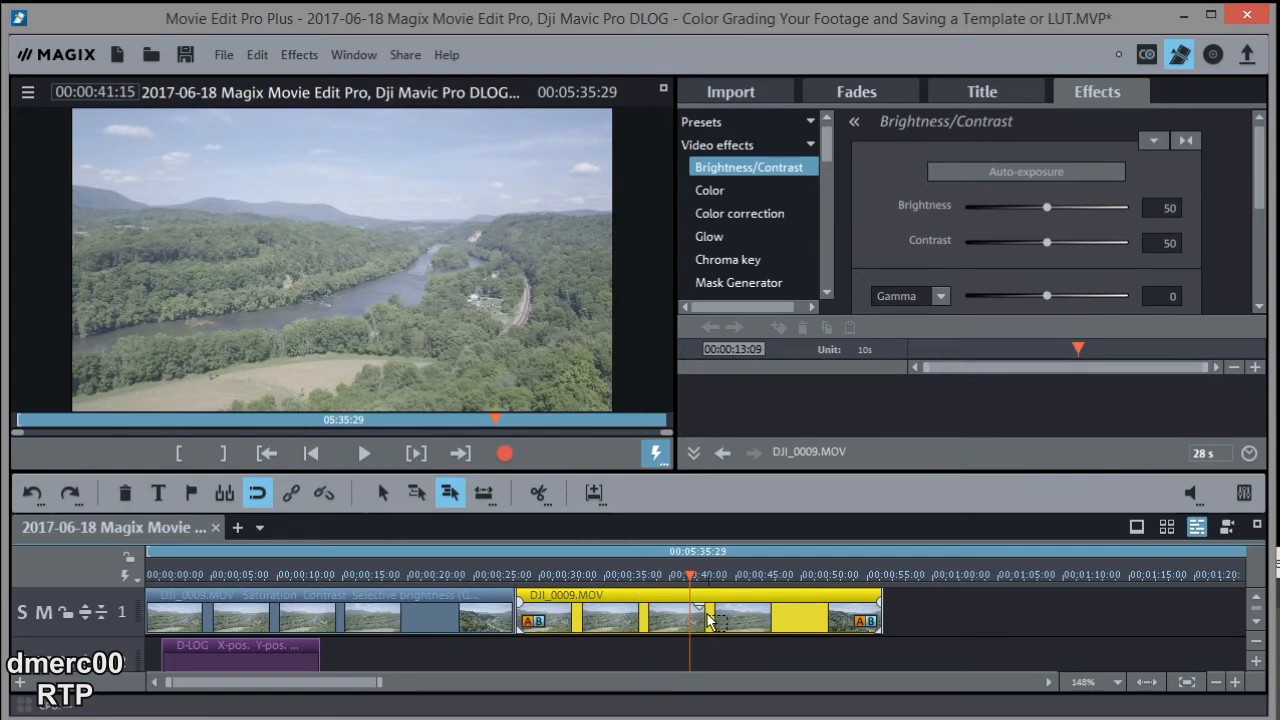
right_click(700, 616)
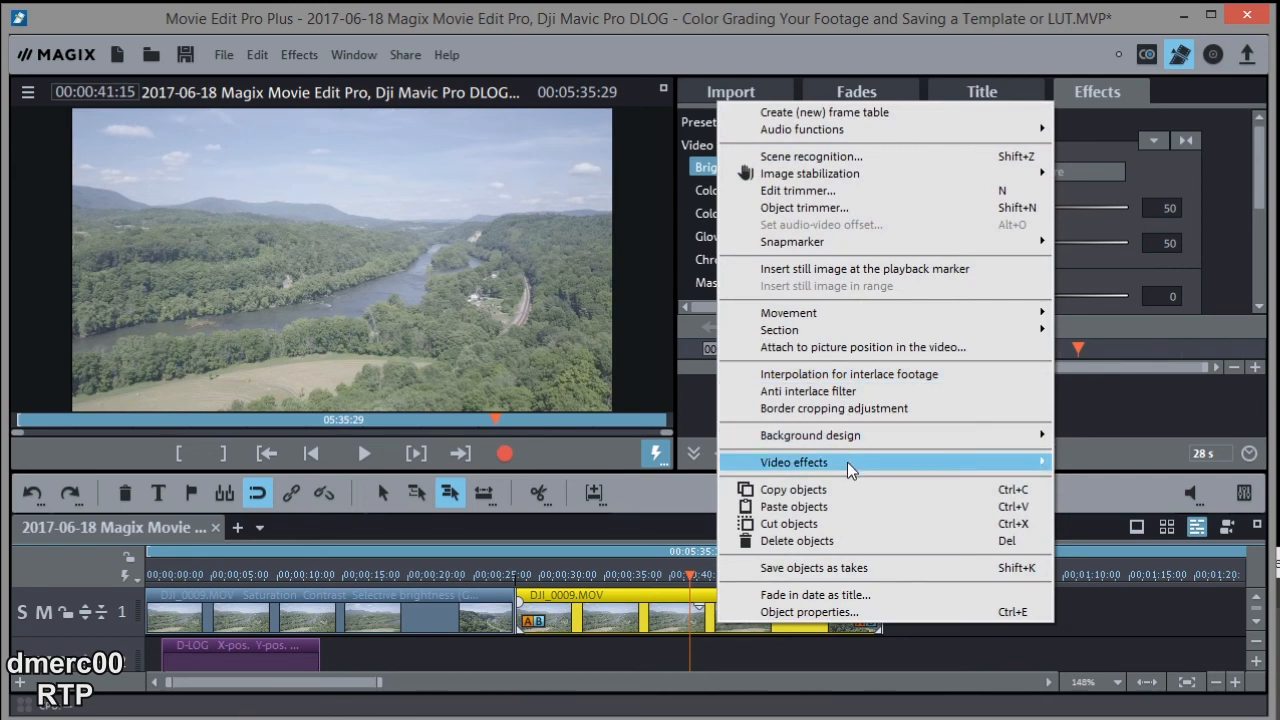
mouse_move(796, 462)
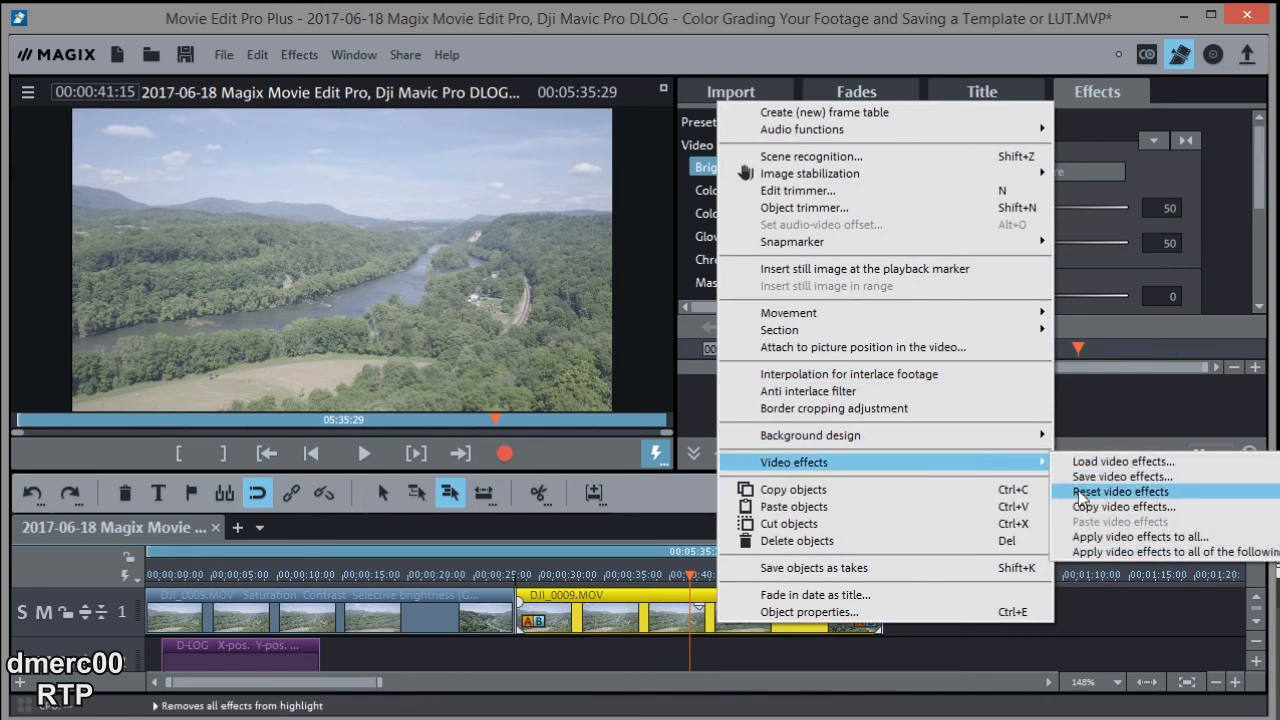
left_click(1120, 492)
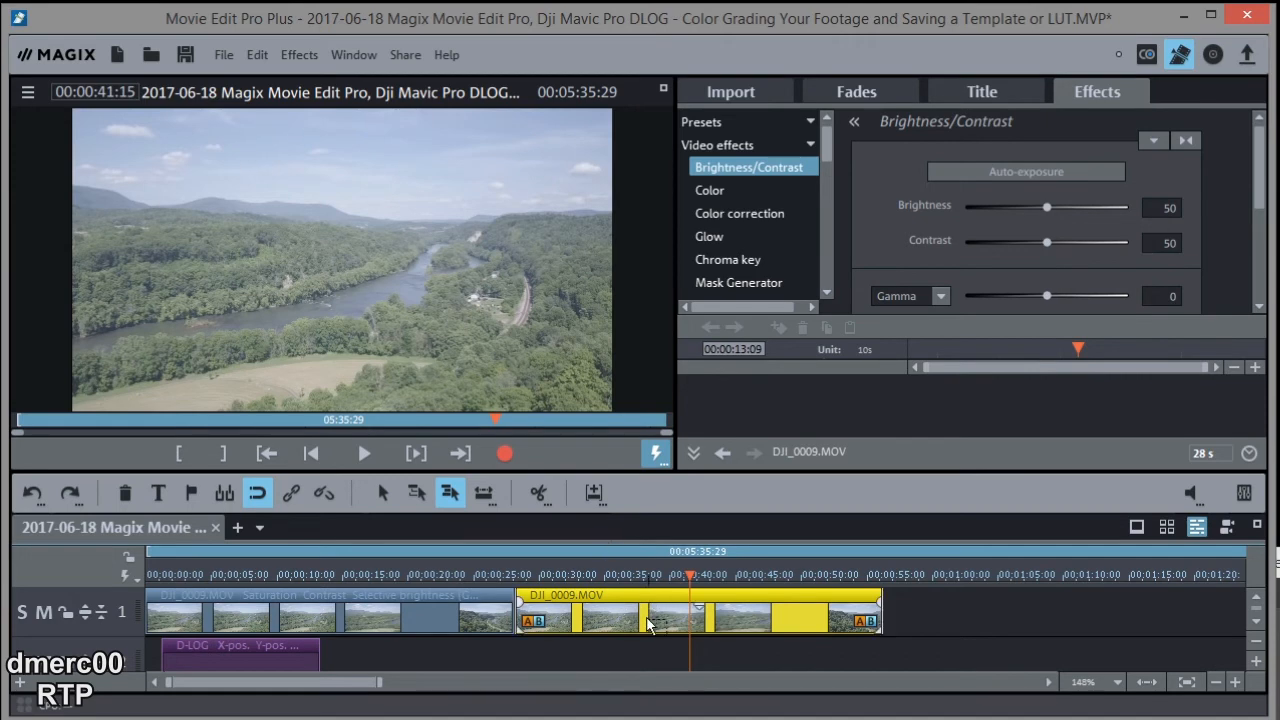
mouse_move(652, 610)
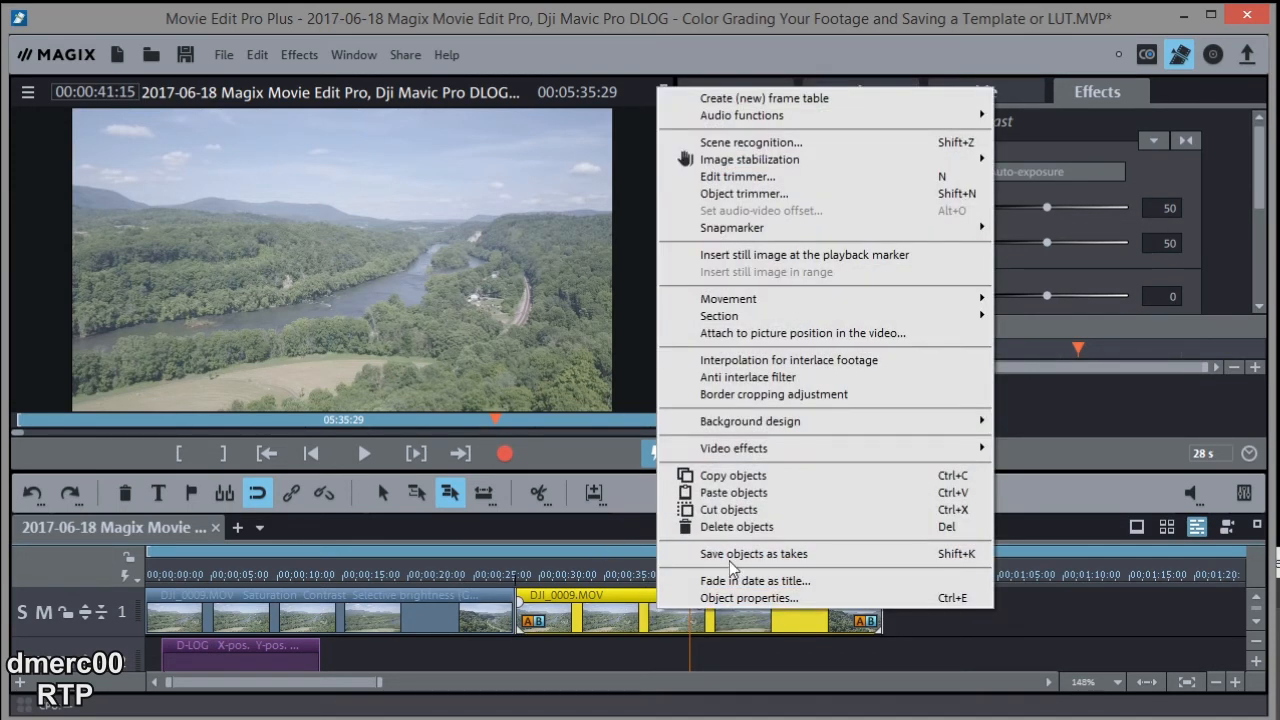
mouse_move(732, 448)
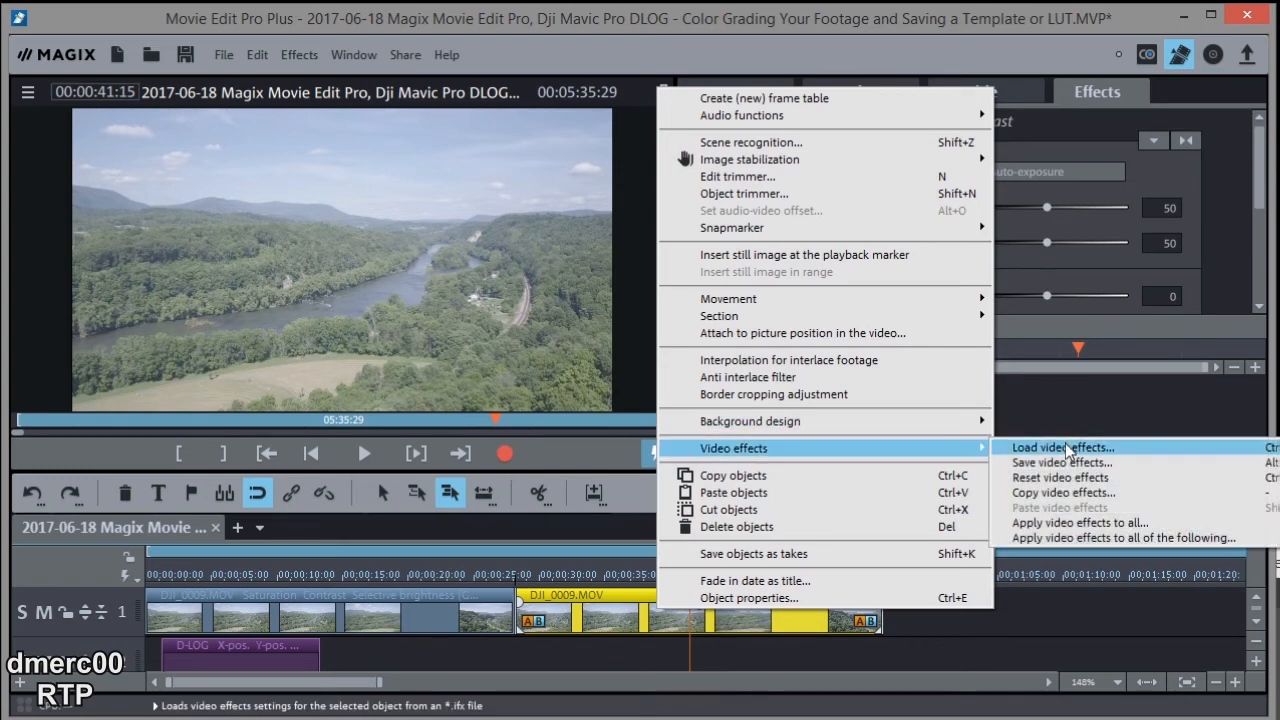
Load the saved IFX grading template from UserVideoEffects onto the second clip
left_click(1062, 448)
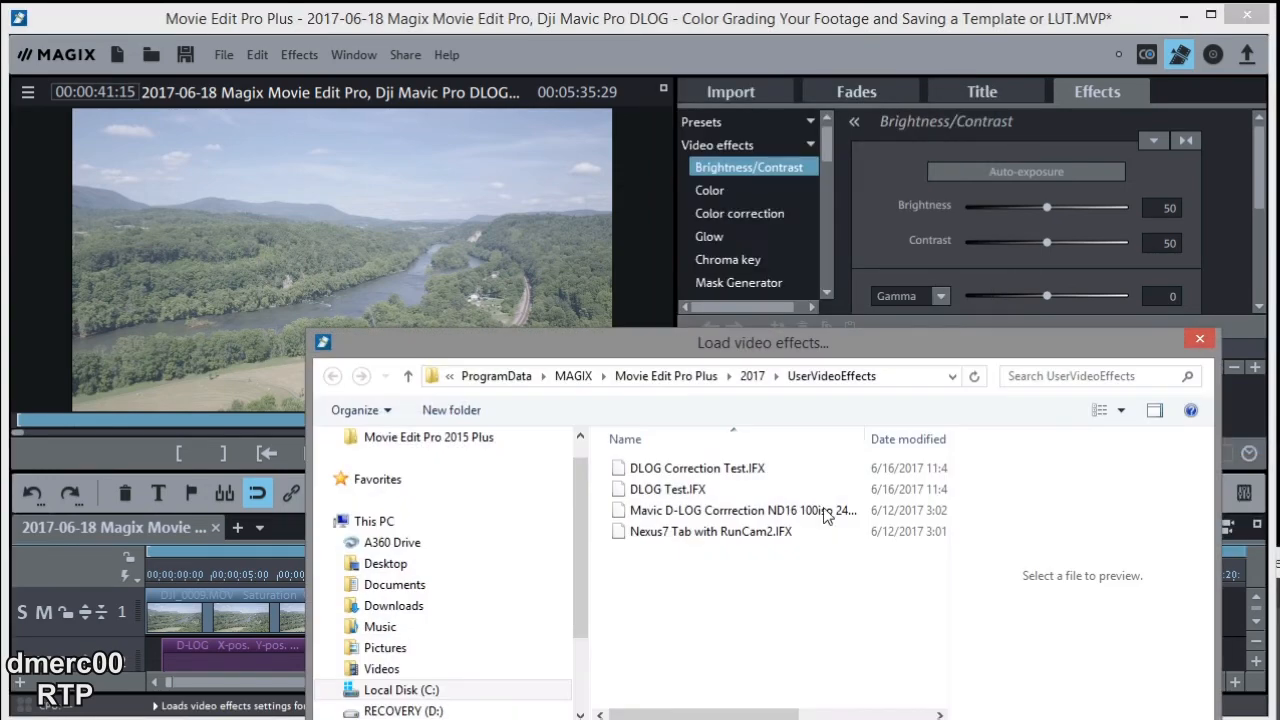
left_click(668, 488)
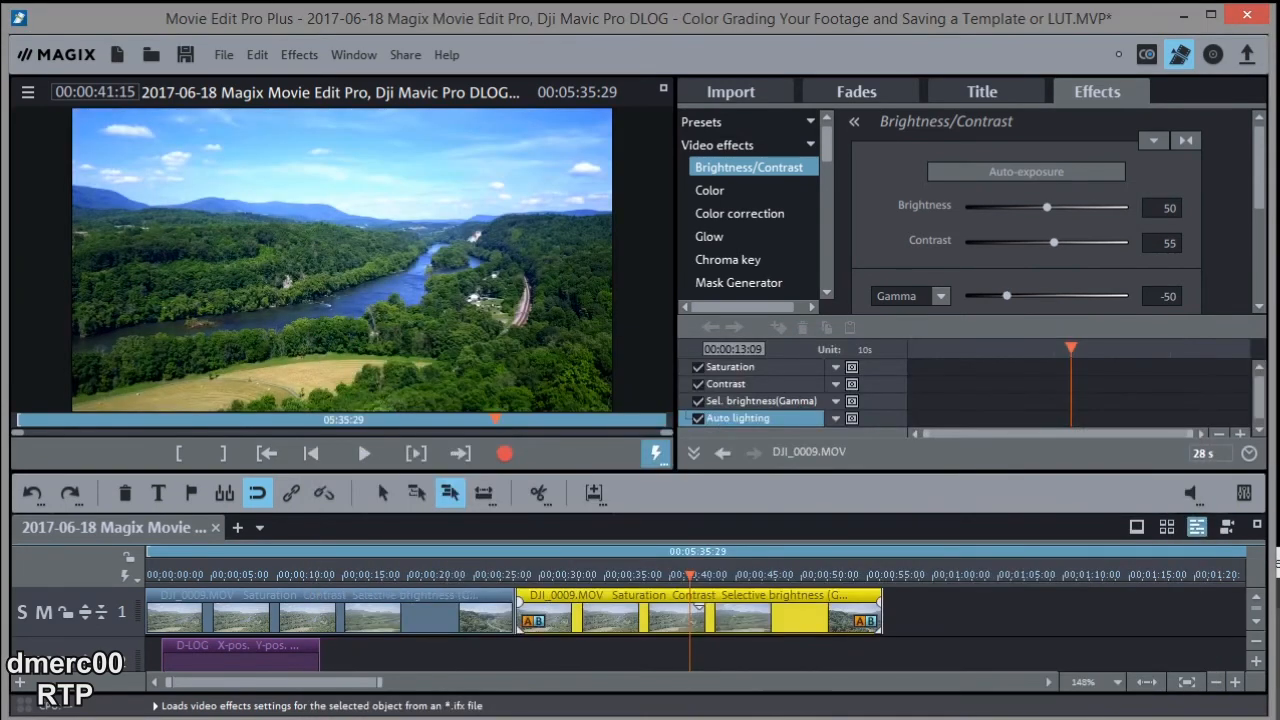
mouse_move(304, 336)
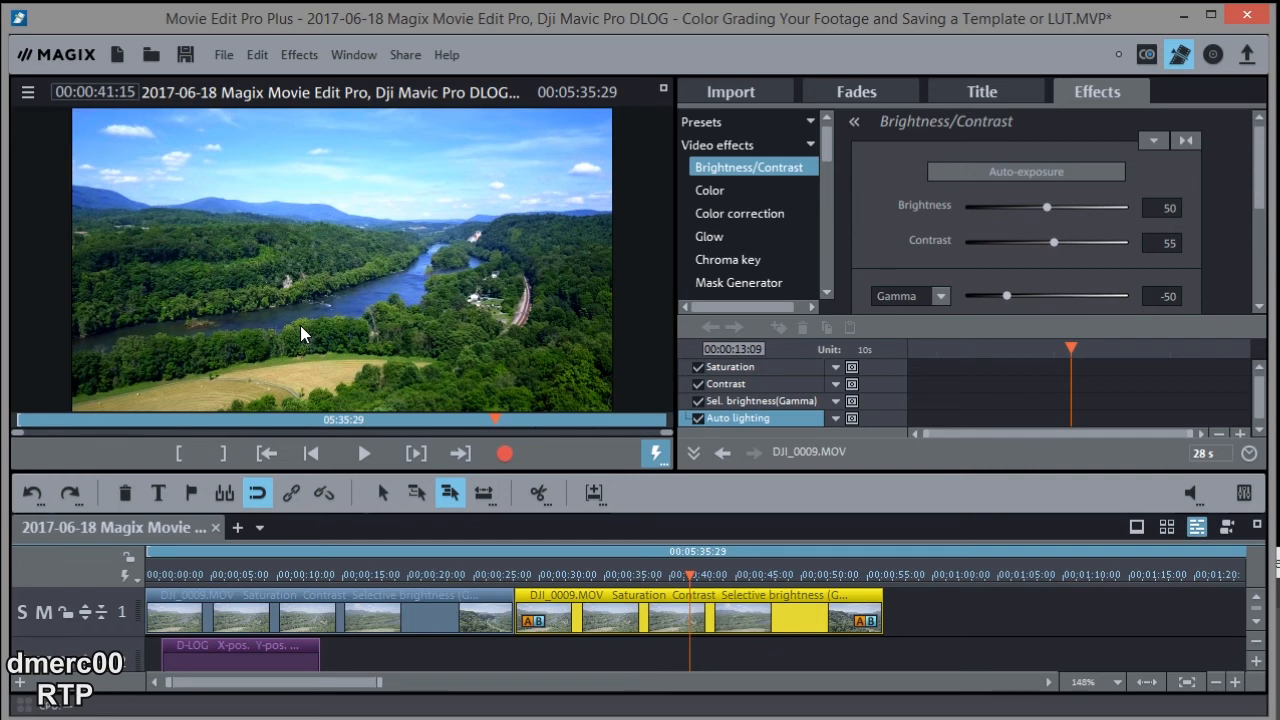
mouse_move(336, 408)
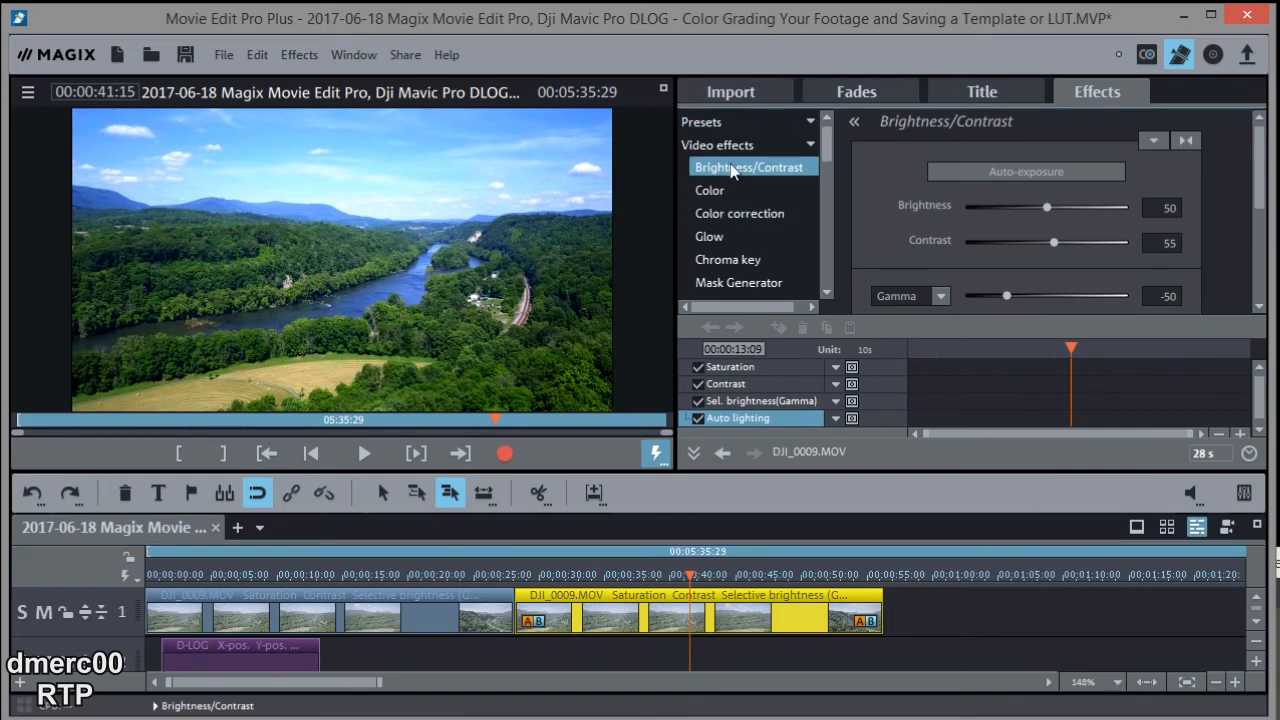
mouse_move(708, 190)
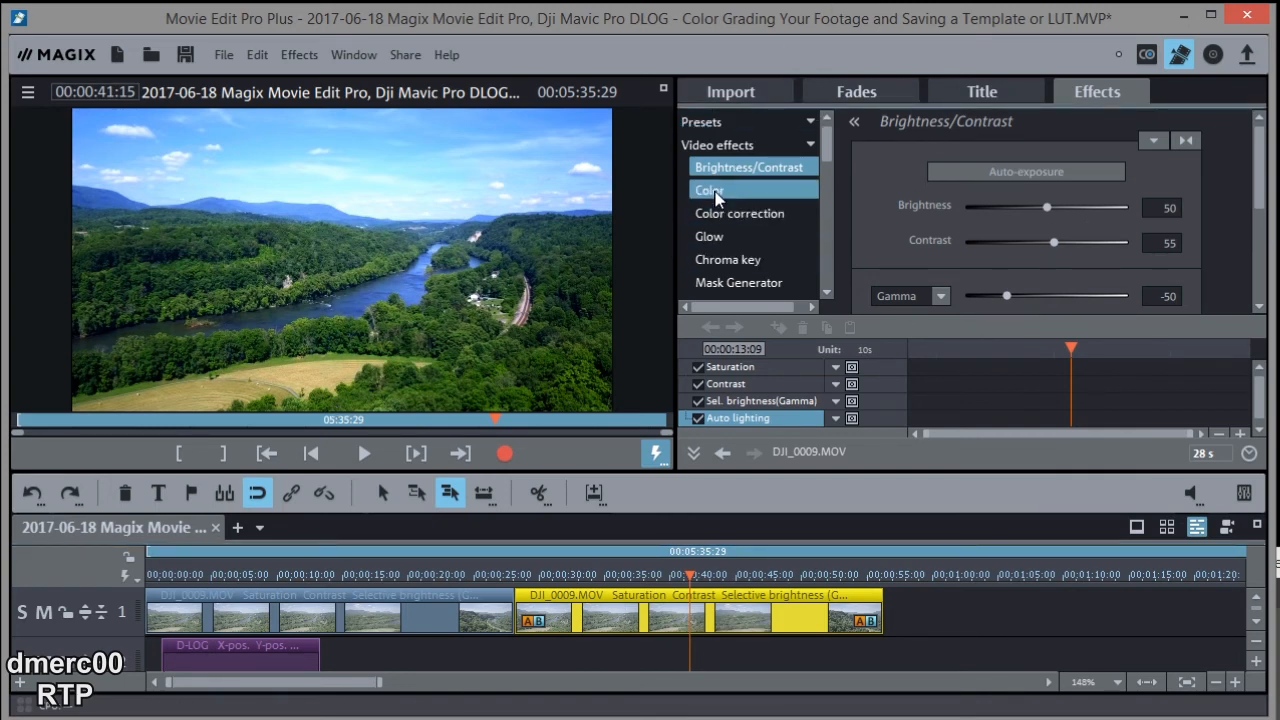
In Video effects > Color, drag Saturation down from 89, settling it at 77
left_click(708, 190)
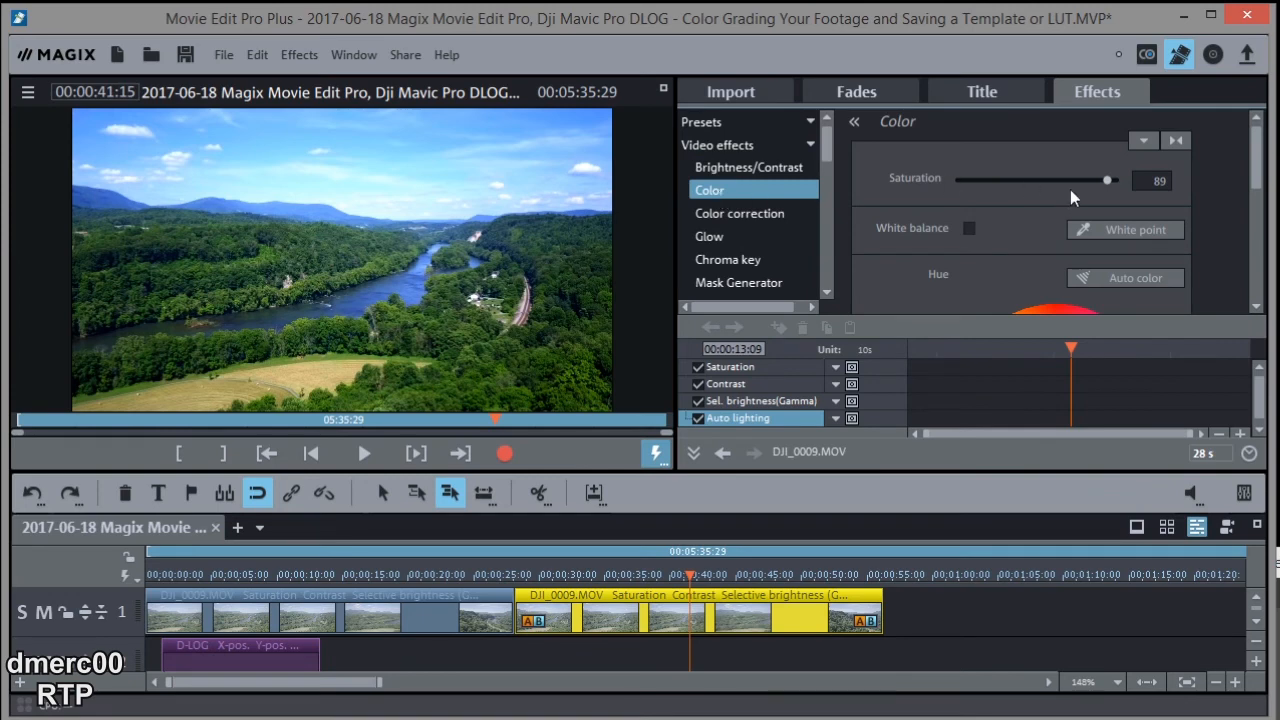
left_click_drag(1108, 180, 1104, 180)
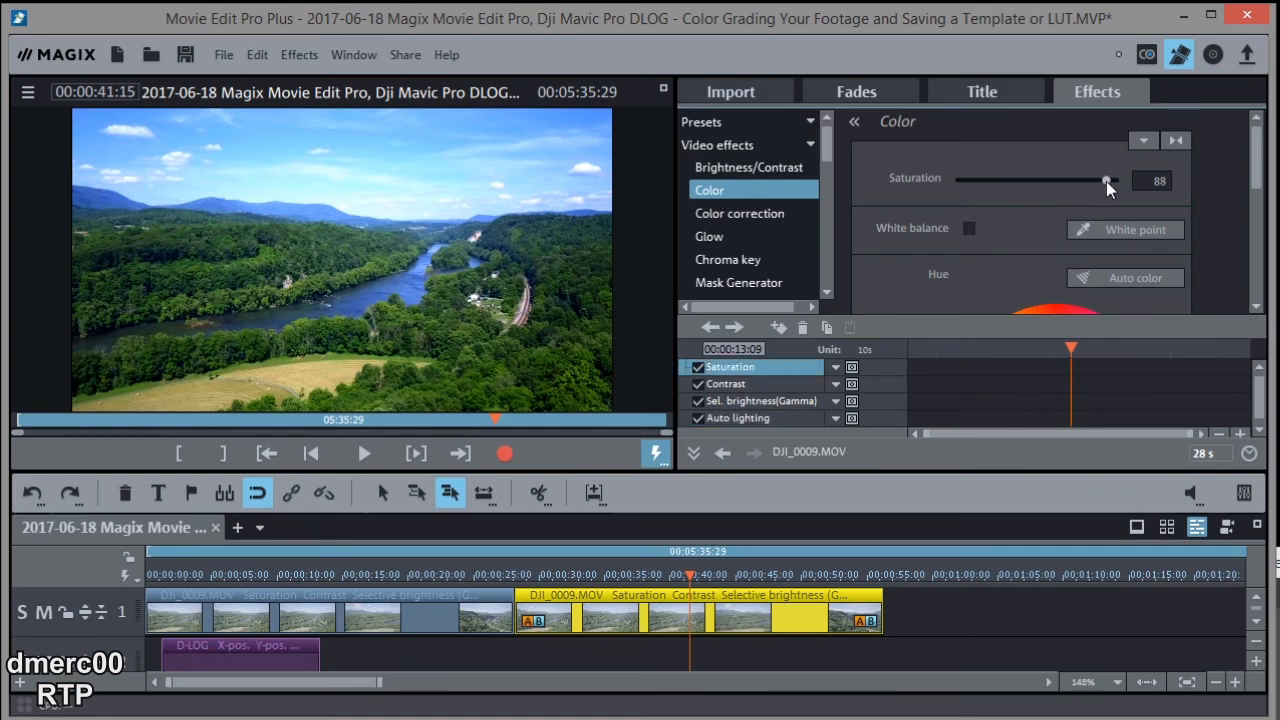
left_click_drag(1106, 180, 1052, 180)
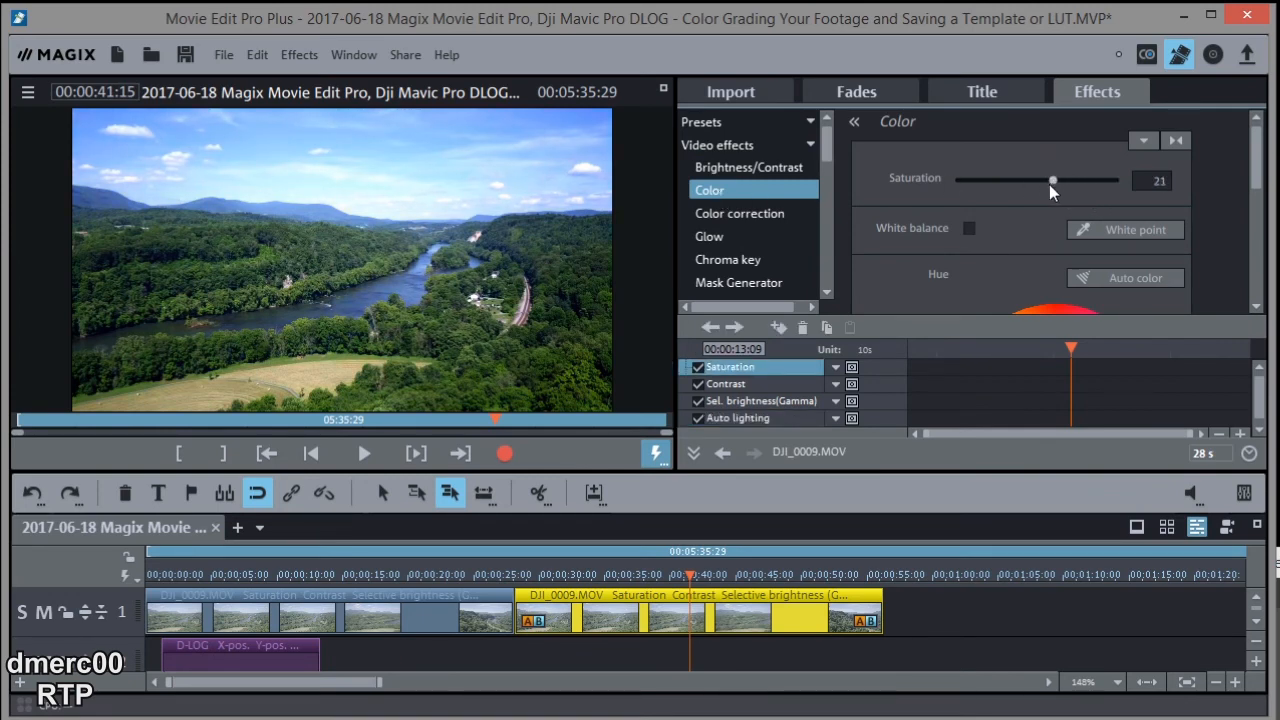
left_click_drag(1052, 180, 1048, 180)
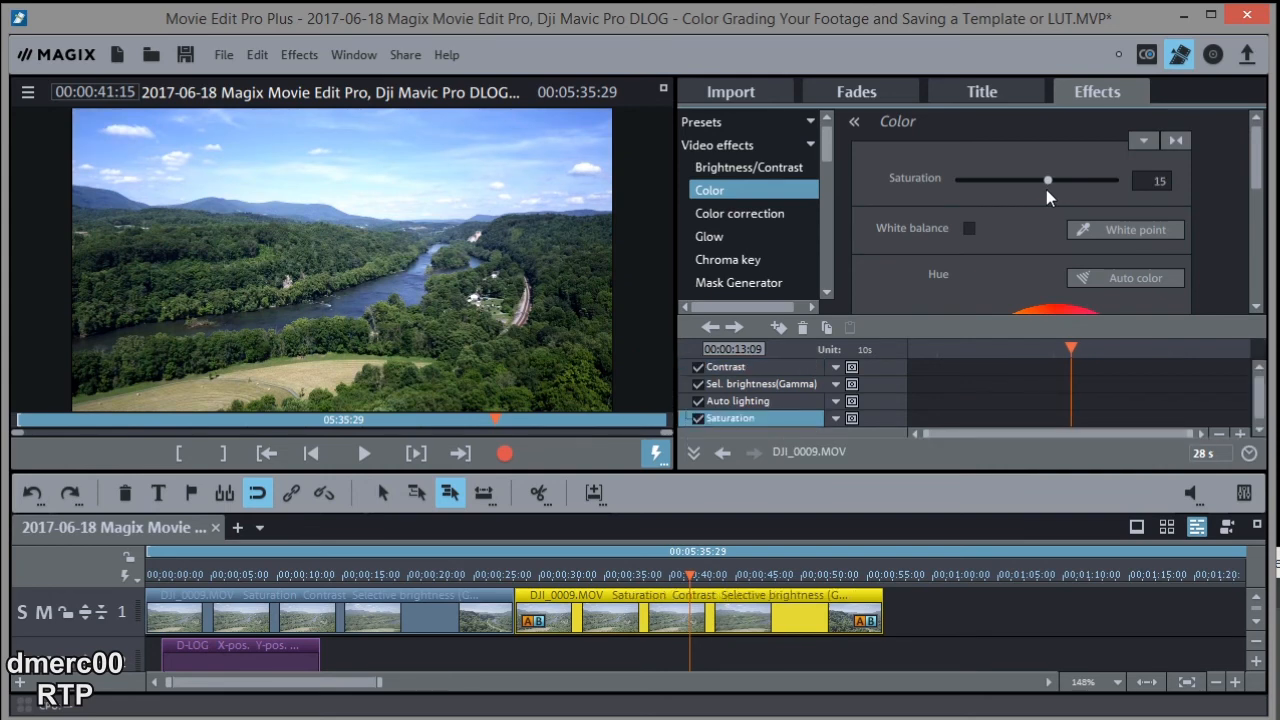
left_click_drag(1048, 180, 1052, 180)
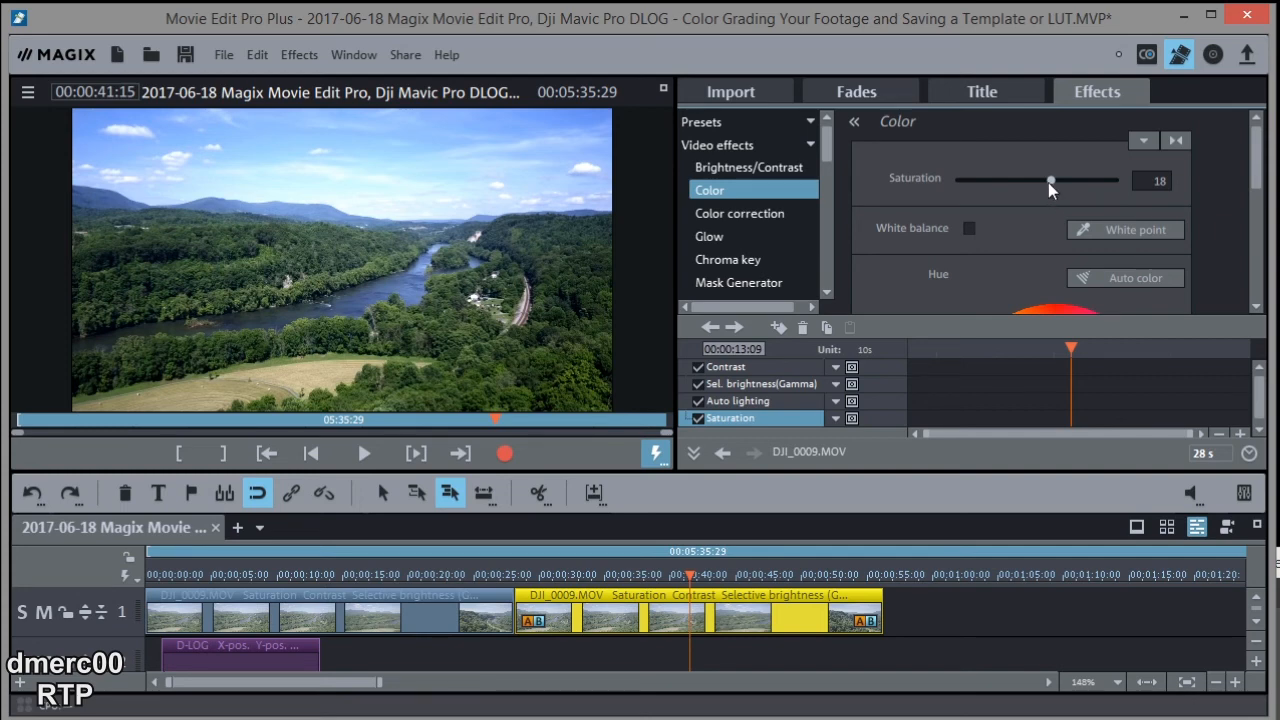
left_click_drag(1050, 180, 1100, 180)
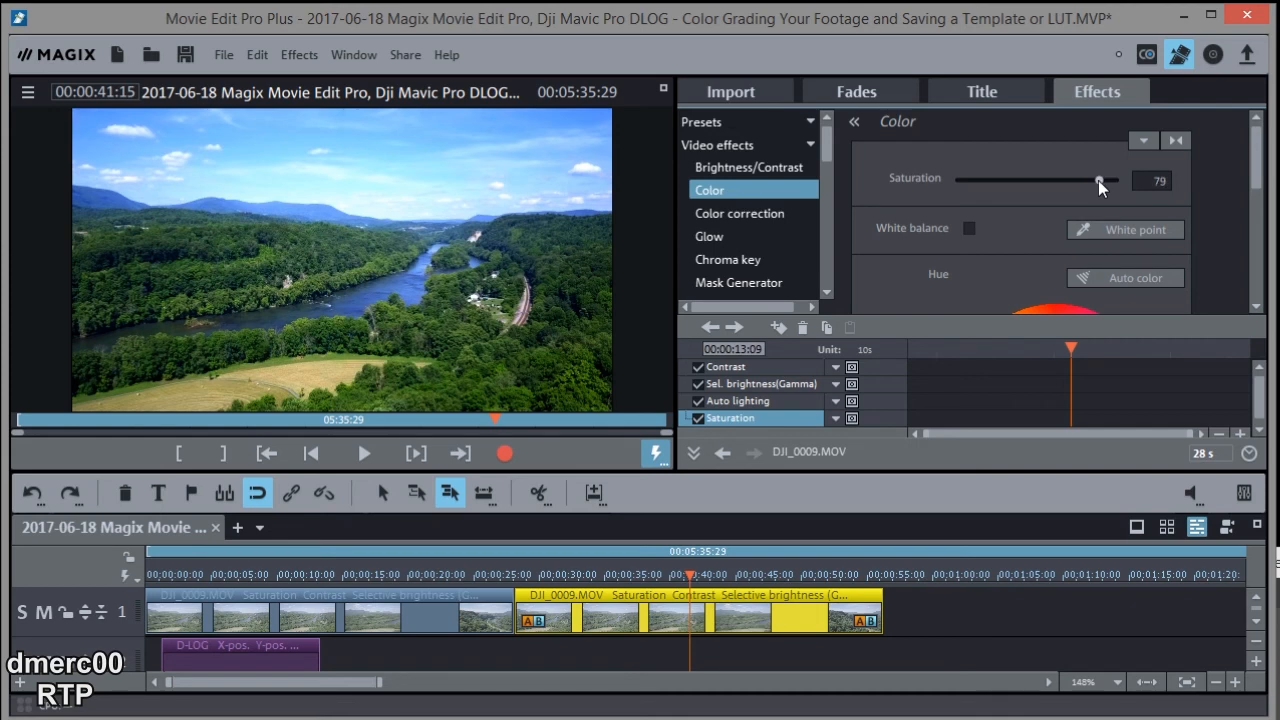
left_click_drag(1100, 180, 1098, 180)
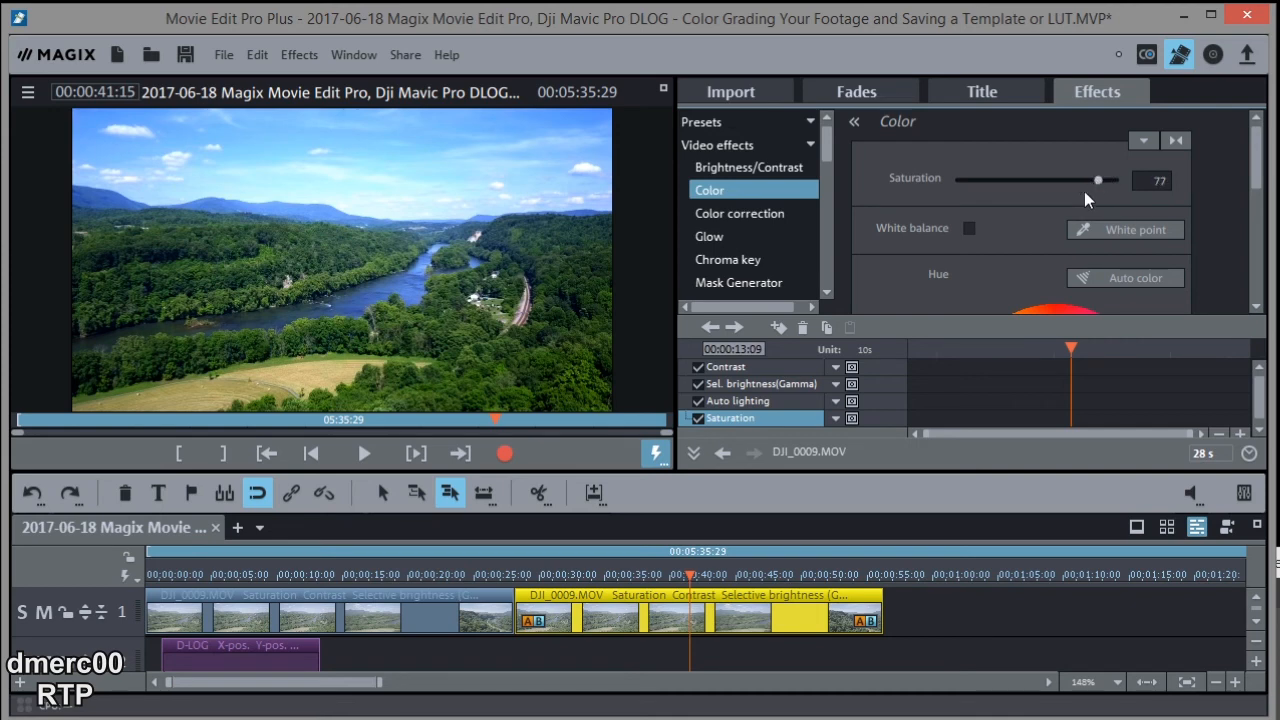
mouse_move(962, 246)
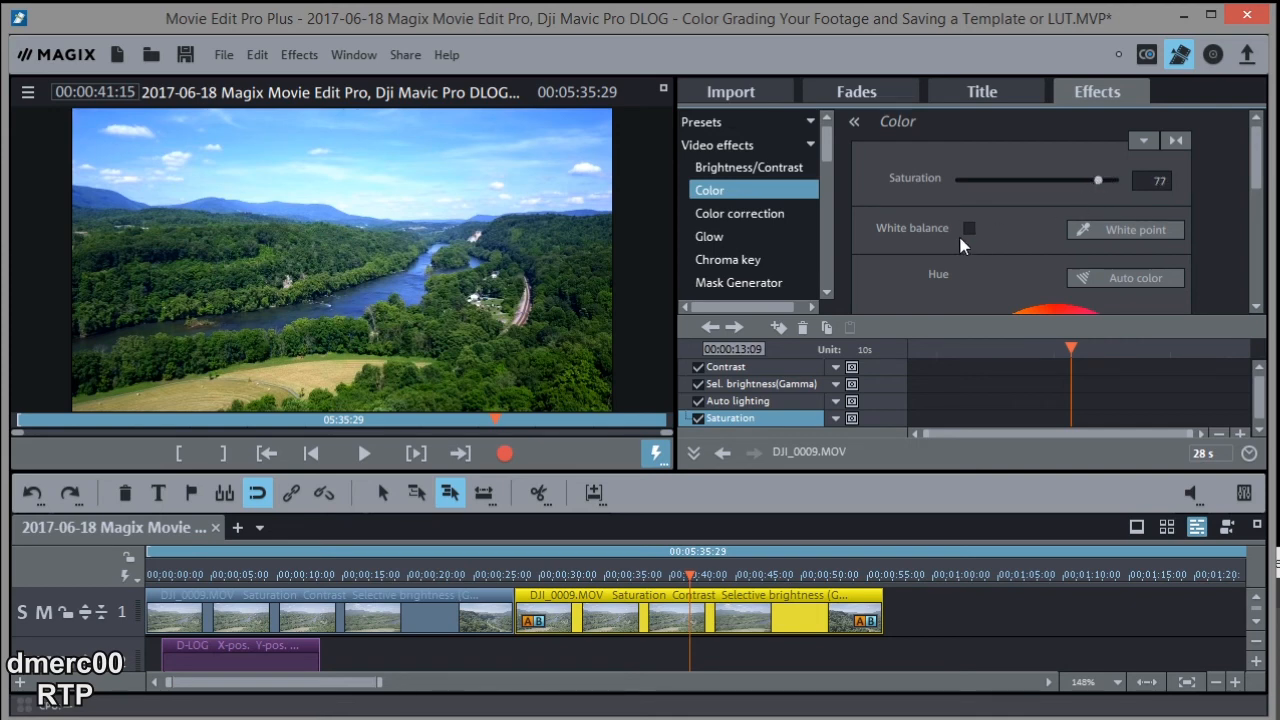